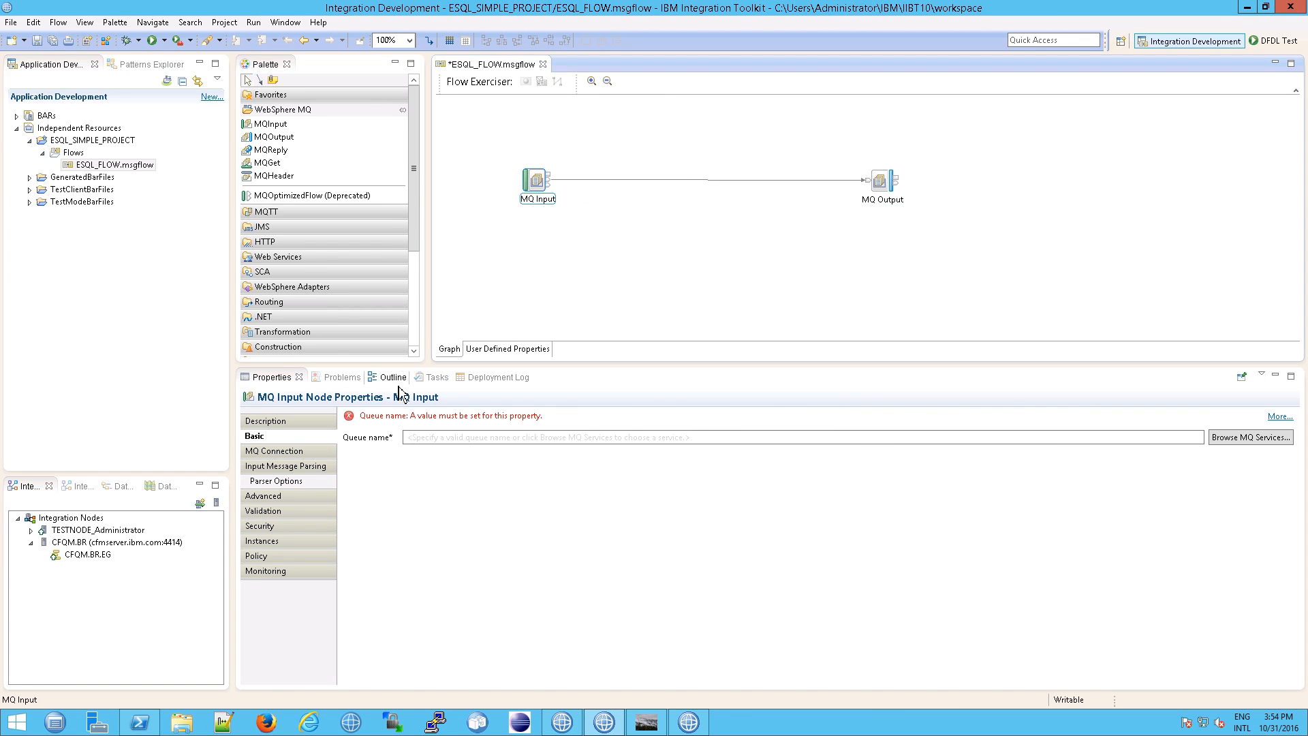
Set the MQ Input queue name to ESQL_SIMPLE_IN and the MQ Output queue to ESQL_SIMPLE_OUT
{"action": "left_click", "coordinate": [584, 436]}
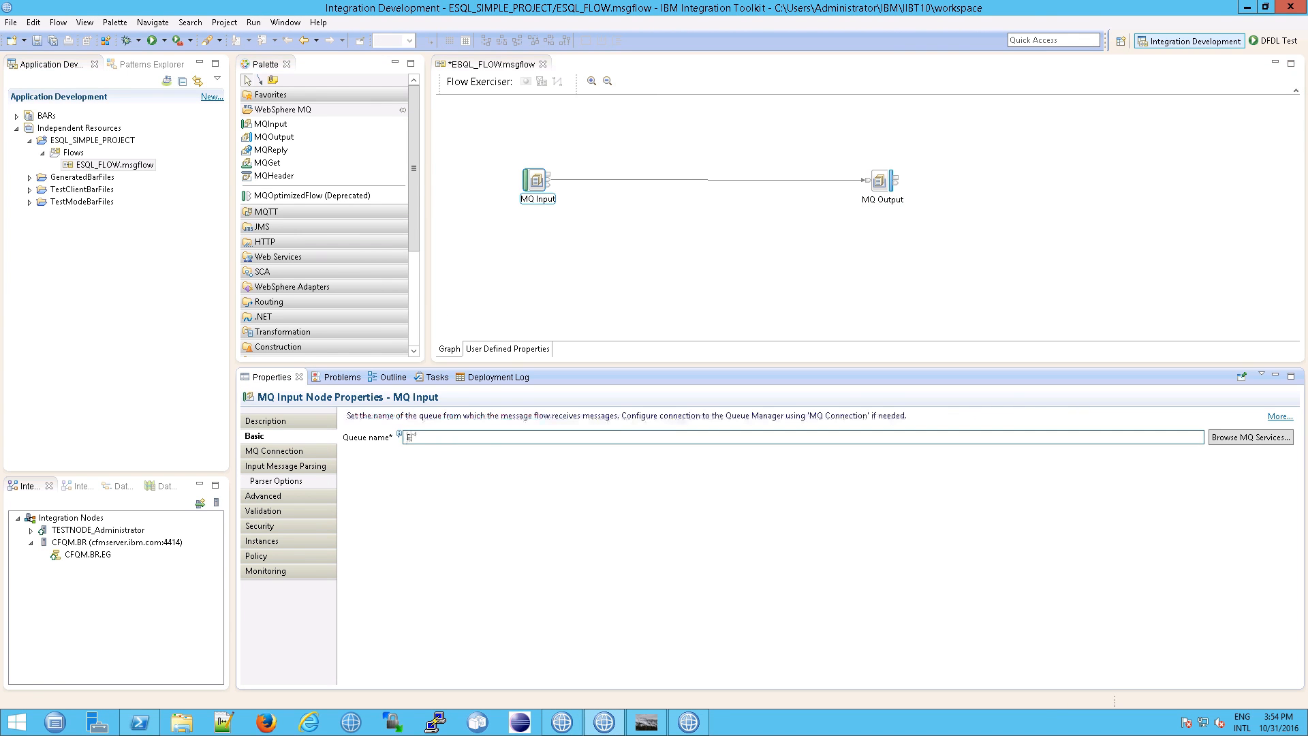
{"action": "type", "text": "E"}
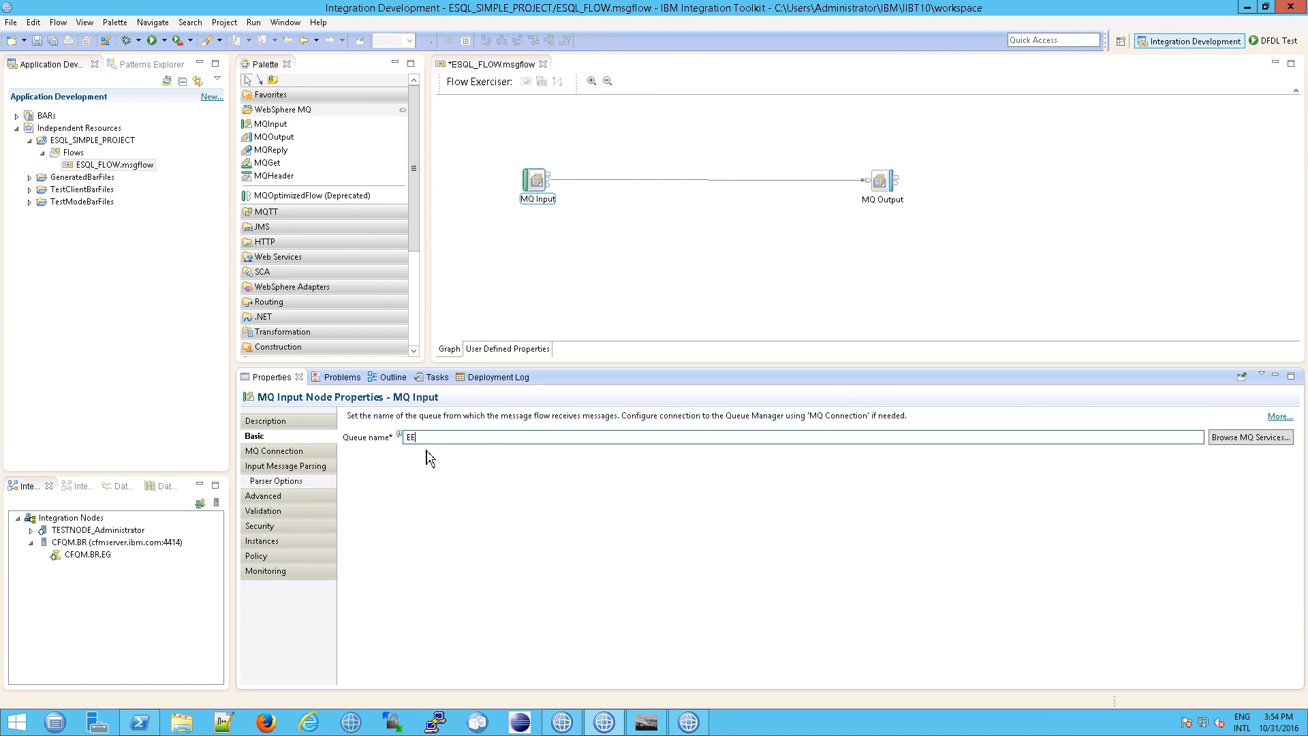
{"action": "type", "text": "ESQL_SIMPLE_IN"}
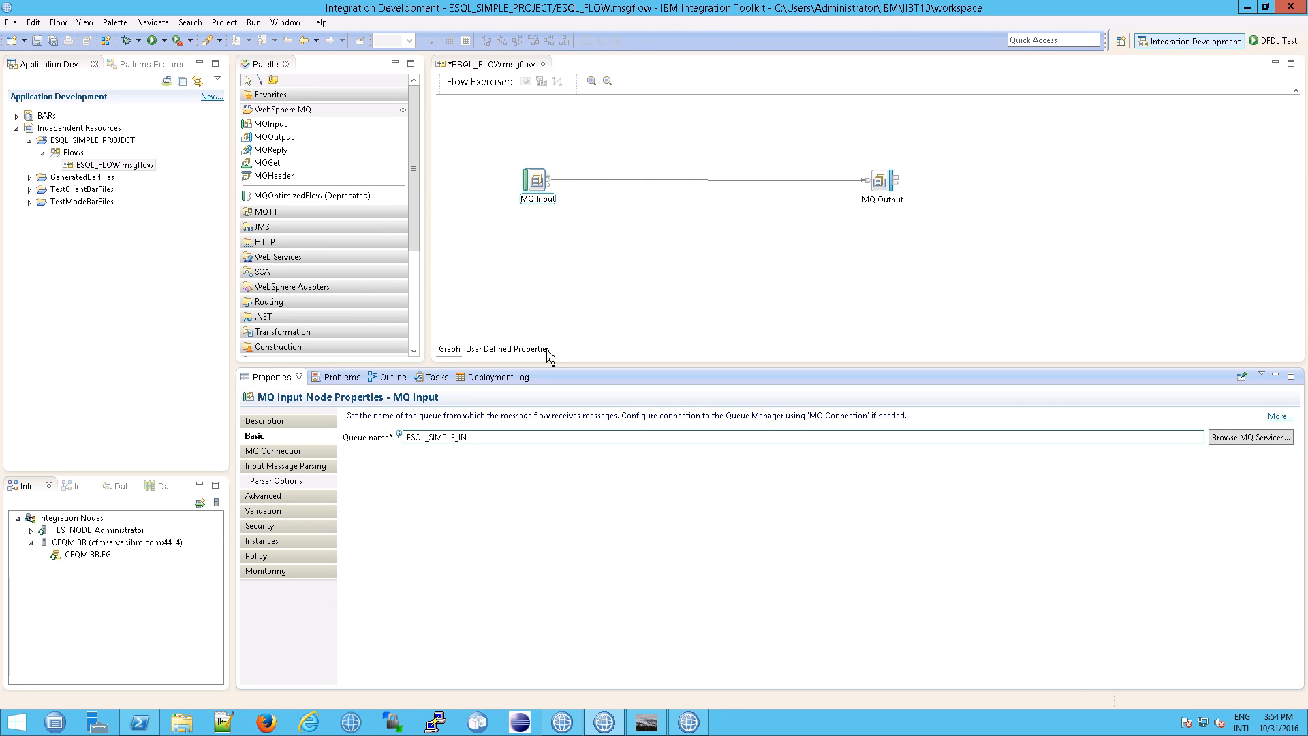
{"action": "left_click", "coordinate": [882, 182]}
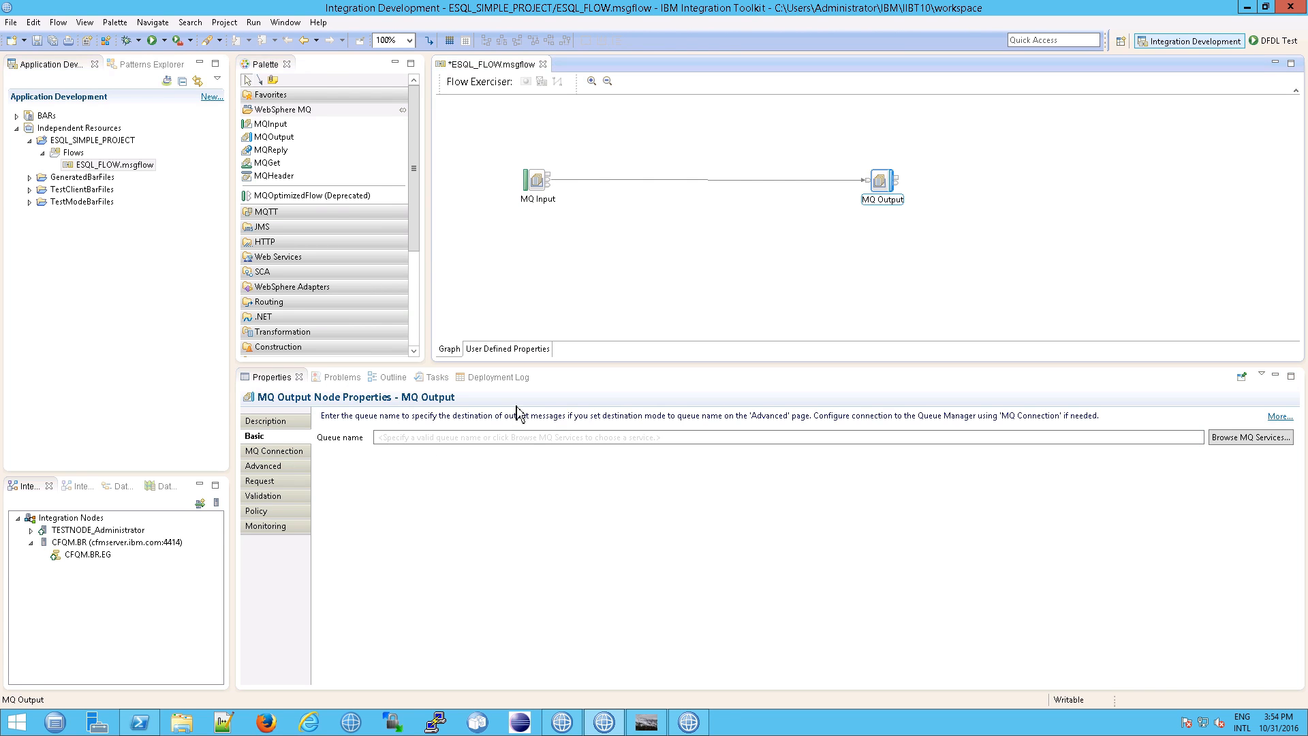
{"action": "type", "text": "ESQL"}
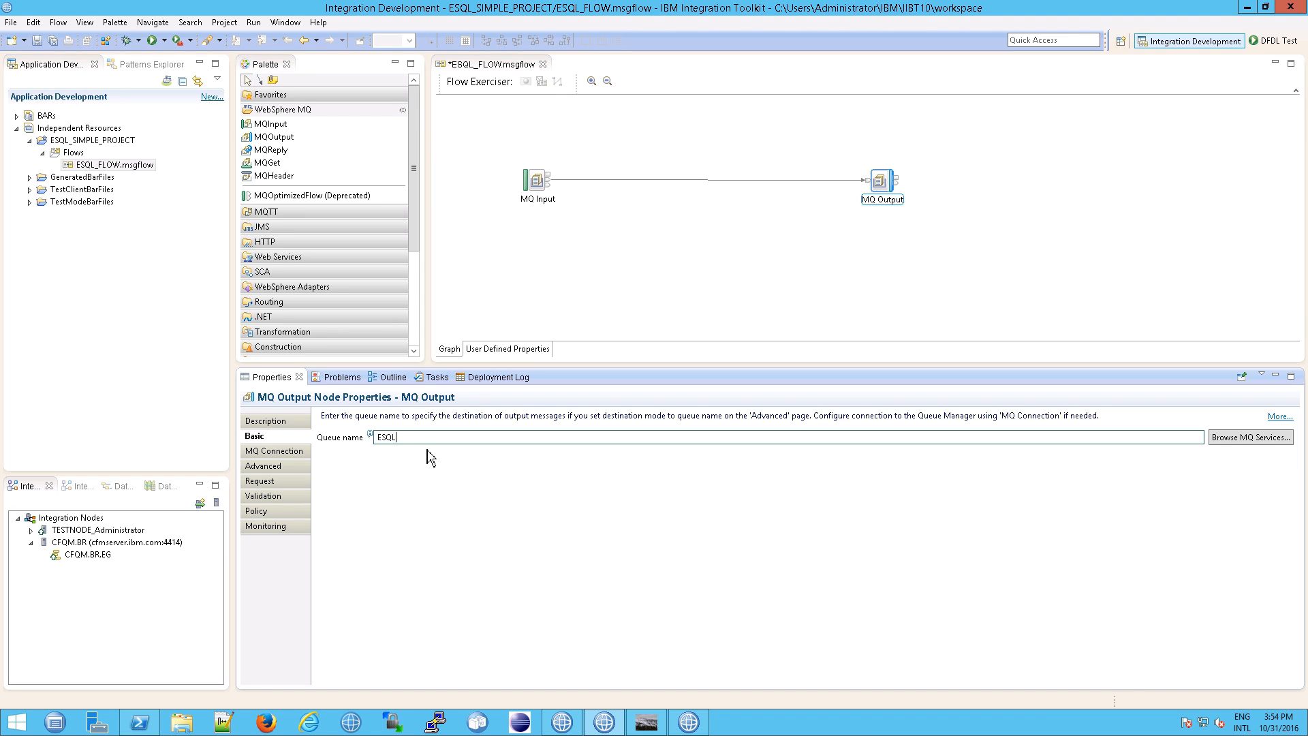
{"action": "type", "text": "_SIMPLE_OUT"}
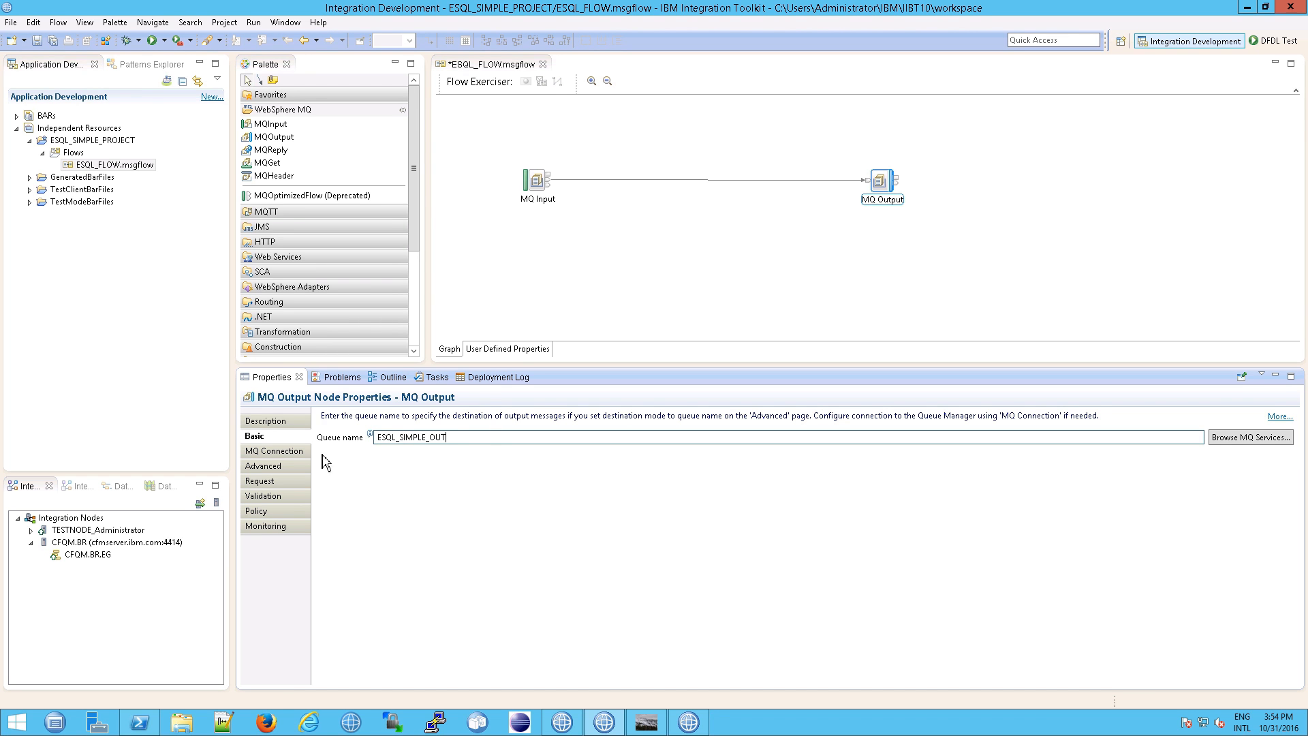
{"action": "left_click", "coordinate": [273, 451]}
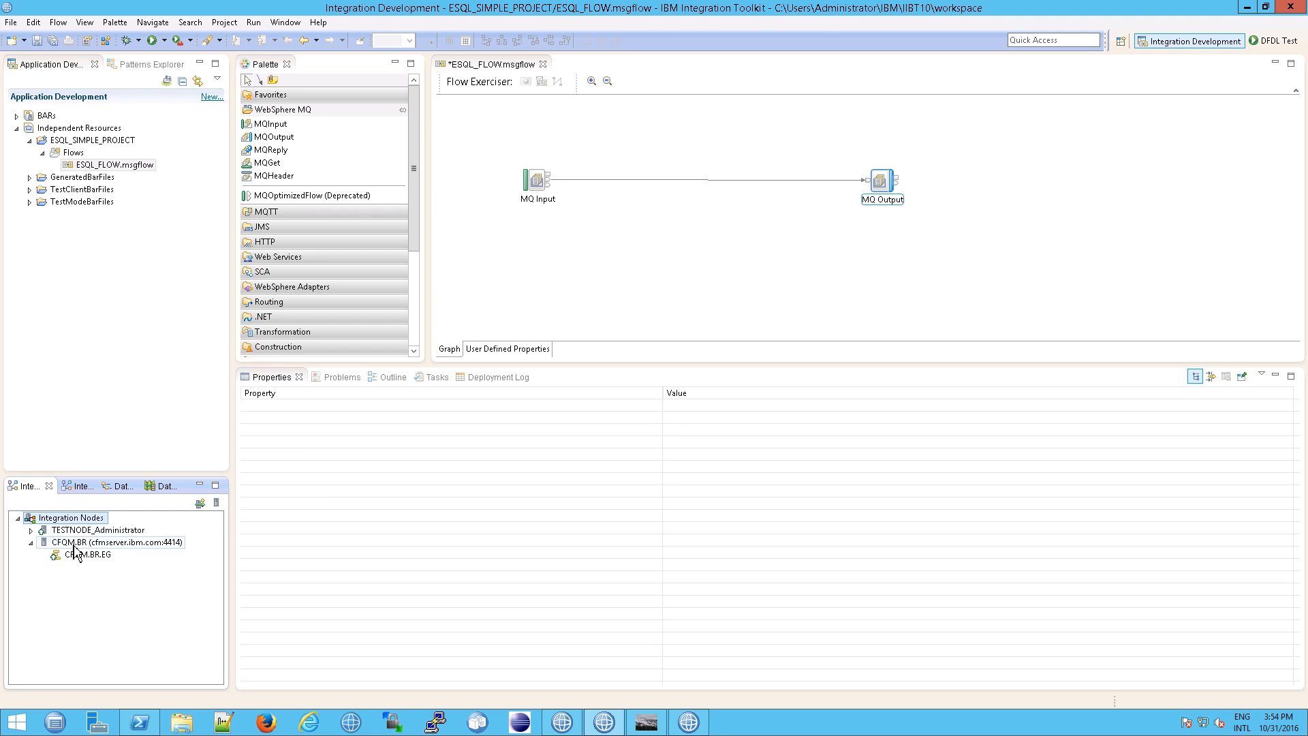
Stop integration node TESTNODE_Administrator from its context menu in Integration Nodes
{"action": "left_click", "coordinate": [100, 530]}
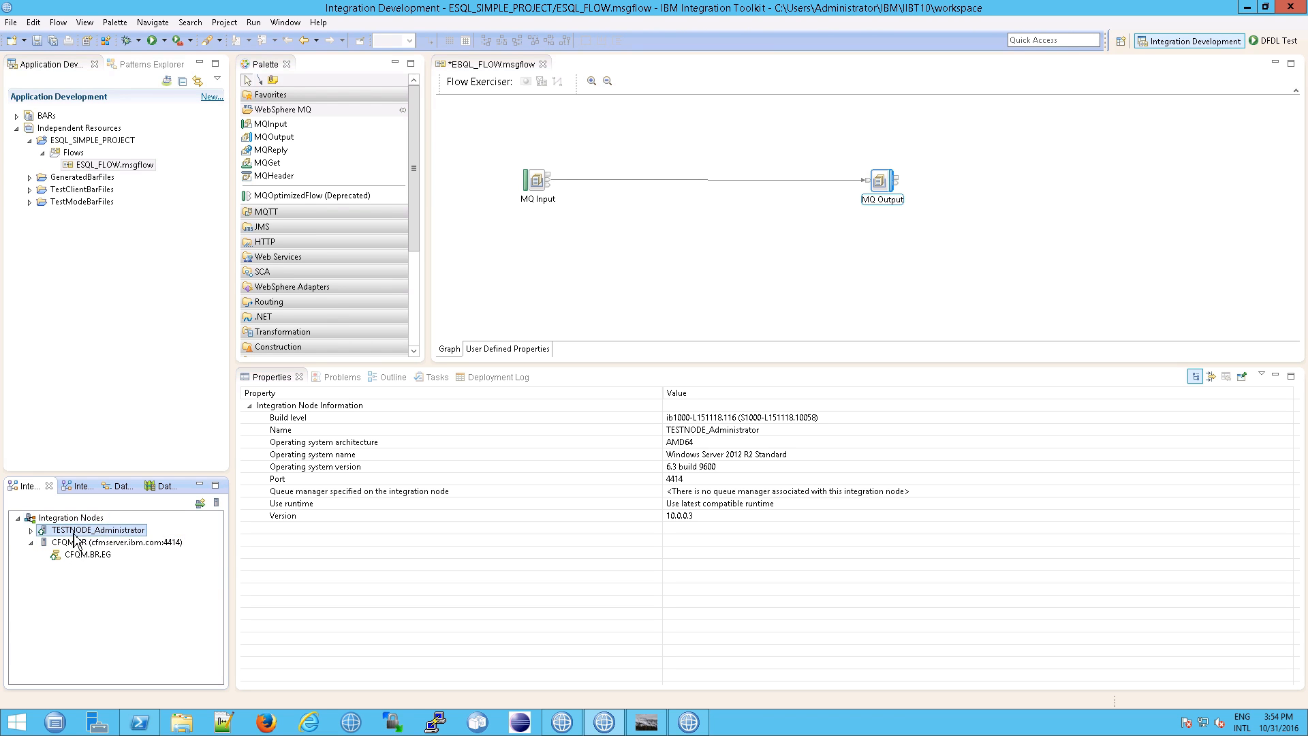
{"action": "right_click", "coordinate": [117, 542]}
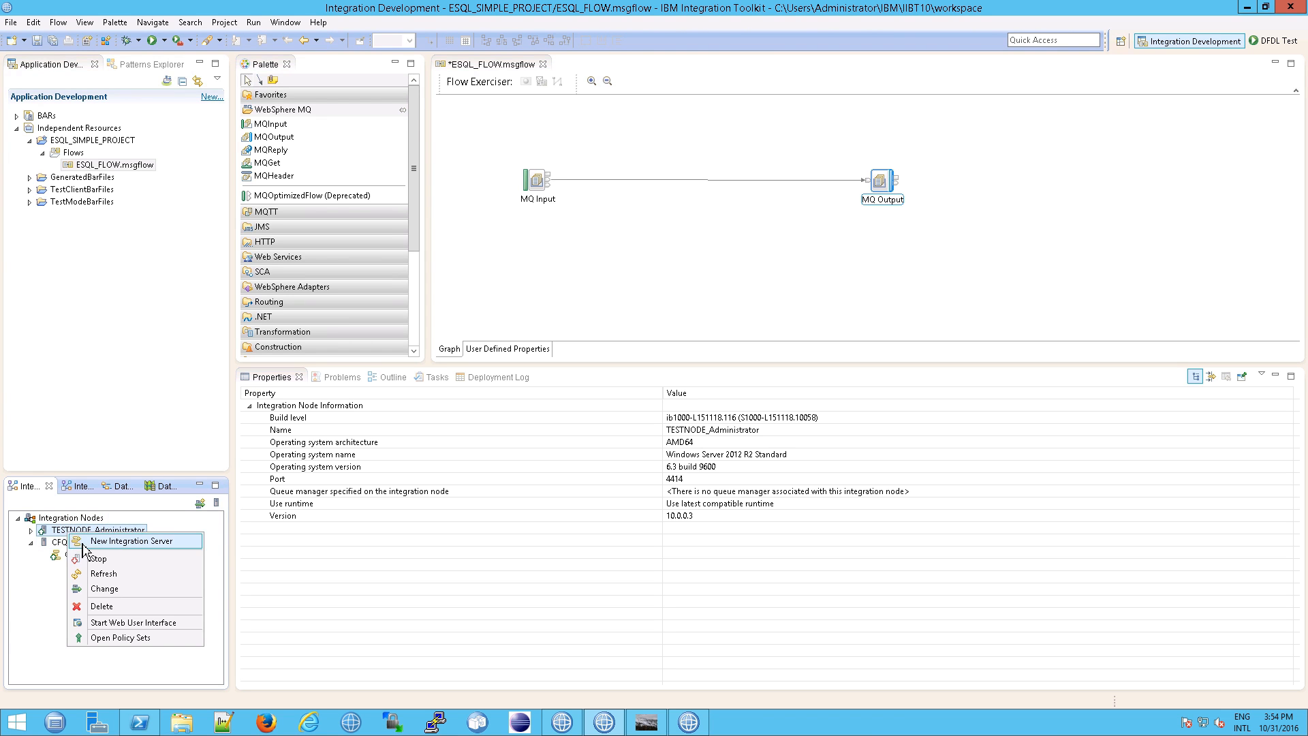
{"action": "left_click", "coordinate": [98, 559]}
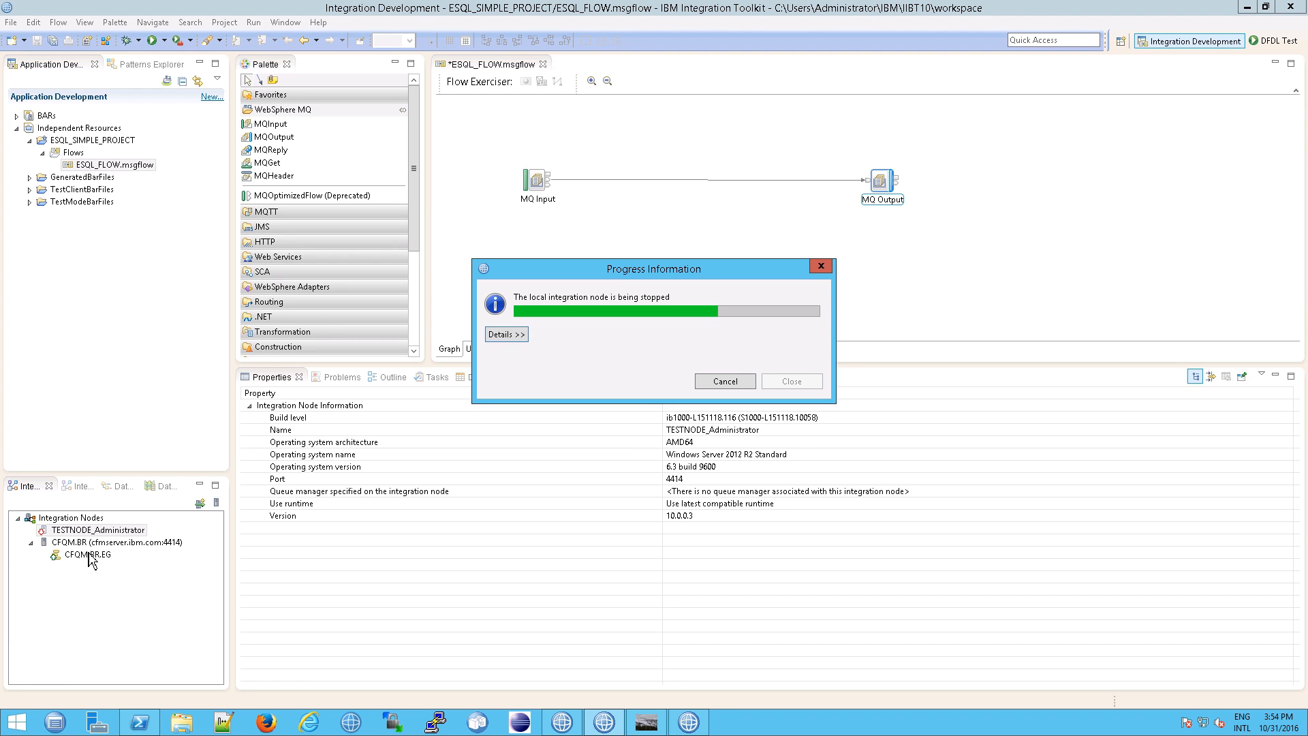
{"action": "mouse_move", "coordinate": [180, 576]}
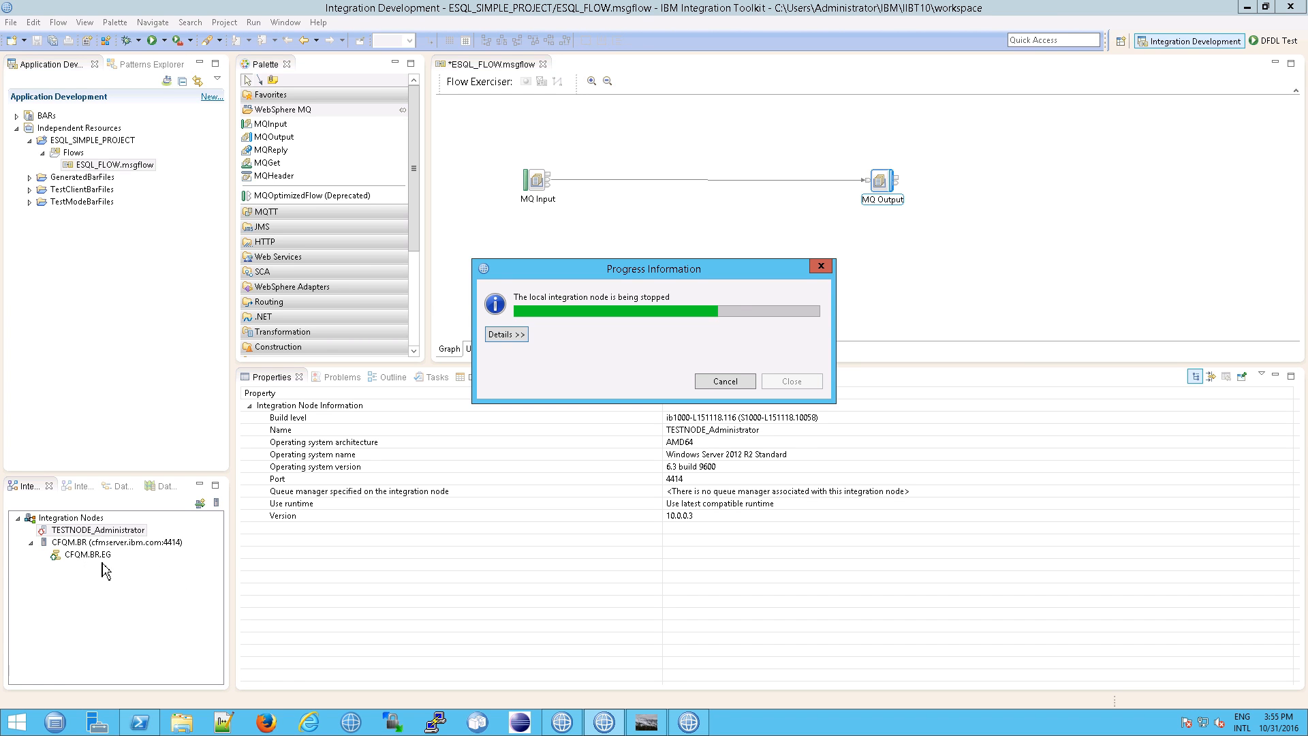
{"action": "mouse_move", "coordinate": [211, 547]}
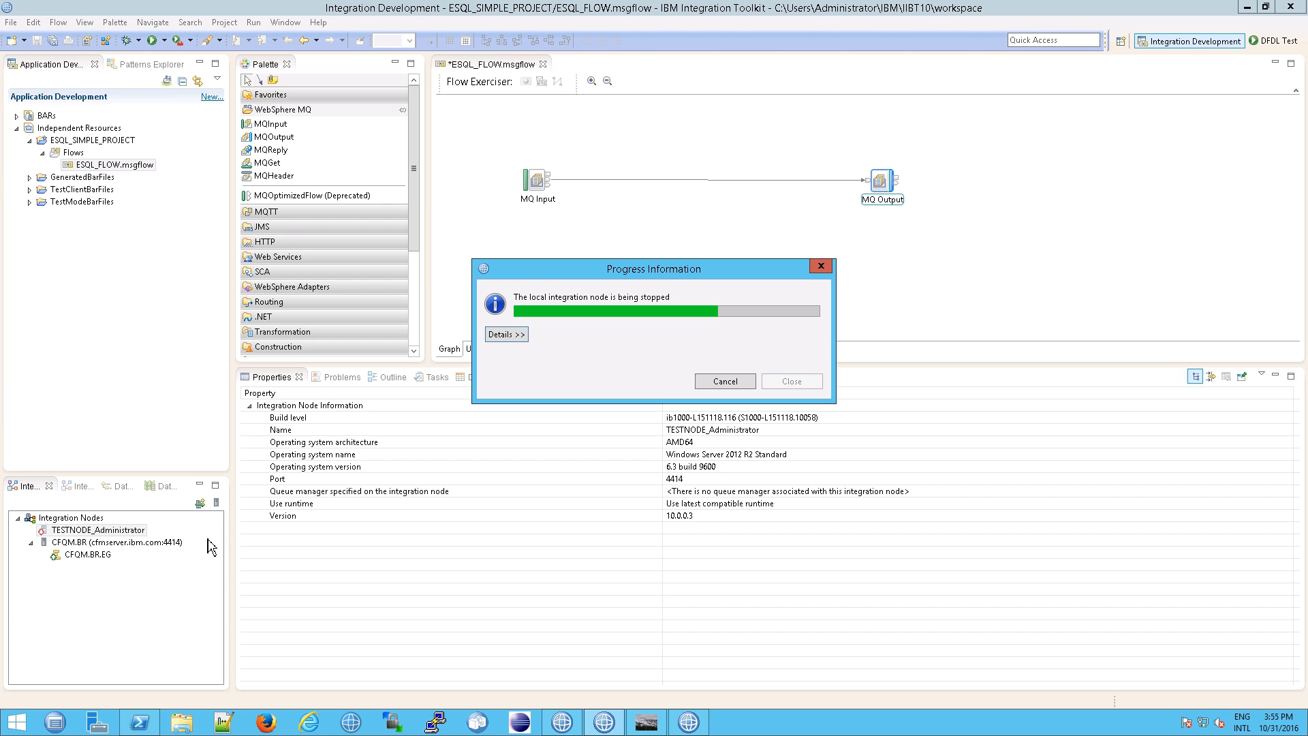
{"action": "mouse_move", "coordinate": [739, 254]}
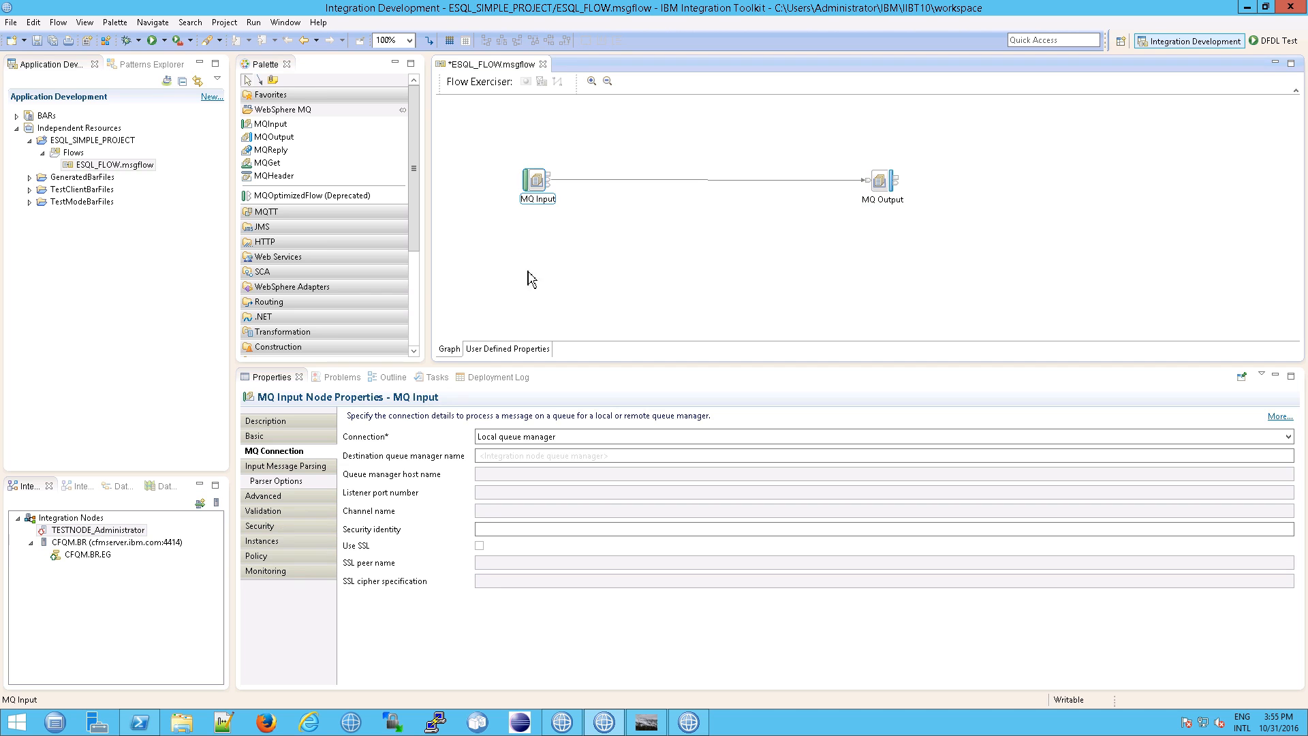
Switch MQ Input to client connection: queue manager CFQM, host cfmserver.ibm.com, port 1414
{"action": "left_click", "coordinate": [885, 436]}
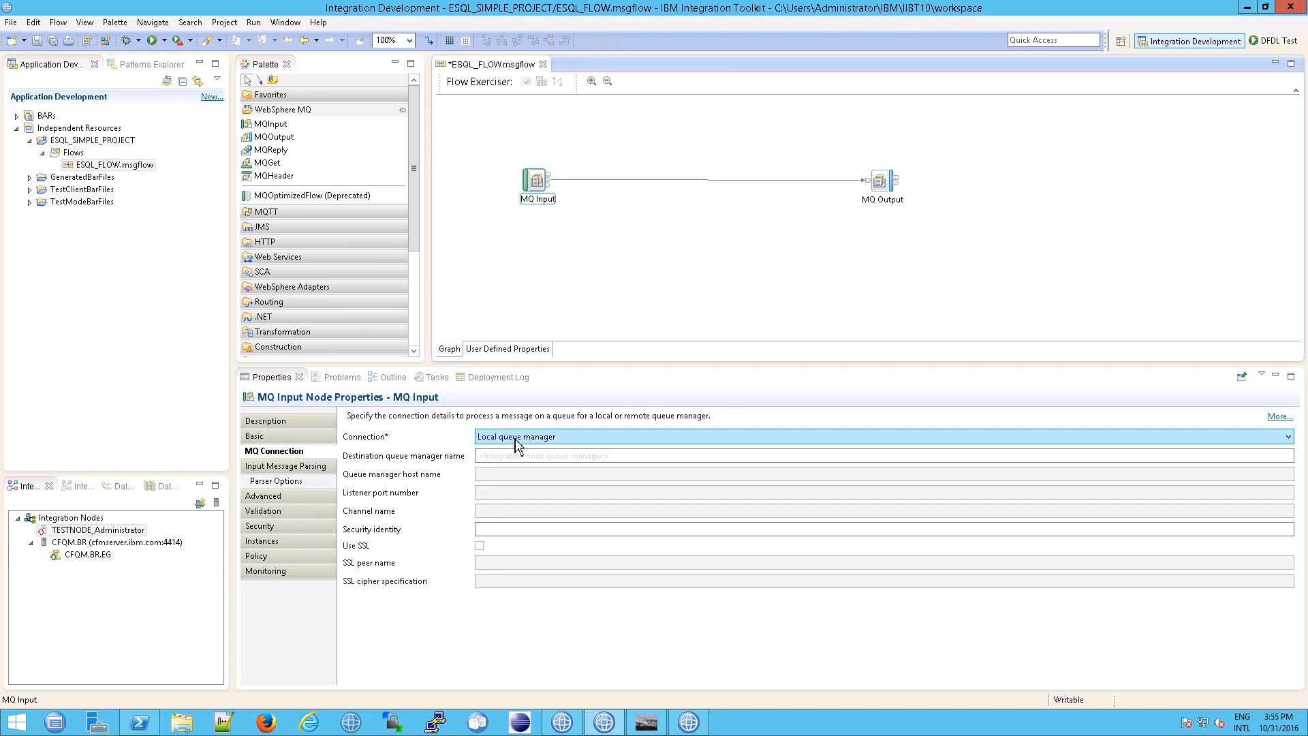
{"action": "left_click", "coordinate": [1287, 436]}
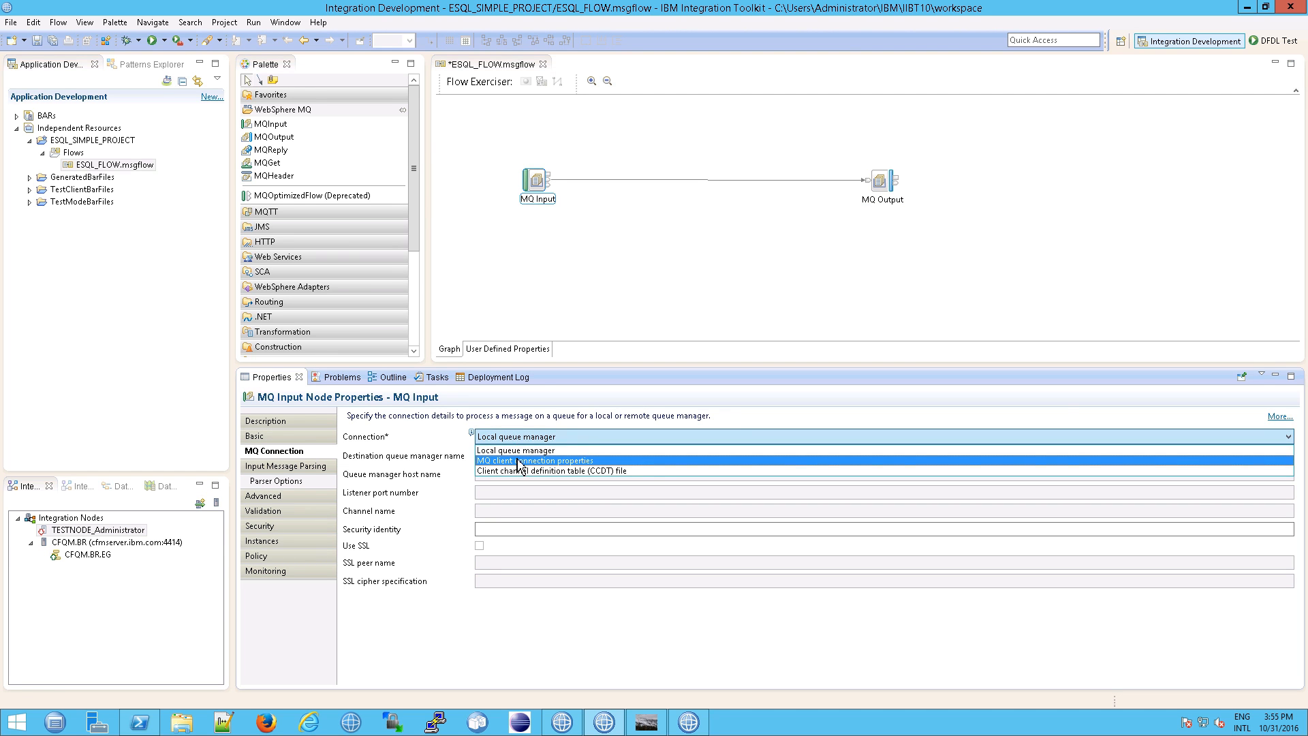
{"action": "left_click", "coordinate": [515, 451]}
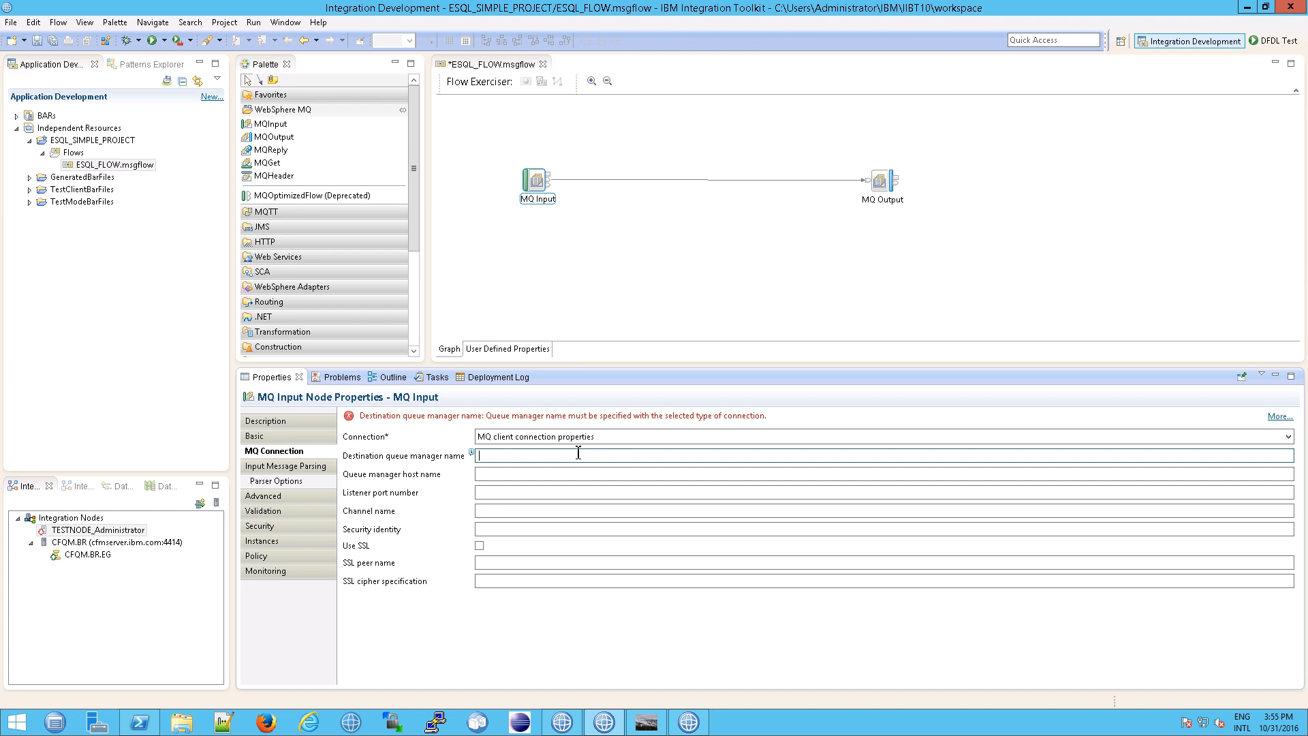
{"action": "type", "text": "CFQM"}
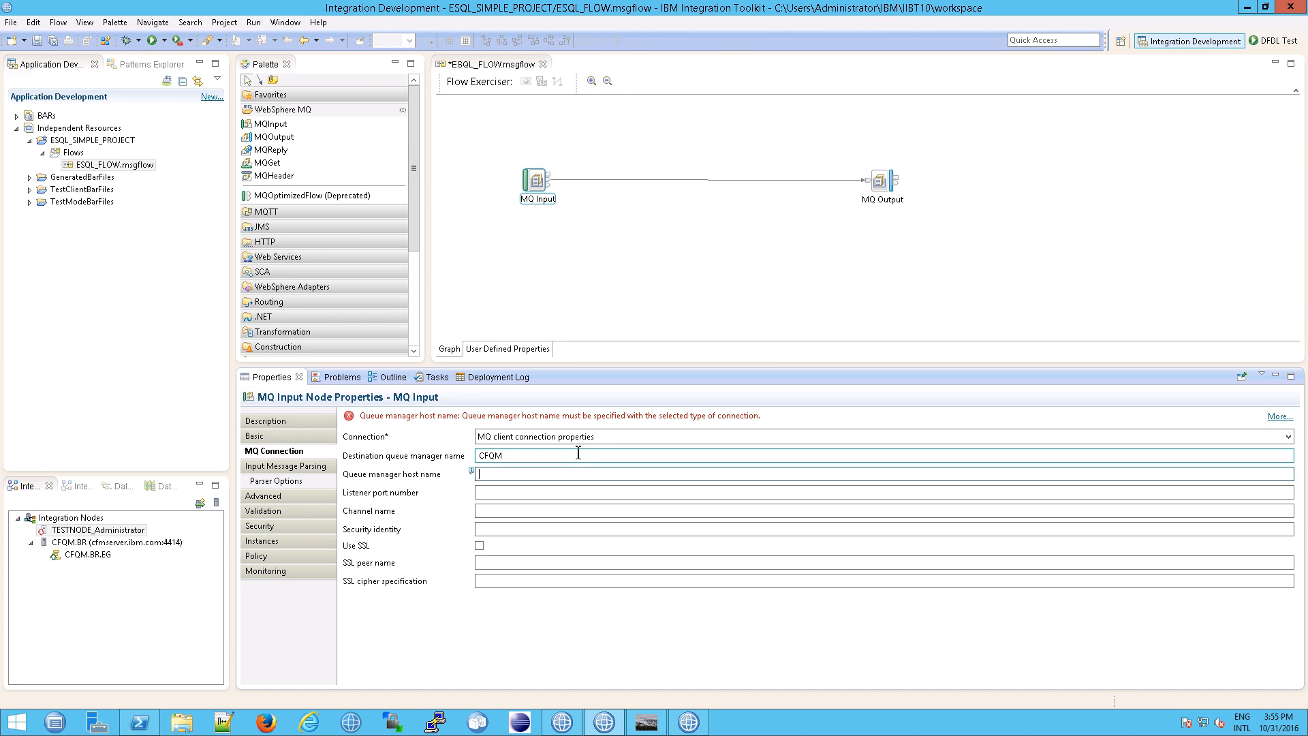
{"action": "type", "text": "cfmserver.ibm.com"}
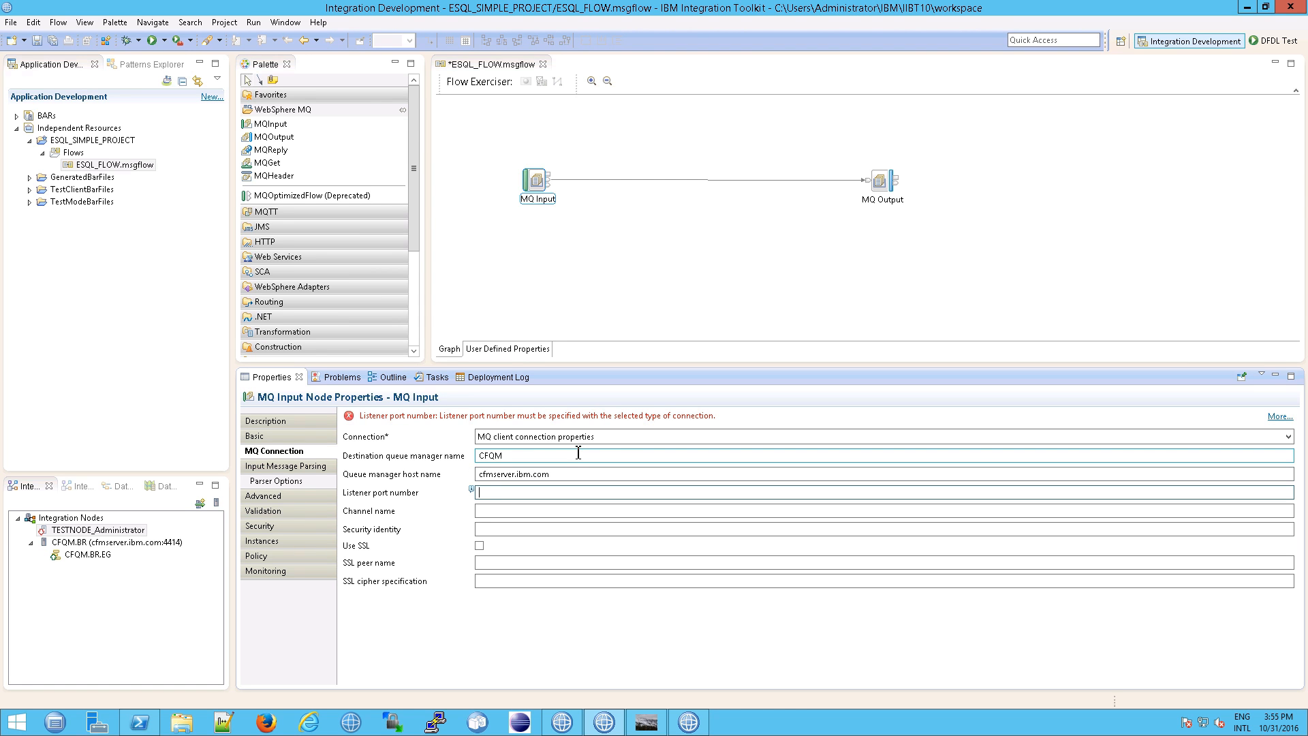
{"action": "type", "text": "1414"}
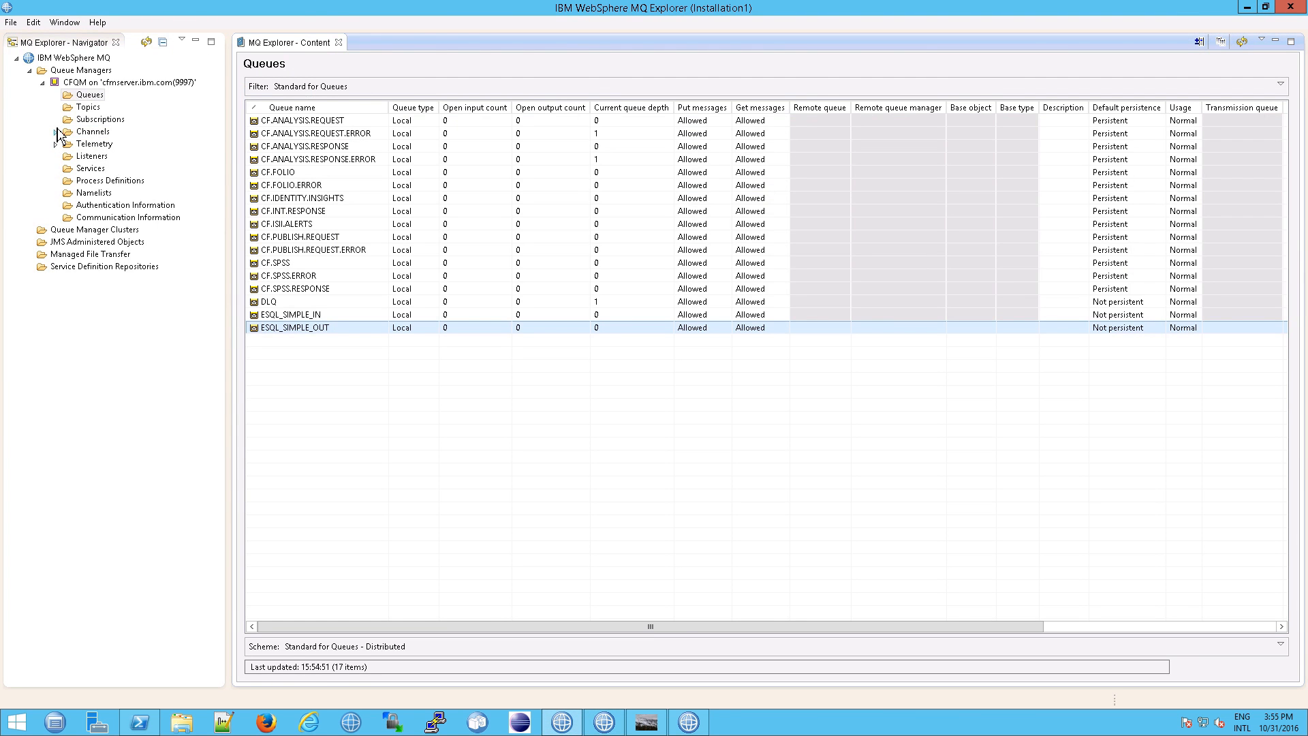
Browse CFQM's listeners, then view and cancel the CFQM.SSL.SVRCONN client channel properties
{"action": "left_click", "coordinate": [91, 94]}
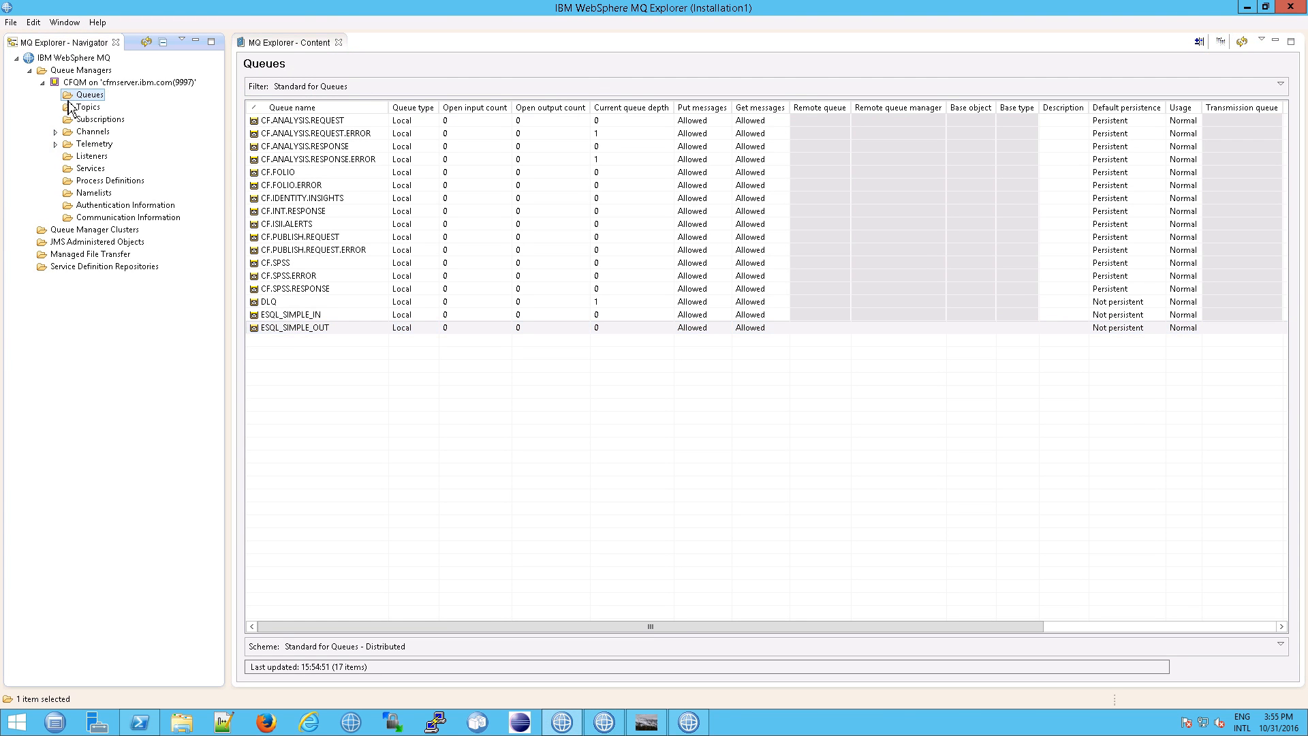
{"action": "left_click", "coordinate": [93, 156]}
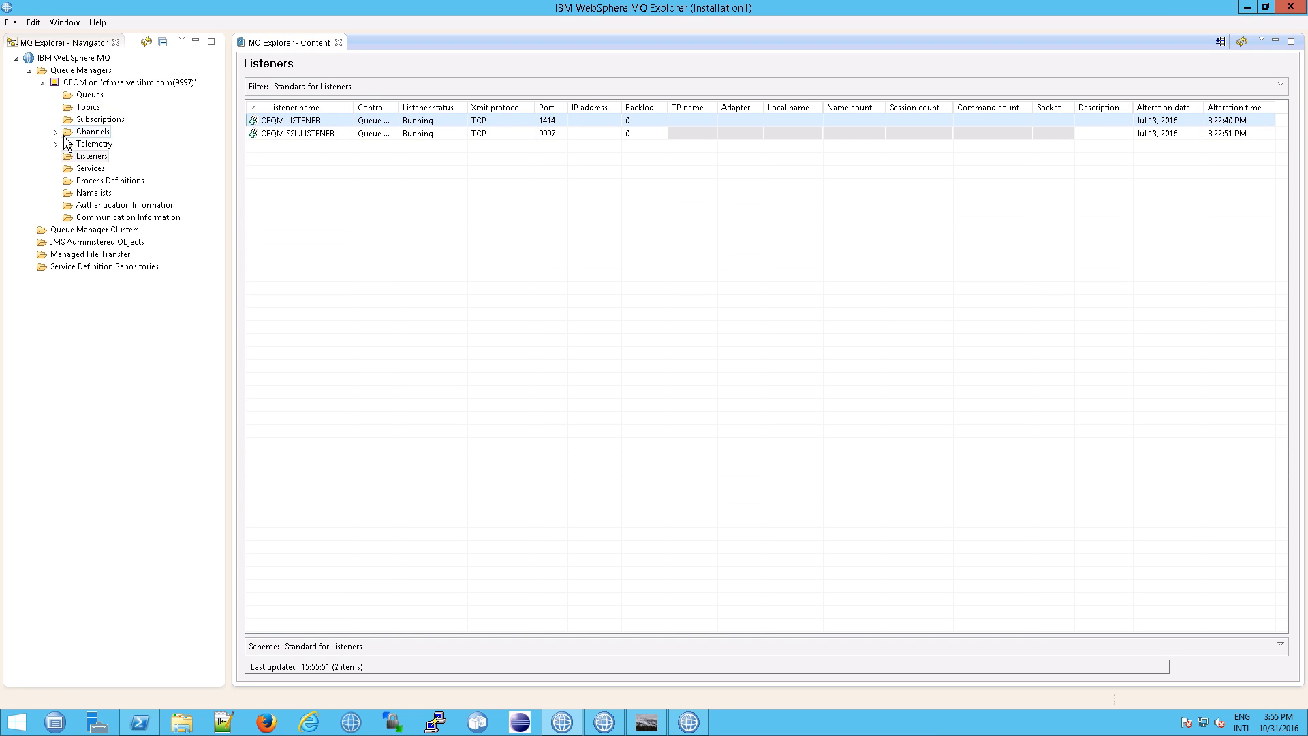
{"action": "left_click", "coordinate": [55, 131]}
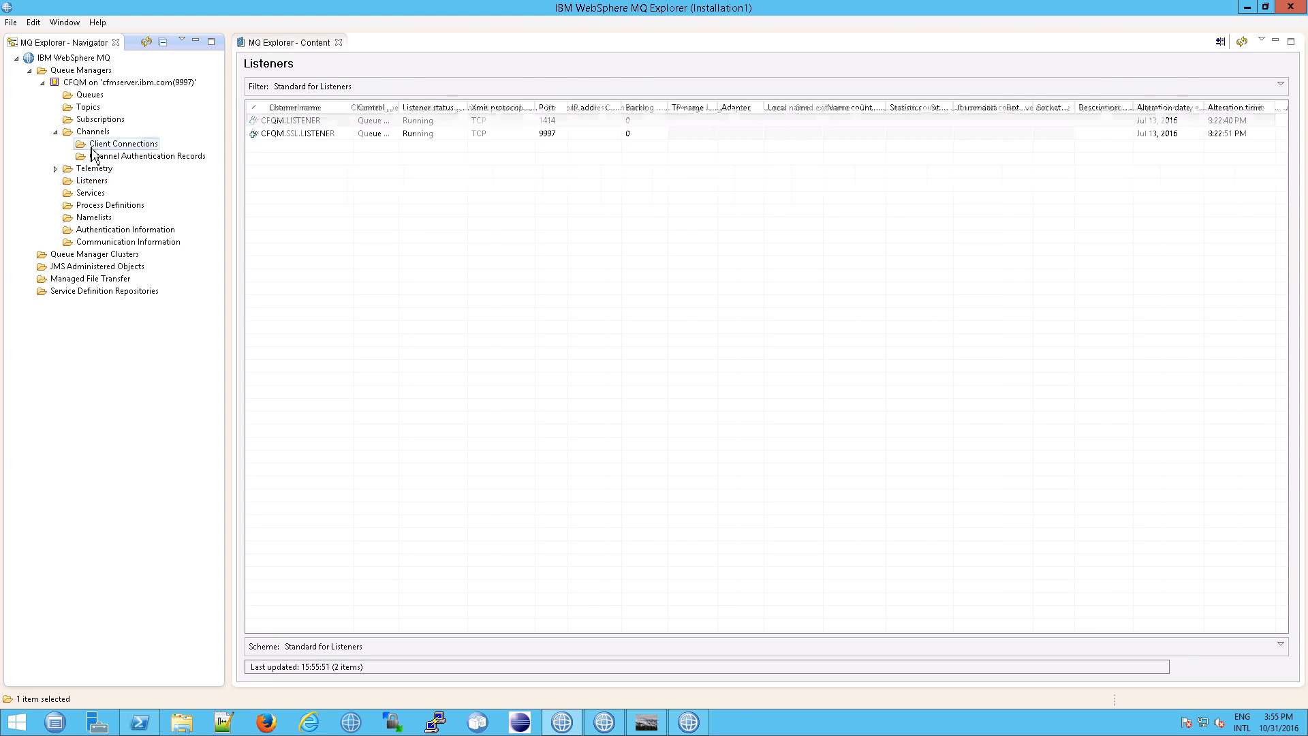
{"action": "left_click", "coordinate": [123, 143]}
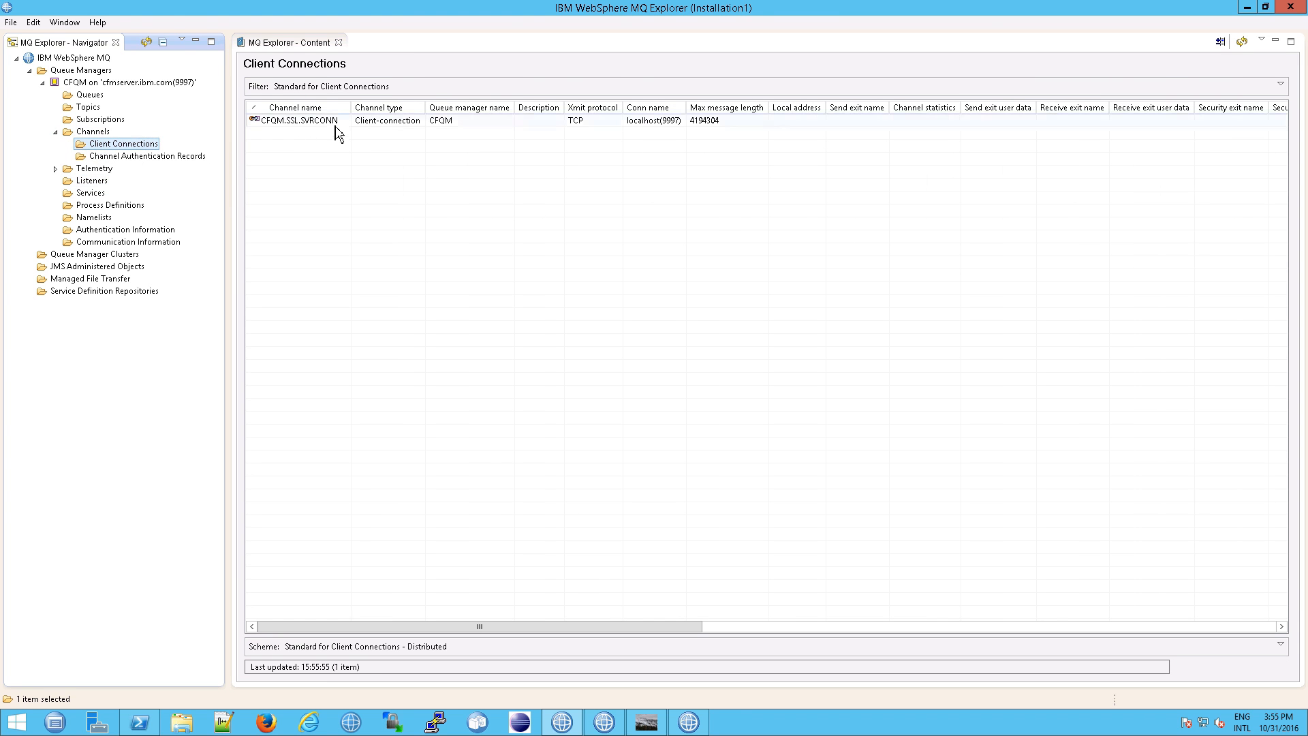
{"action": "right_click", "coordinate": [297, 119]}
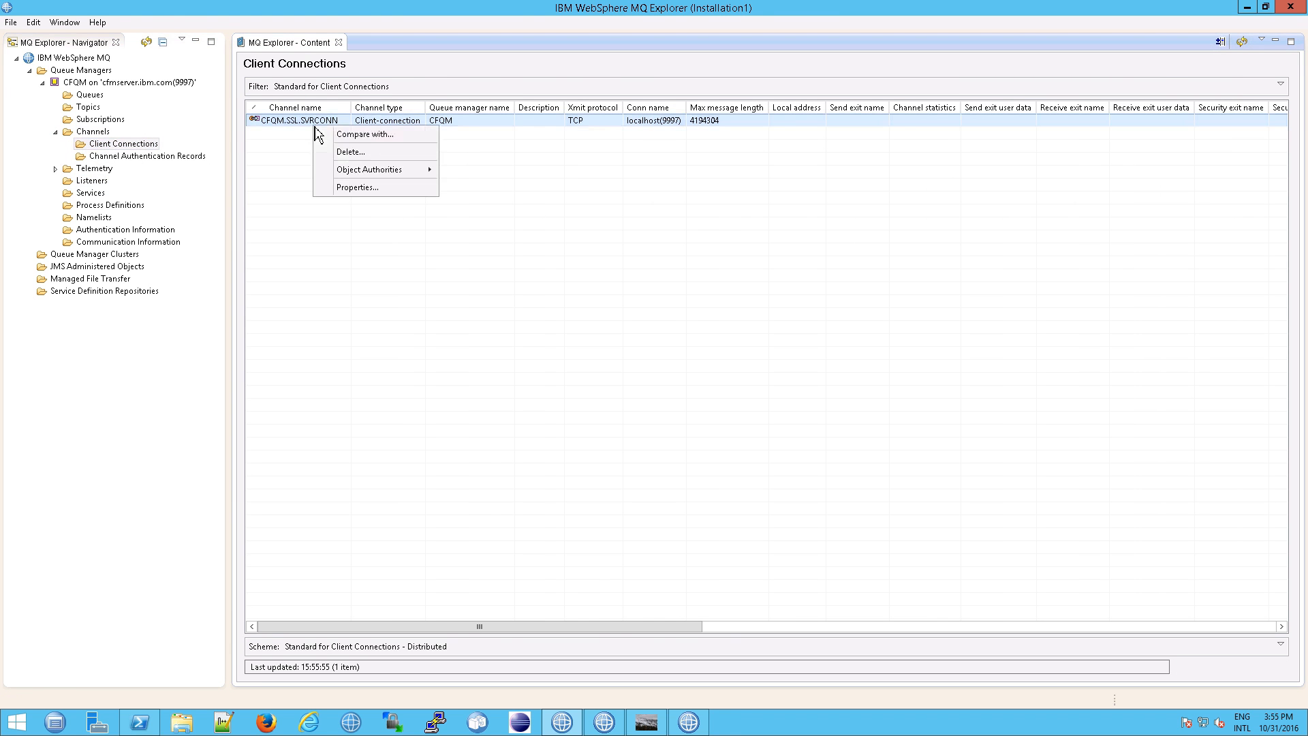
{"action": "left_click", "coordinate": [357, 187]}
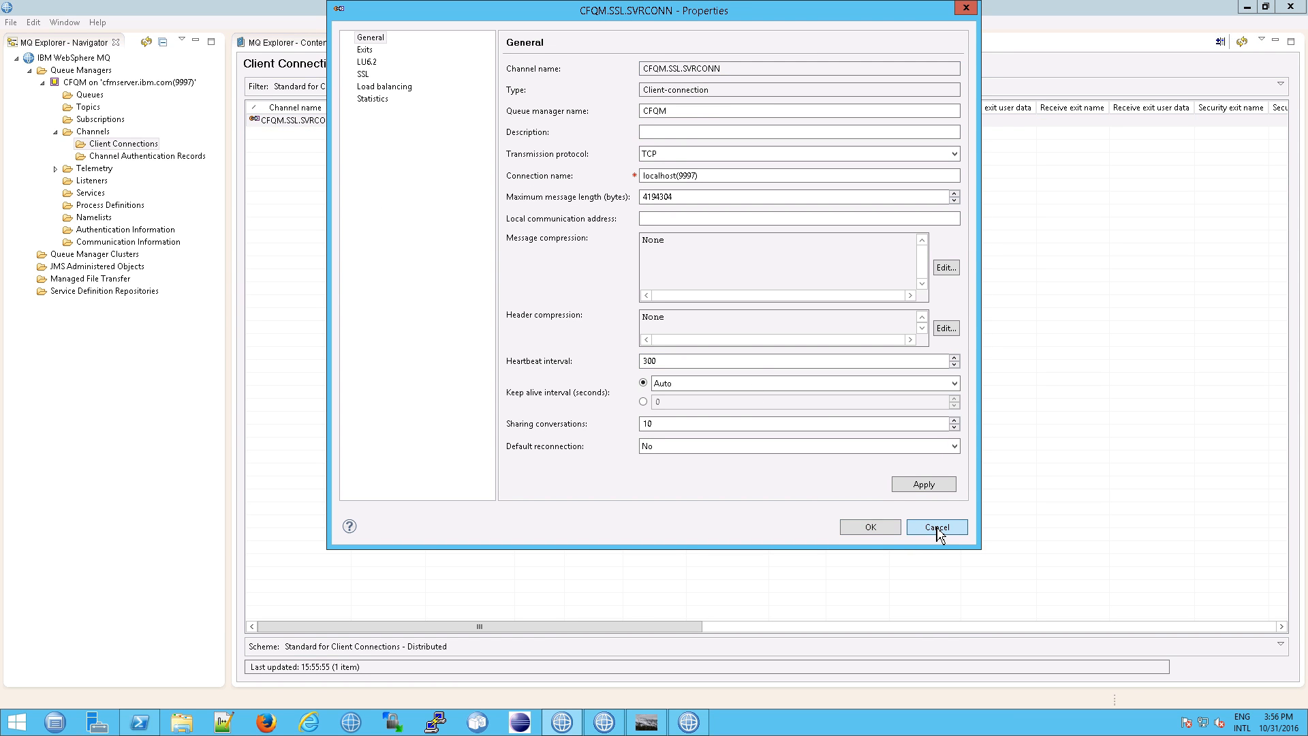
{"action": "left_click", "coordinate": [936, 526]}
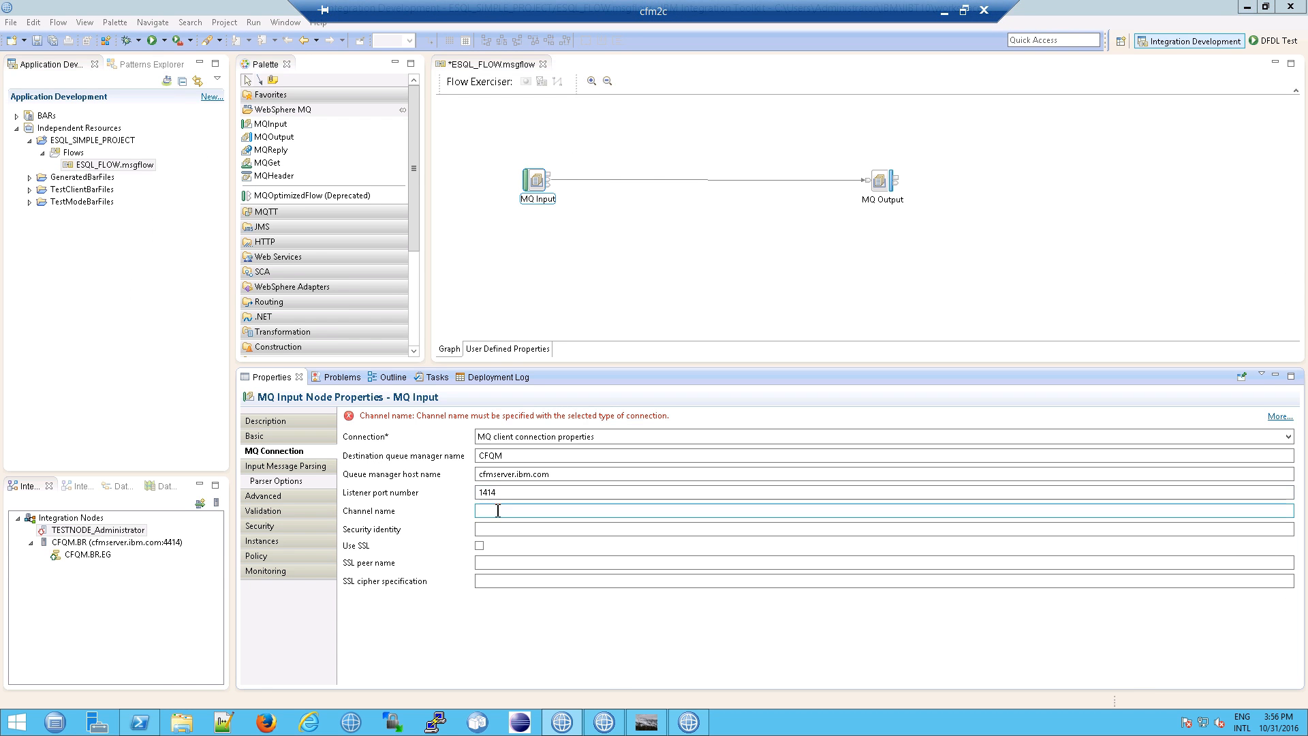
Enter CFQM.SSL.SVRCONN as the MQ Input node's channel name
{"action": "type", "text": "CFQM.SSL.SVRCONN"}
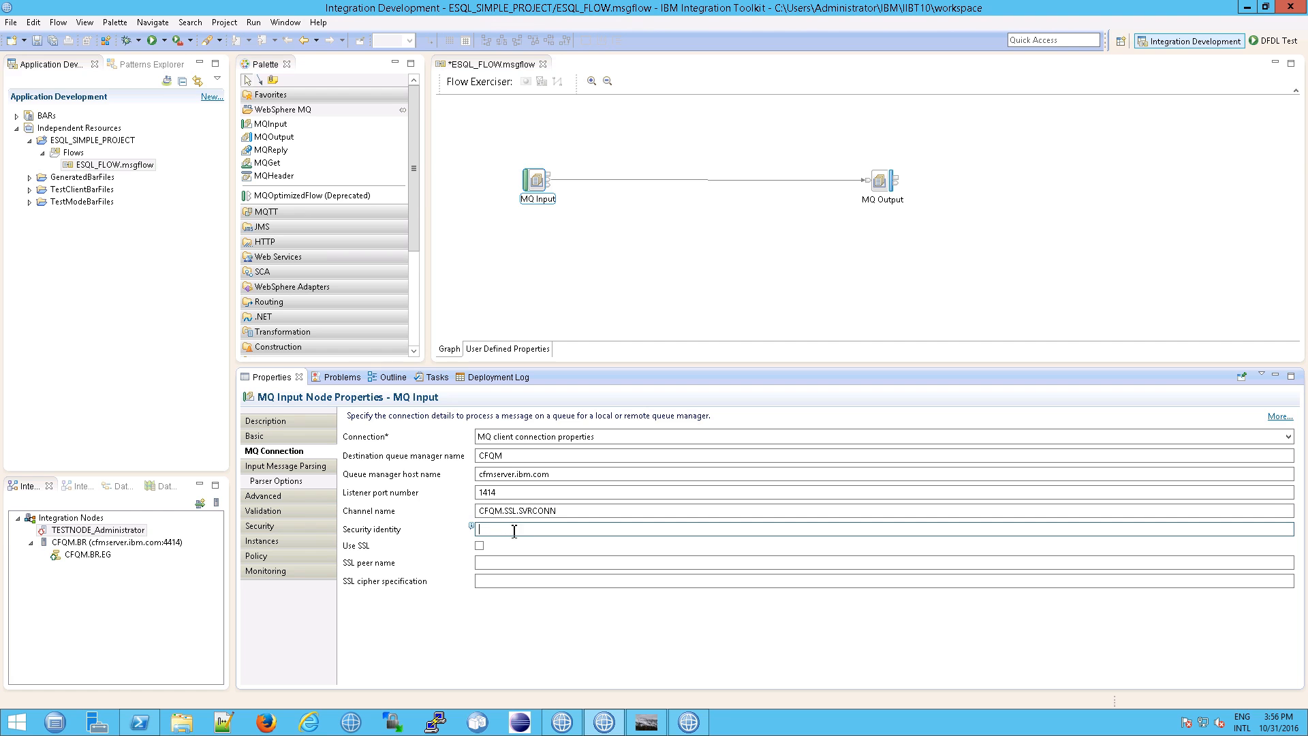
{"action": "mouse_move", "coordinate": [551, 578]}
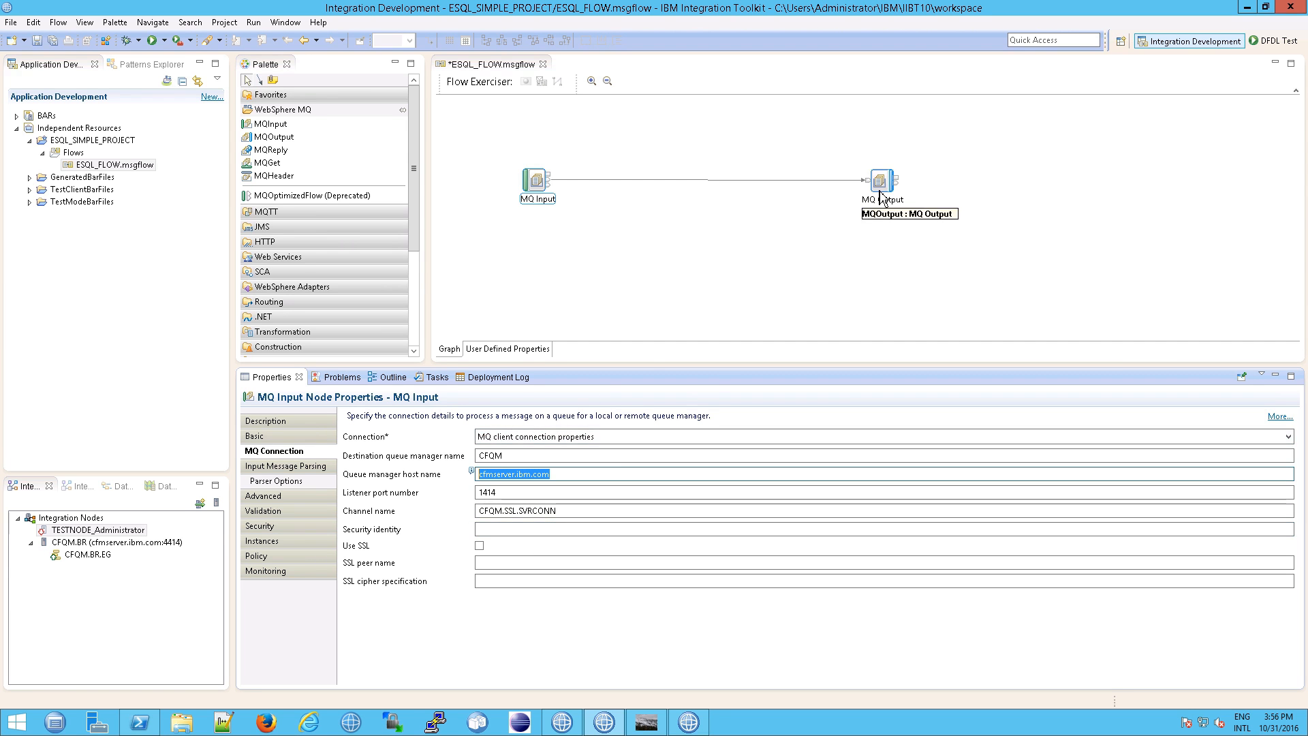
Give MQ Output a client connection to cfmserver.ibm.com port 1414 via channel CFQM.SSL.SVRCONN
{"action": "left_click", "coordinate": [882, 182]}
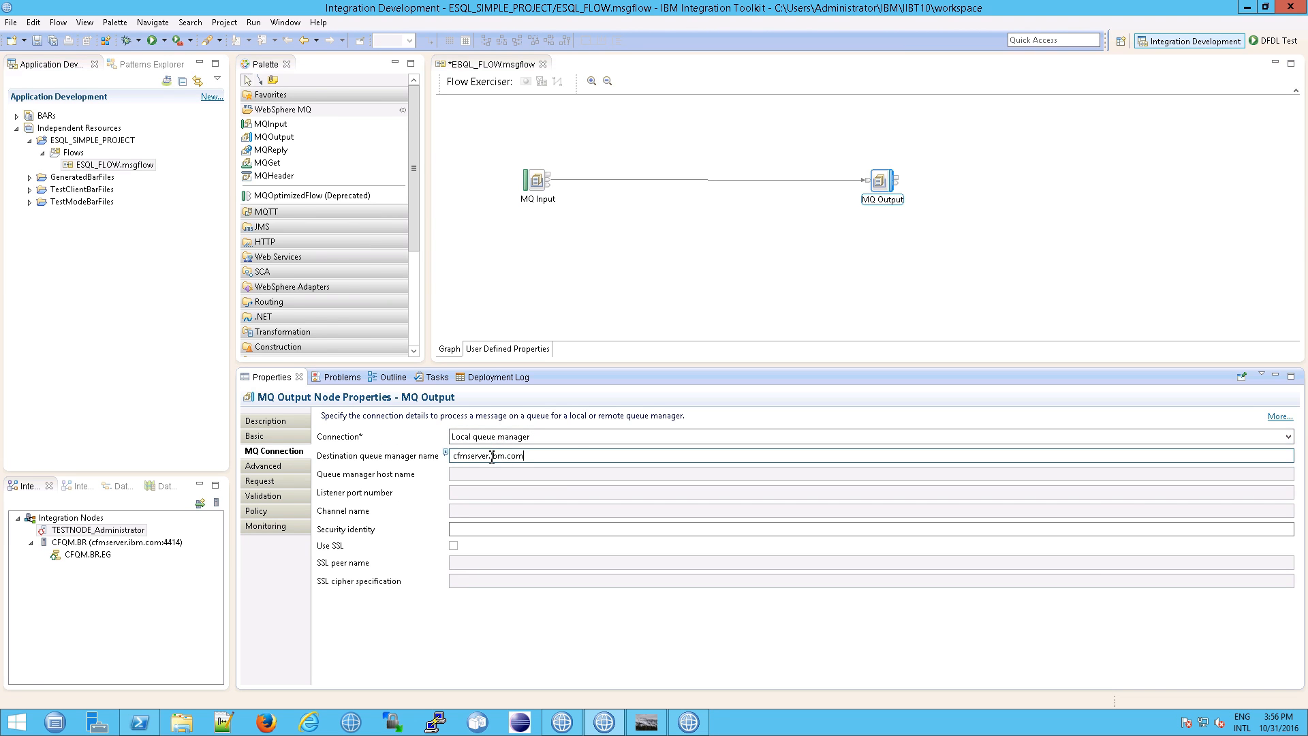
{"action": "left_click", "coordinate": [538, 179]}
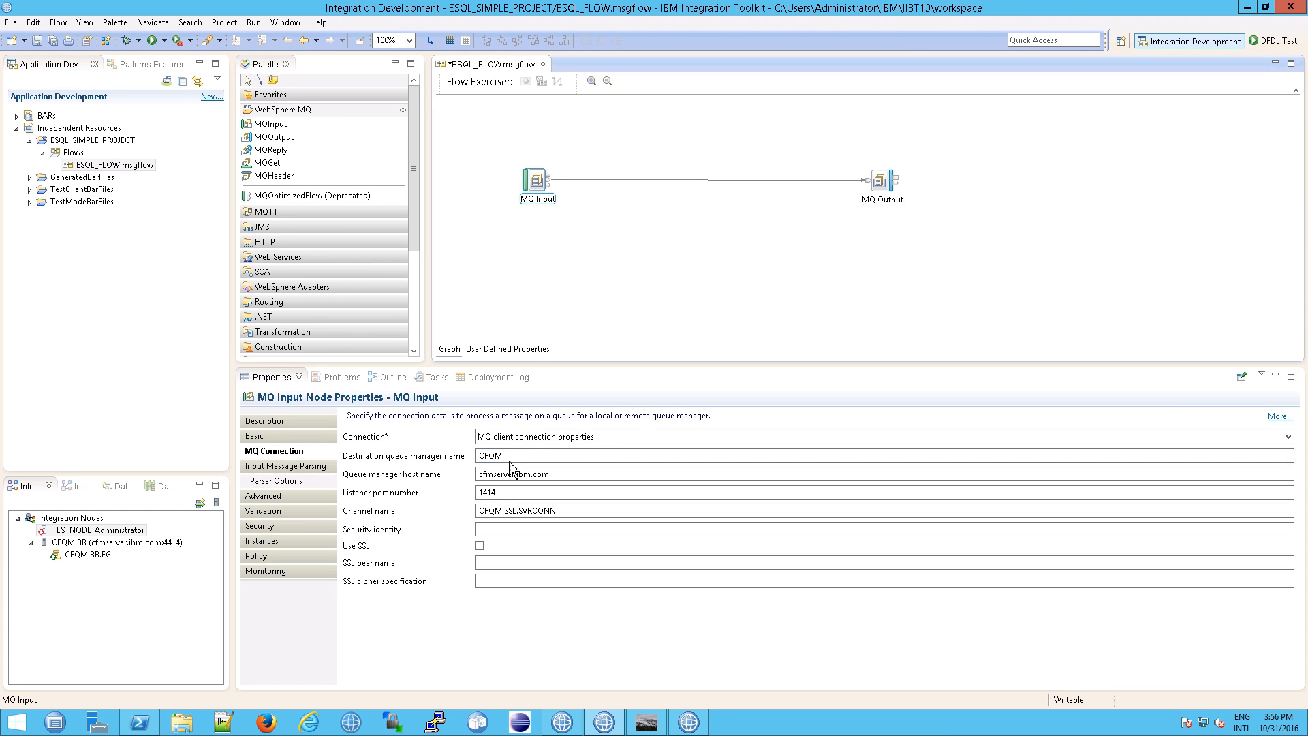
{"action": "left_click", "coordinate": [882, 182]}
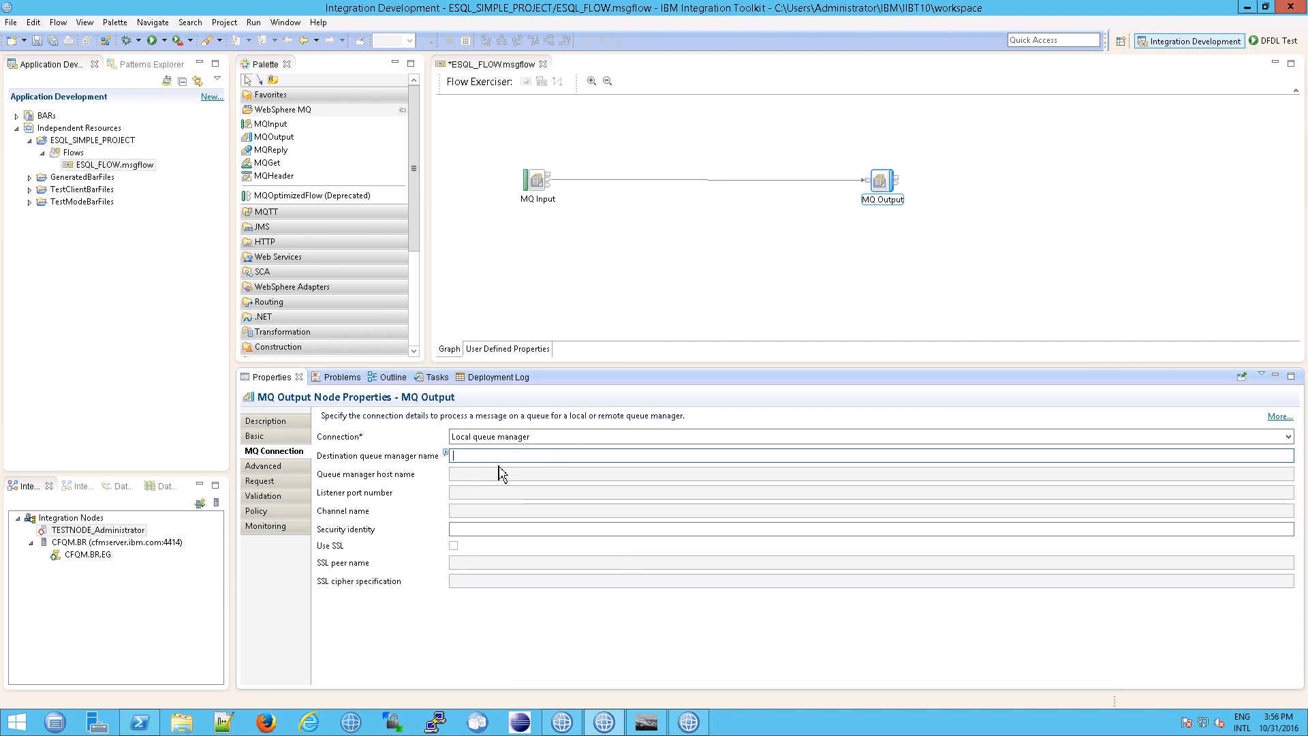
{"action": "left_click", "coordinate": [1287, 436]}
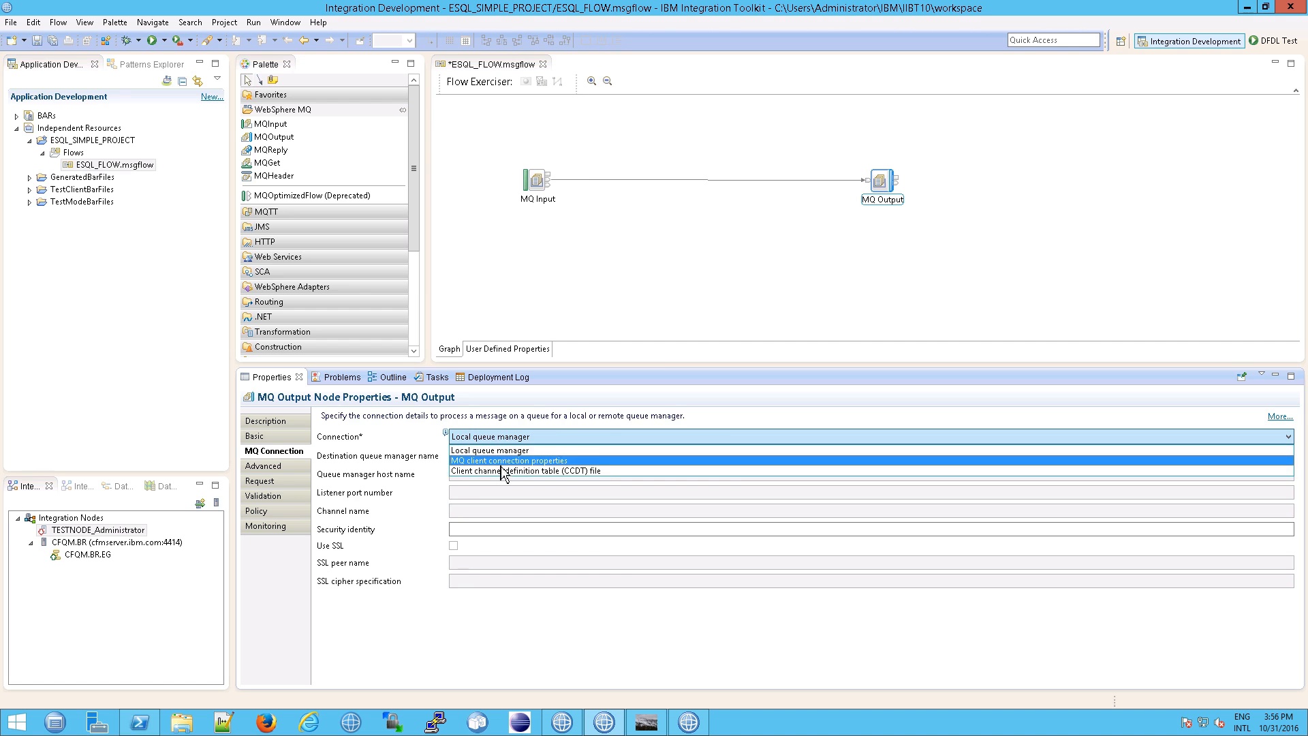
{"action": "left_click", "coordinate": [490, 460]}
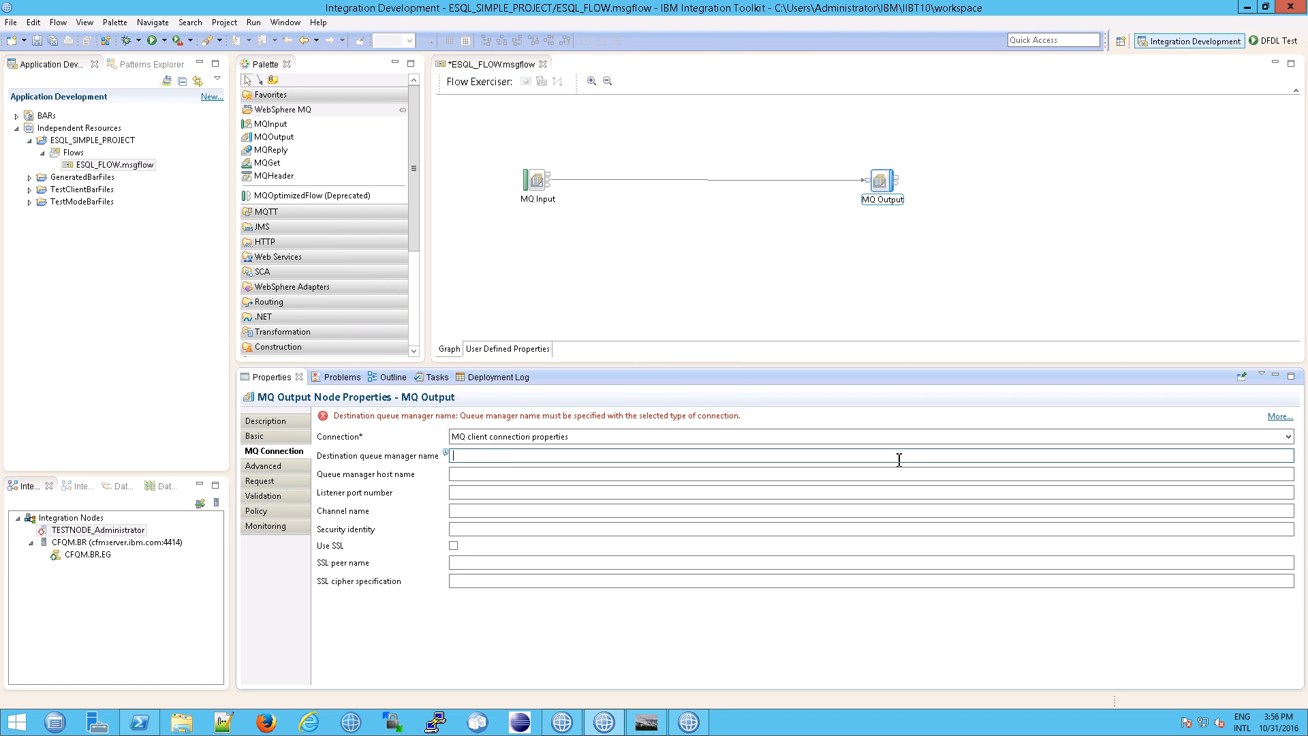
{"action": "type", "text": "cfmserver.ibm.com"}
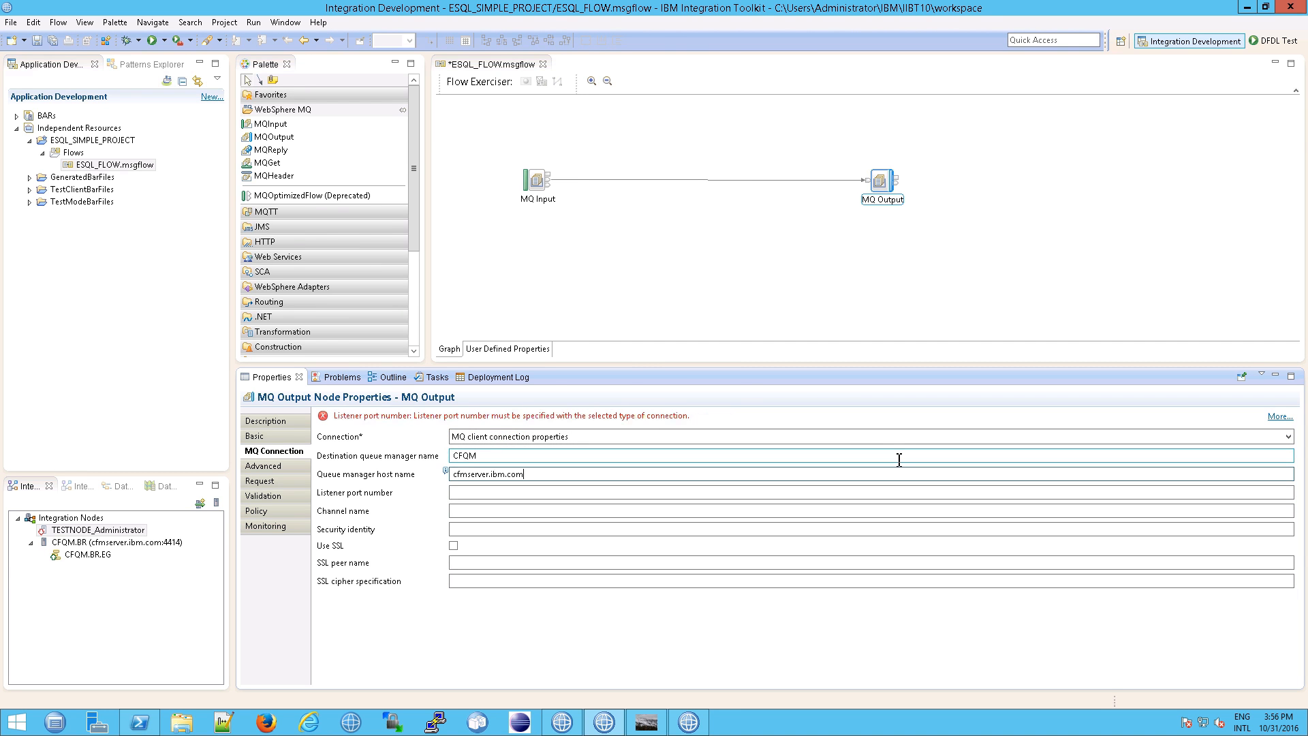
{"action": "type", "text": "1414"}
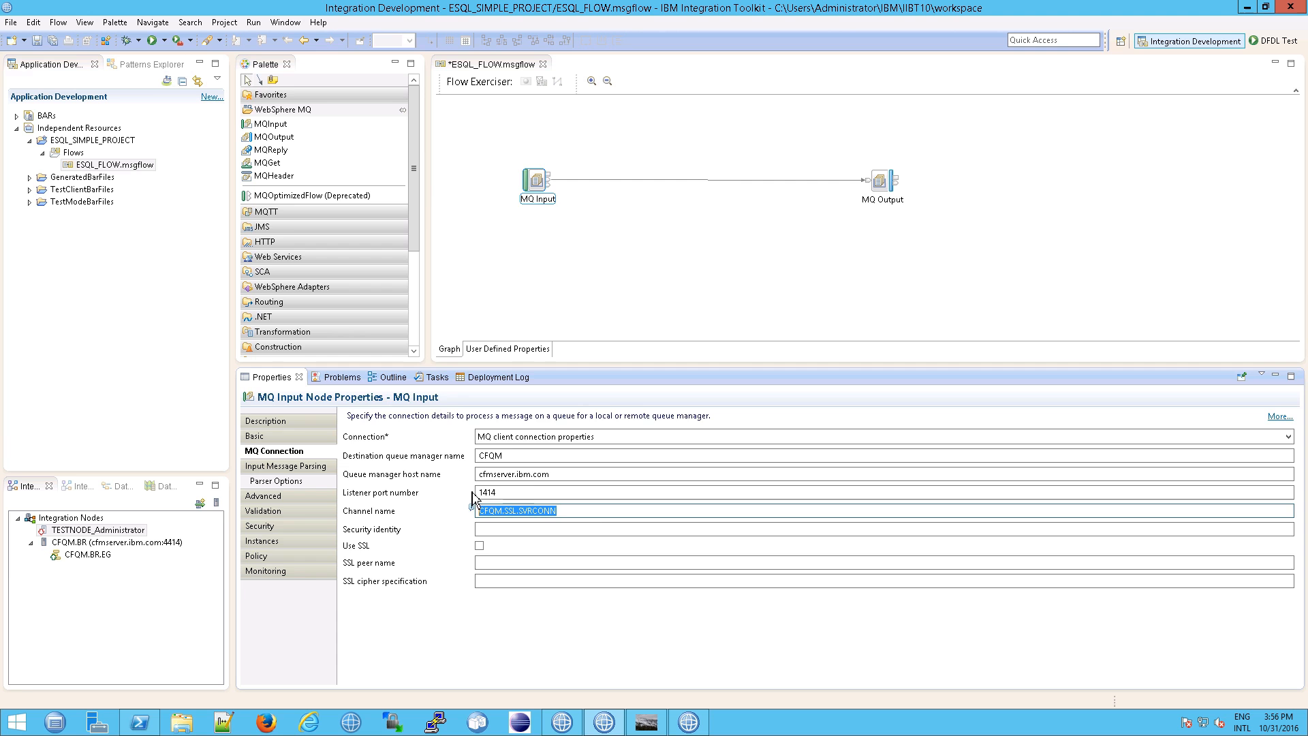
{"action": "left_click", "coordinate": [882, 182]}
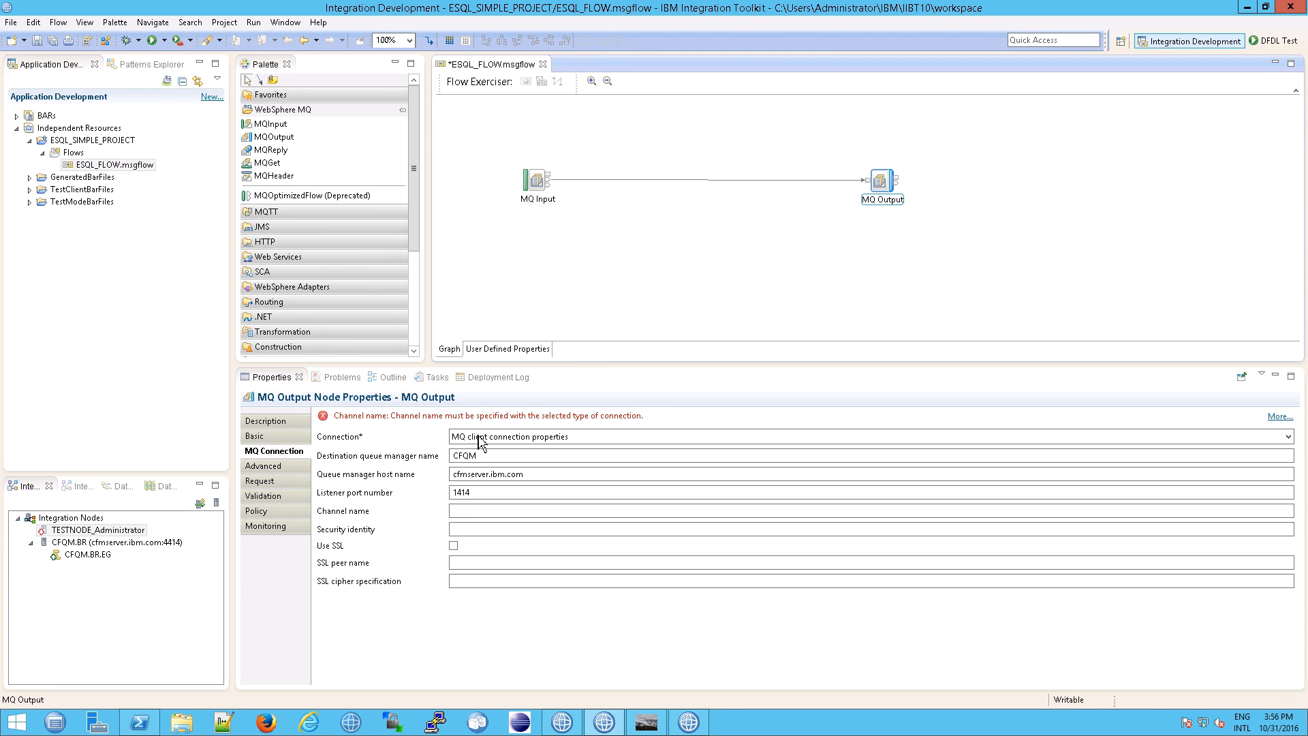
{"action": "type", "text": "CFQM.SSL.SVRCONN"}
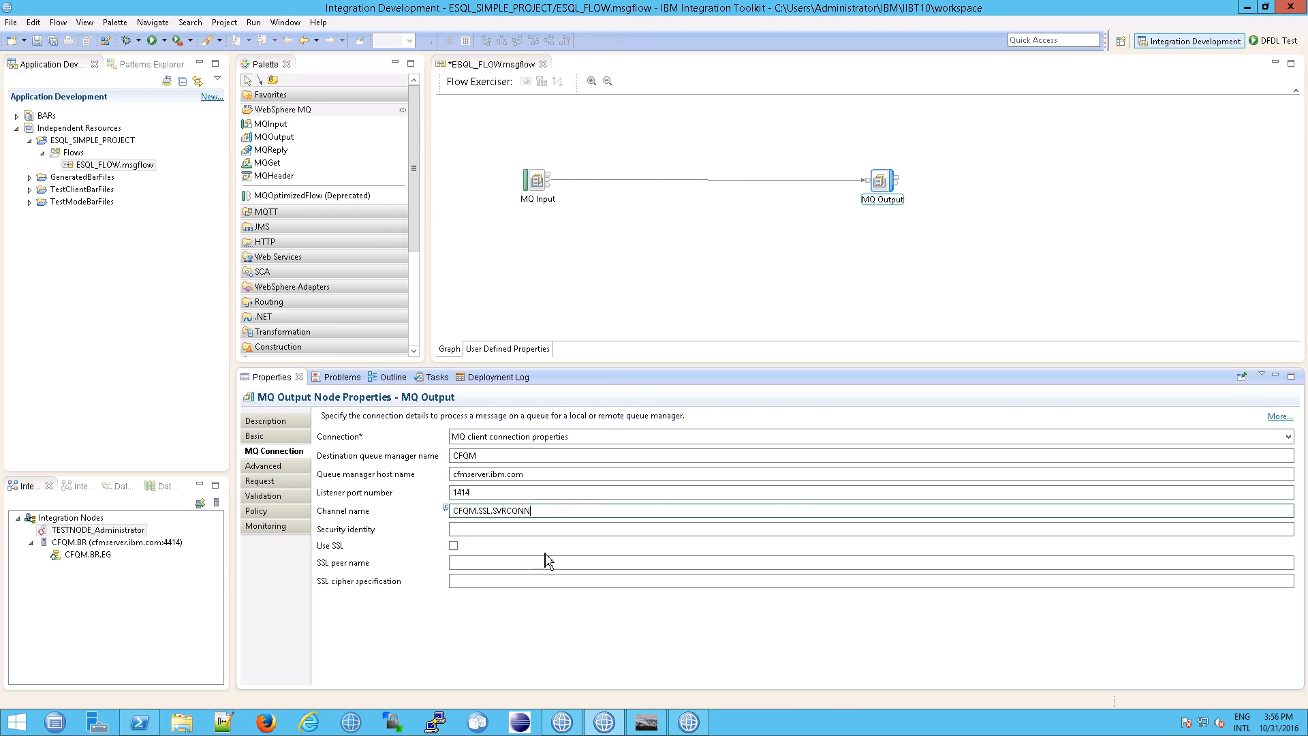
Start the Flow Exerciser to deploy ESQL_FLOW to integration server CFQM.BR.EG
{"action": "left_click", "coordinate": [538, 181]}
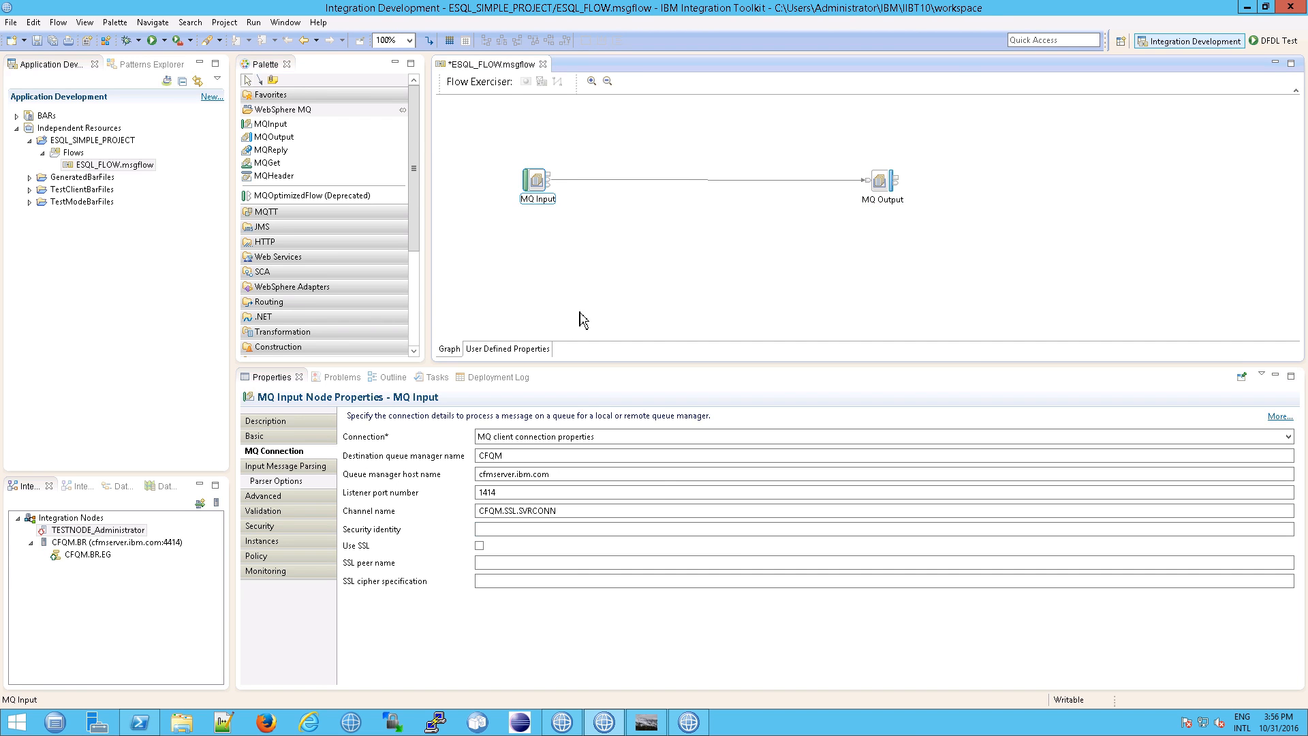
{"action": "mouse_move", "coordinate": [505, 94]}
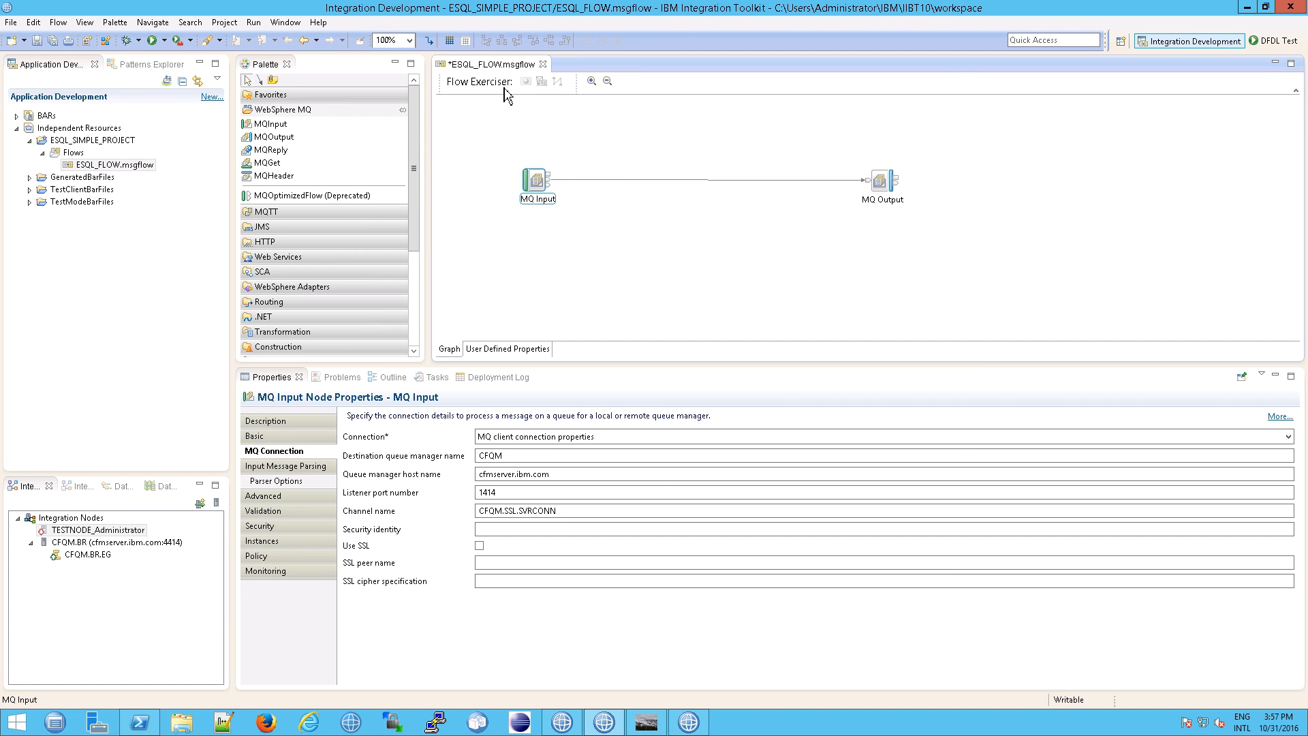
{"action": "mouse_move", "coordinate": [431, 100]}
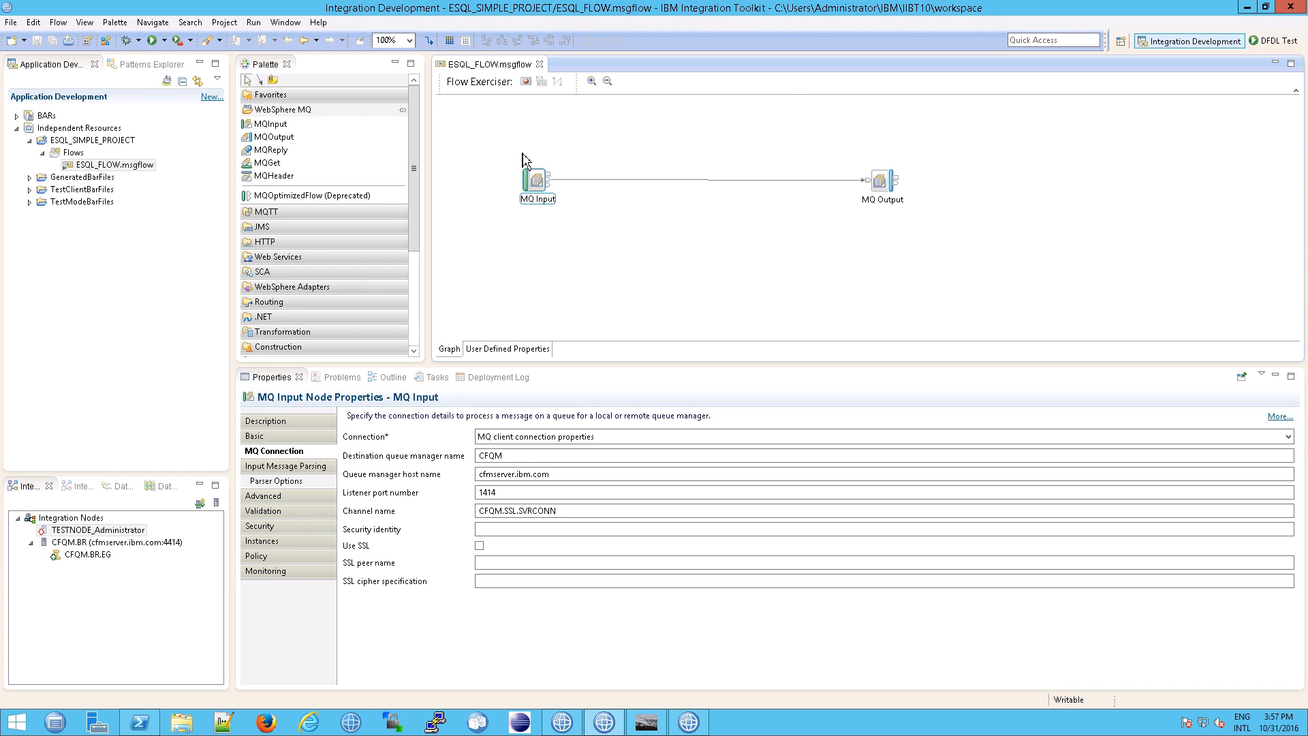
{"action": "mouse_move", "coordinate": [526, 81]}
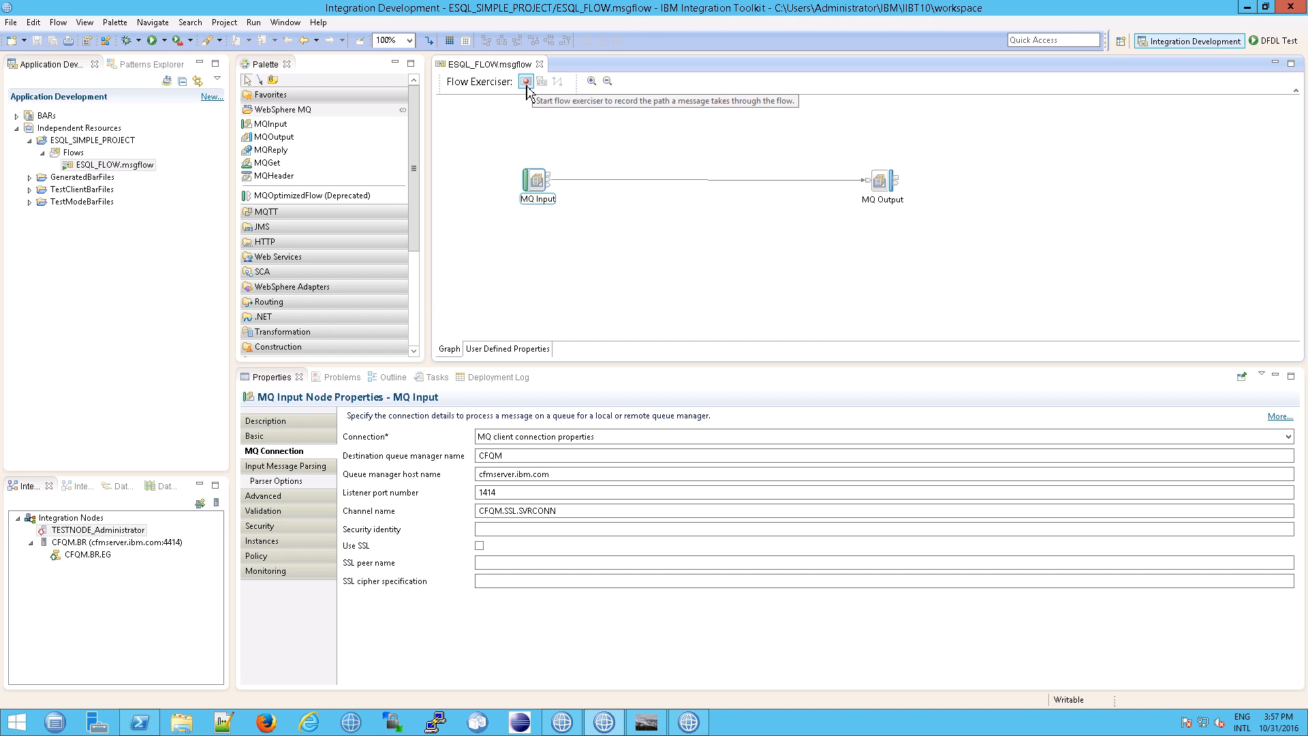
{"action": "left_click", "coordinate": [527, 81]}
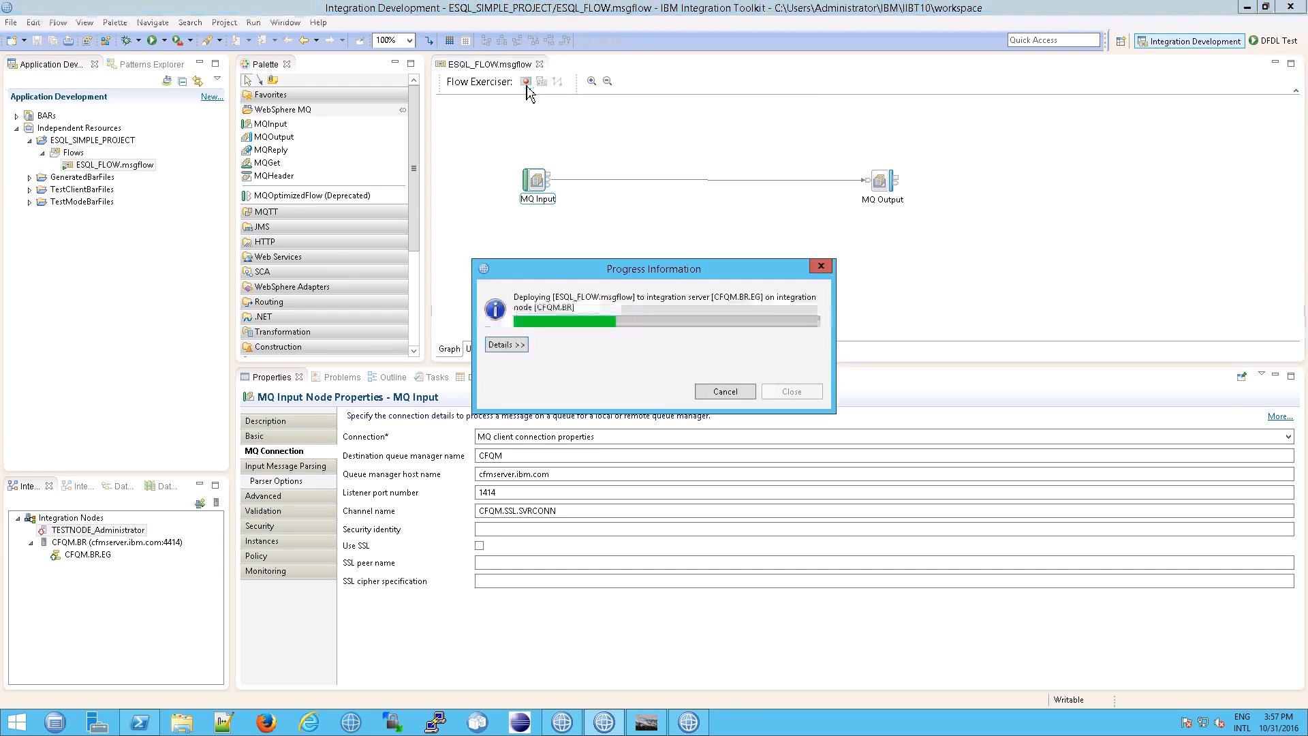
{"action": "left_click", "coordinate": [505, 345]}
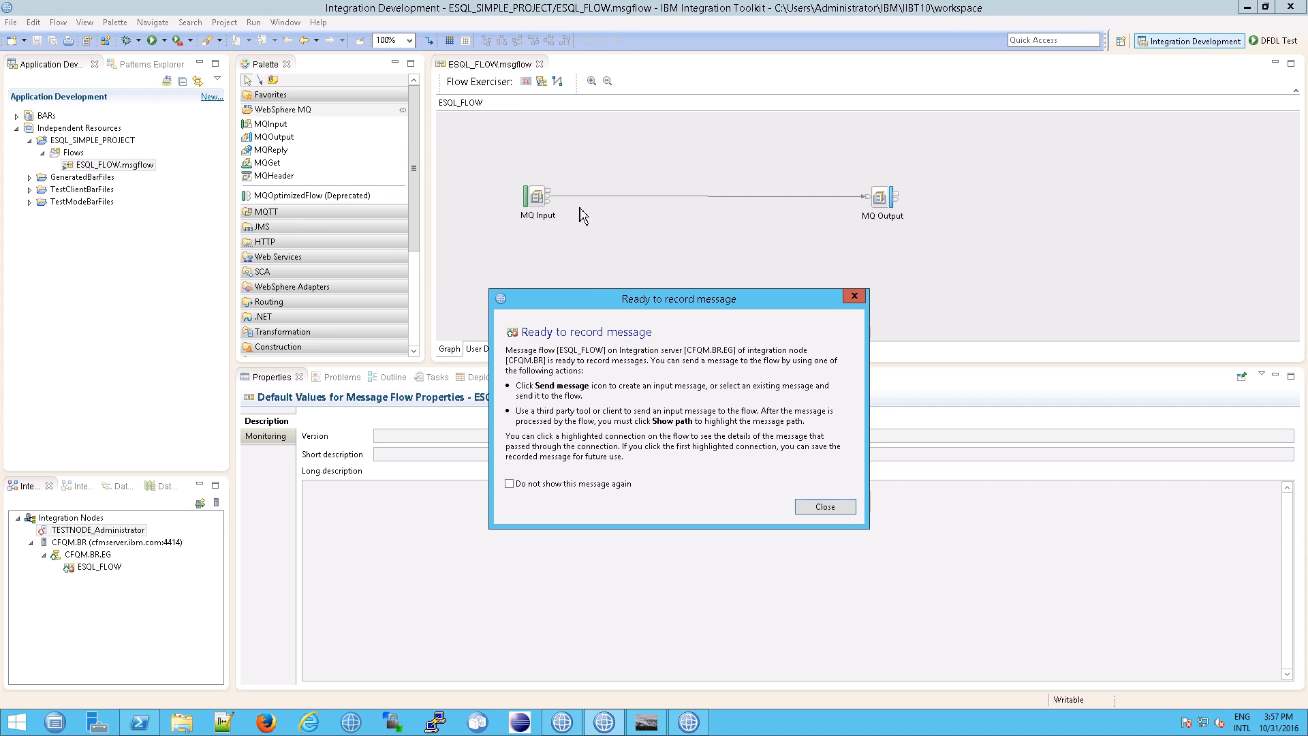
Dismiss the Ready to record notice and view the IIB architecture diagram in Foxit Reader
{"action": "left_click", "coordinate": [822, 506]}
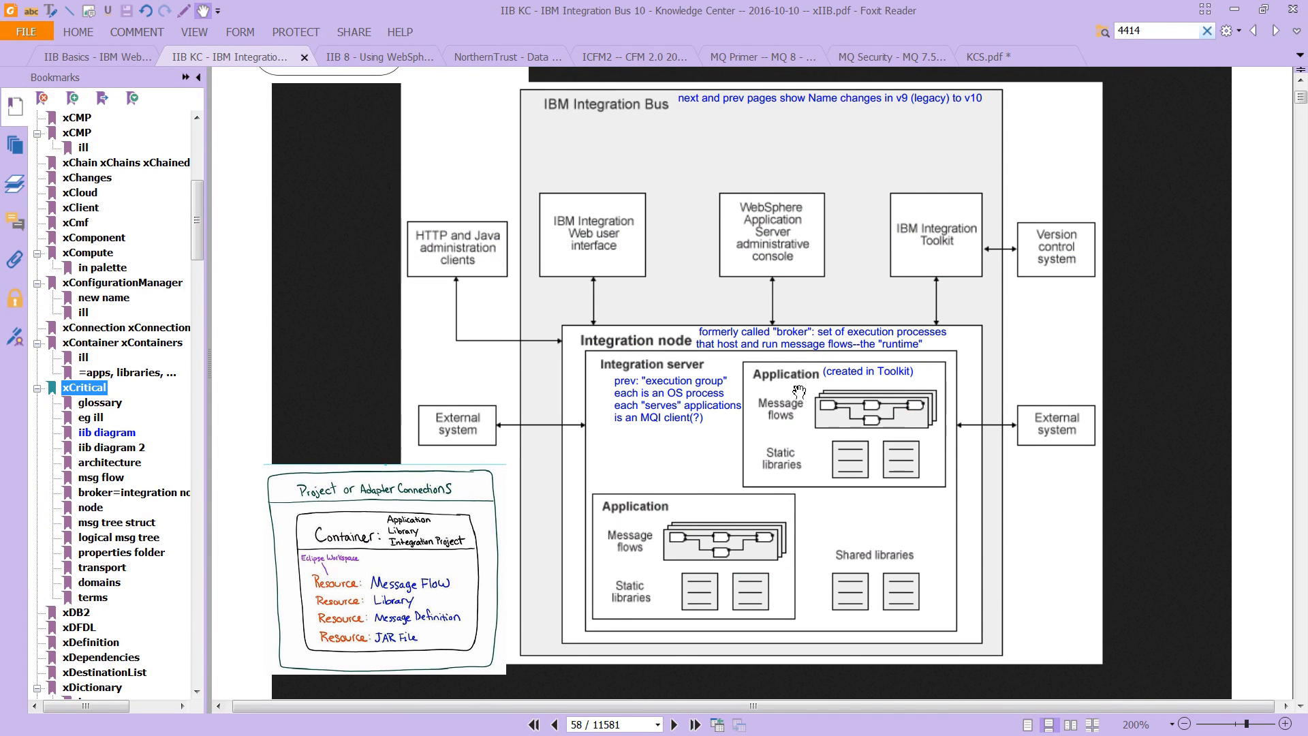
{"action": "mouse_move", "coordinate": [704, 405]}
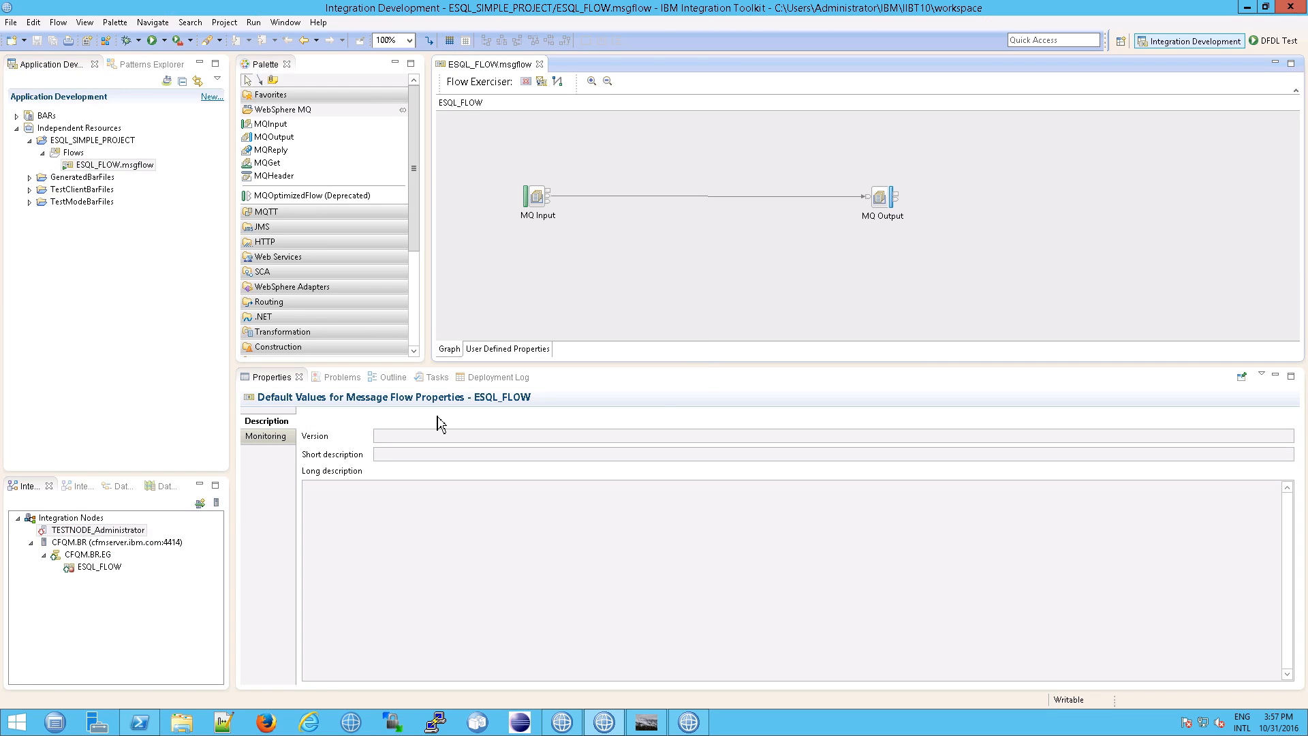
{"action": "left_click", "coordinate": [83, 554]}
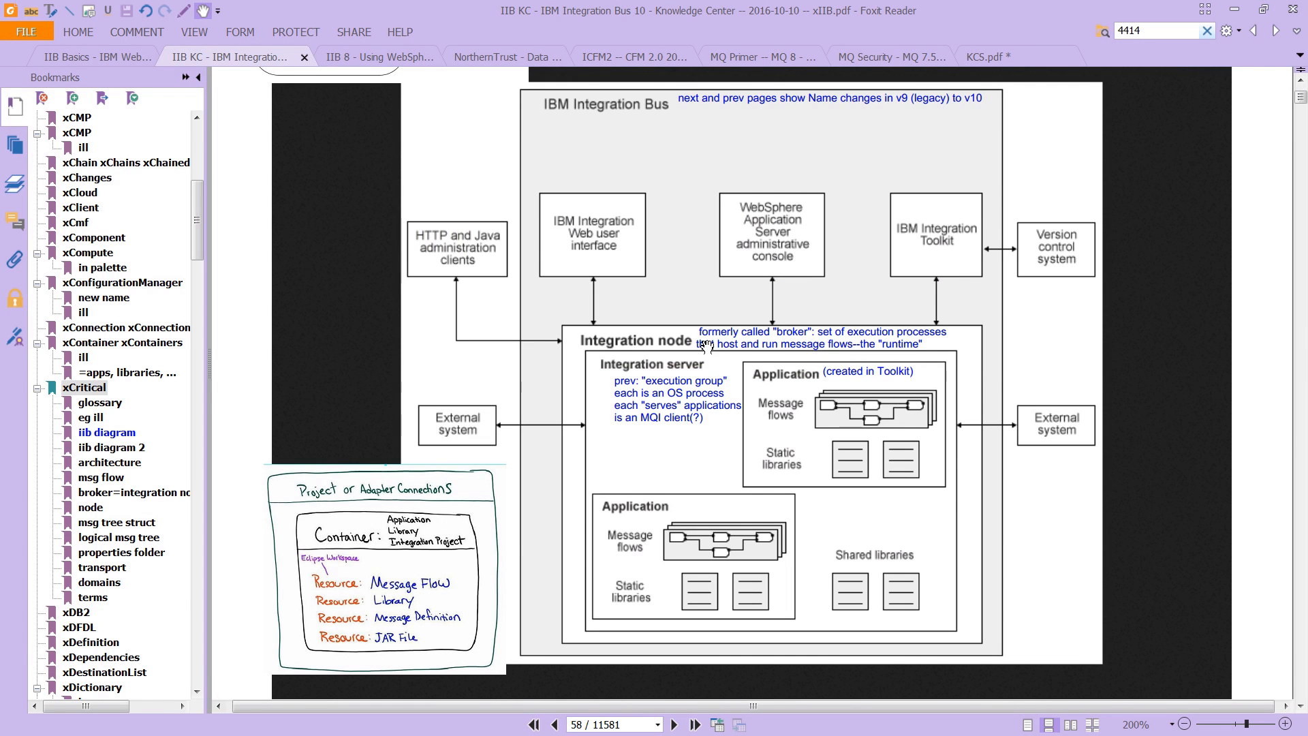
{"action": "mouse_move", "coordinate": [756, 345]}
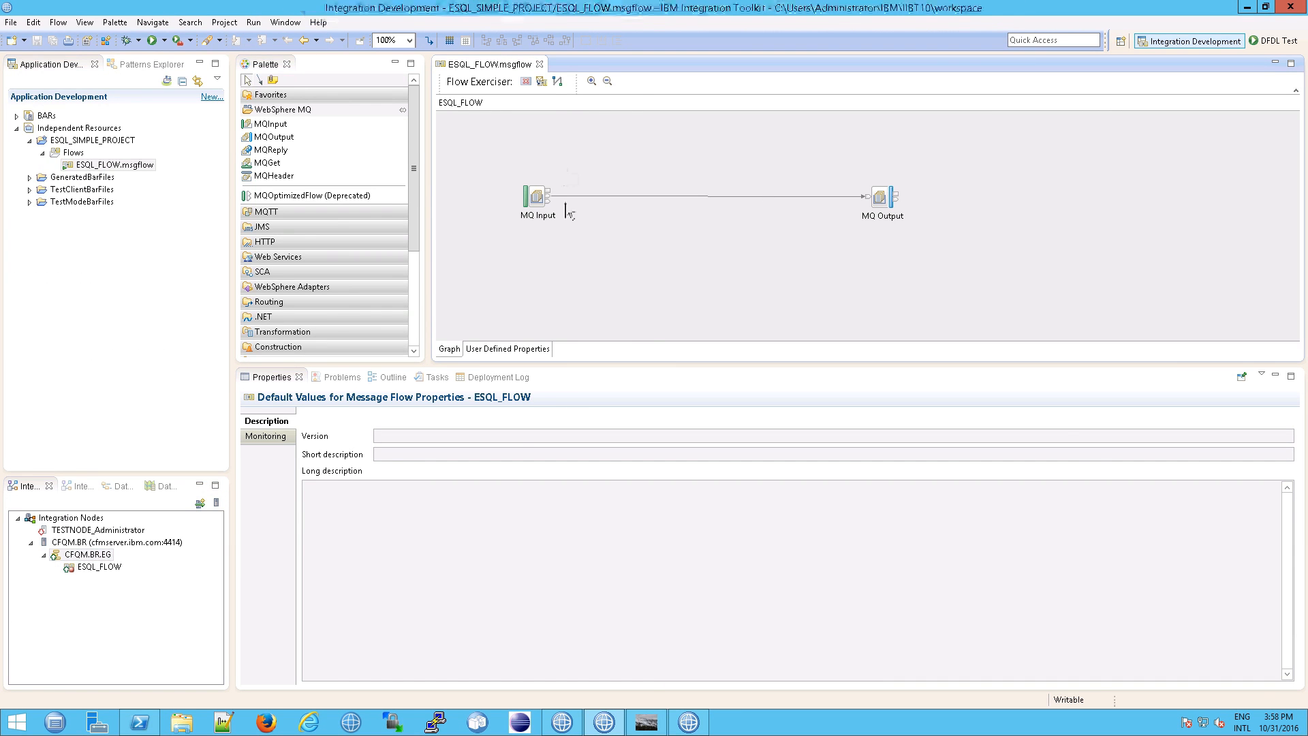
{"action": "mouse_move", "coordinate": [540, 81]}
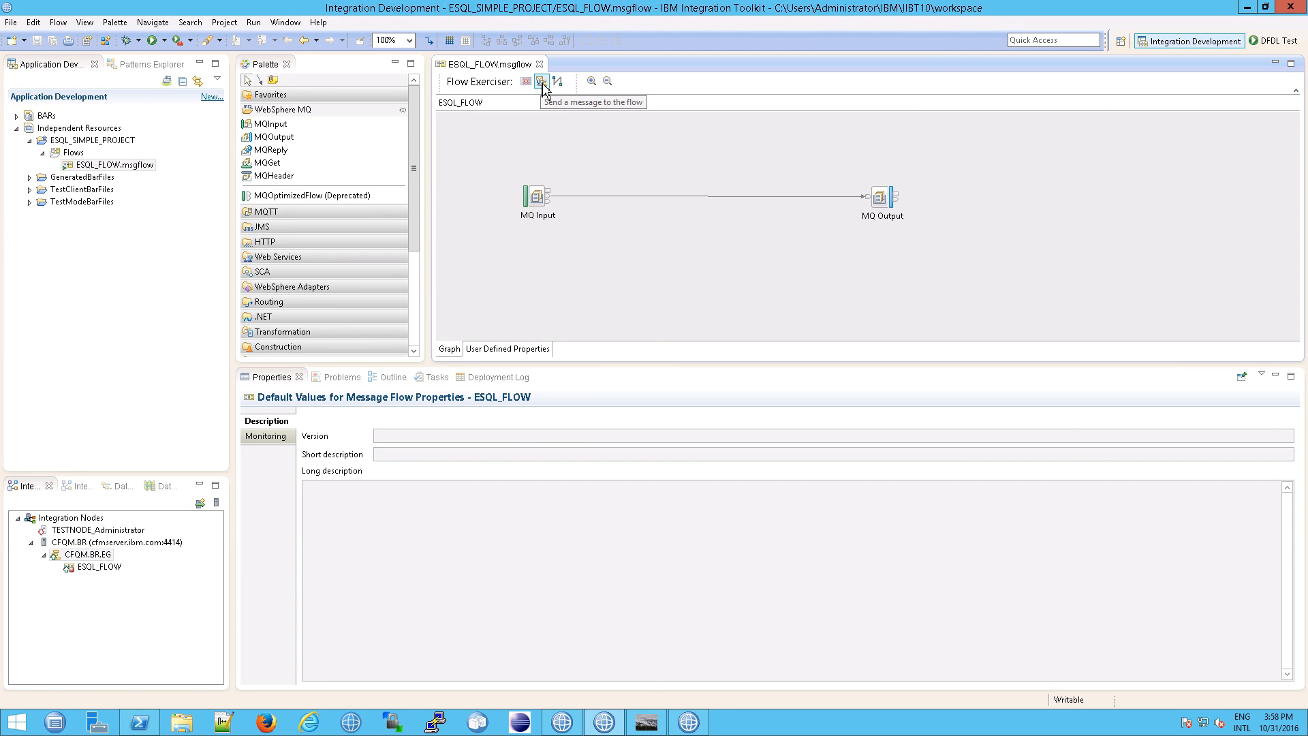
Create and send a new input message 'This is a test', then close the progress window
{"action": "left_click", "coordinate": [540, 81]}
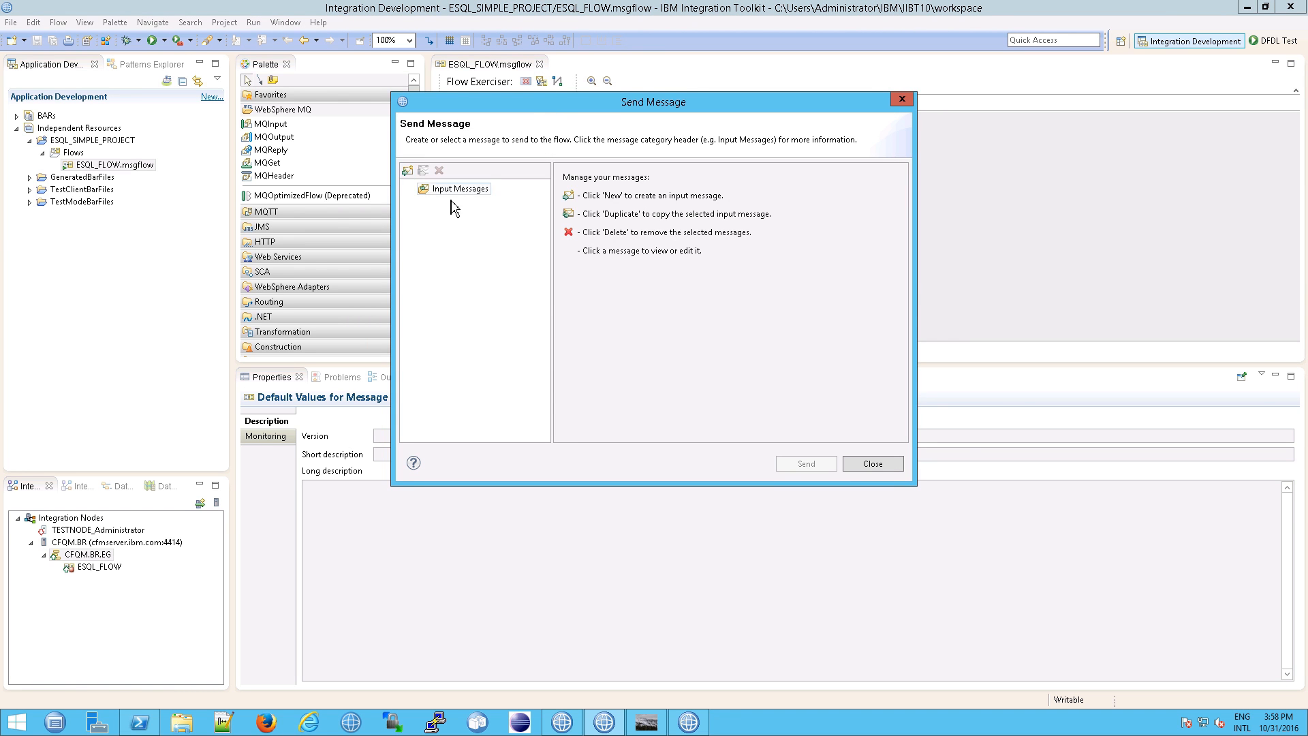
{"action": "left_click", "coordinate": [457, 189]}
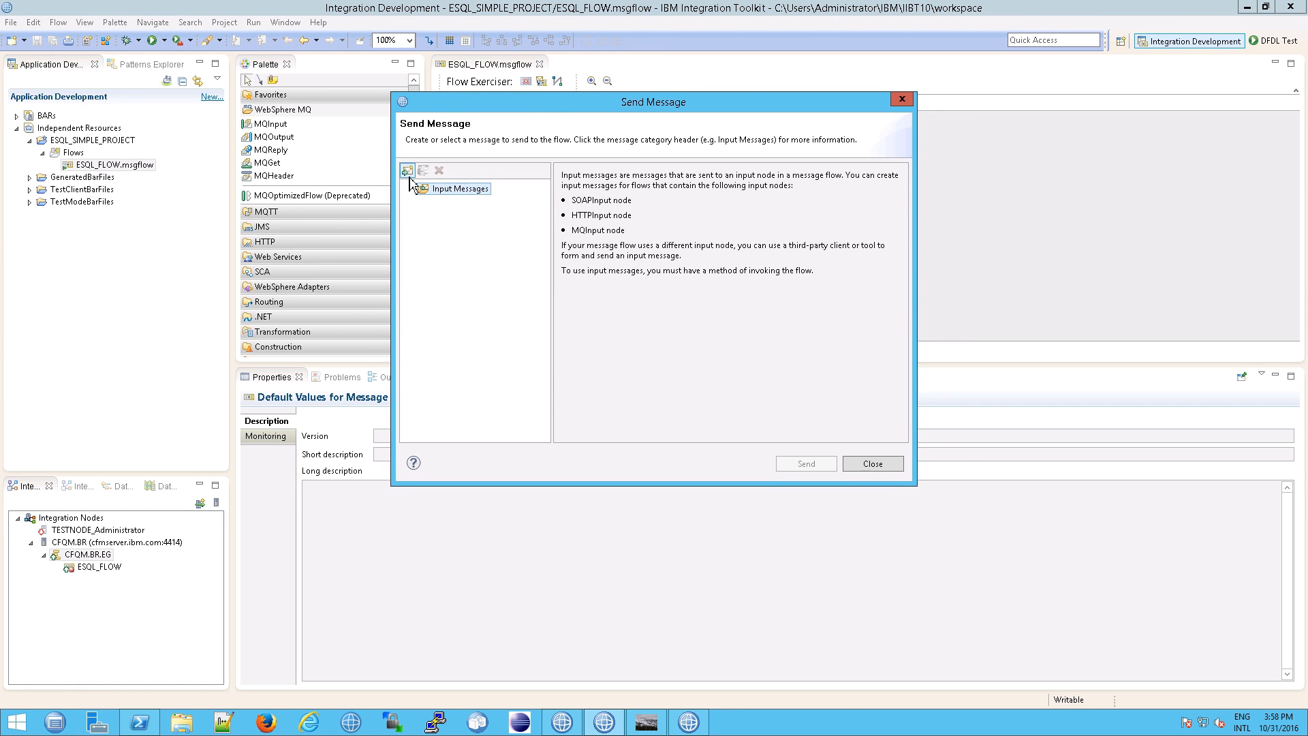
{"action": "left_click", "coordinate": [408, 170]}
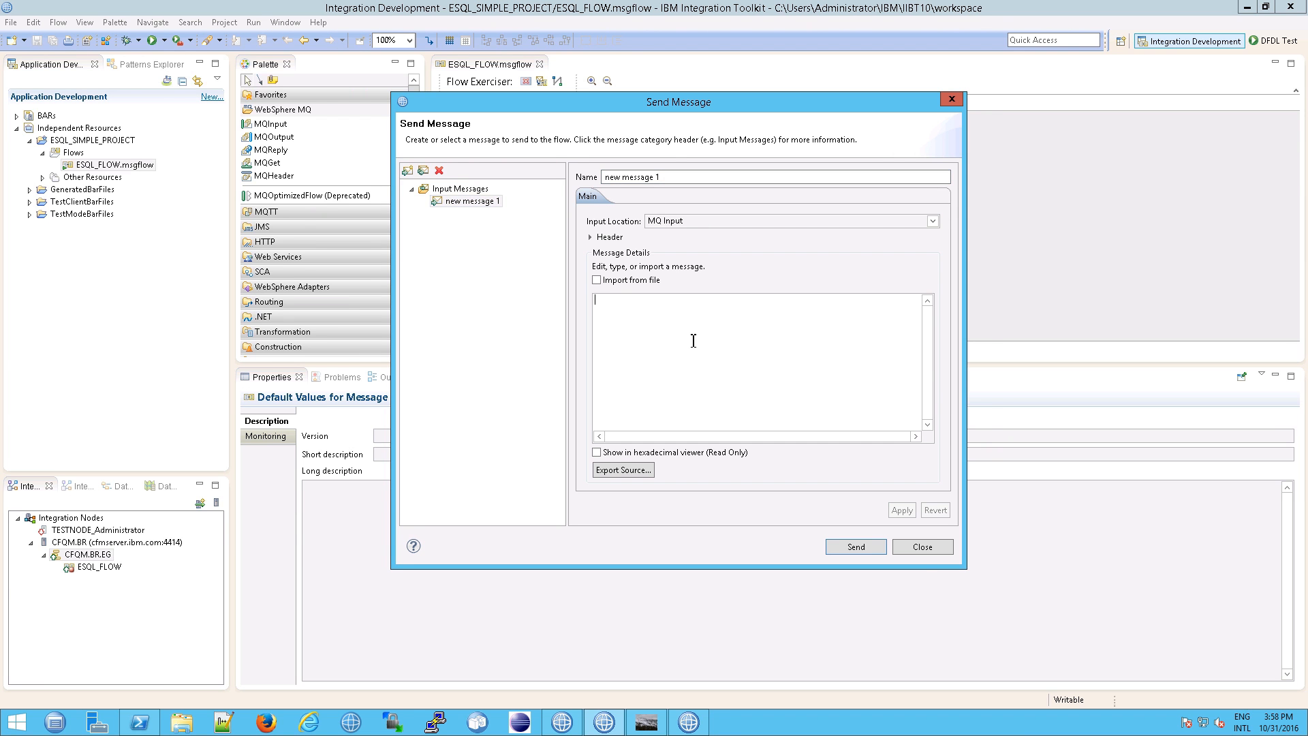
{"action": "type", "text": "This is a test"}
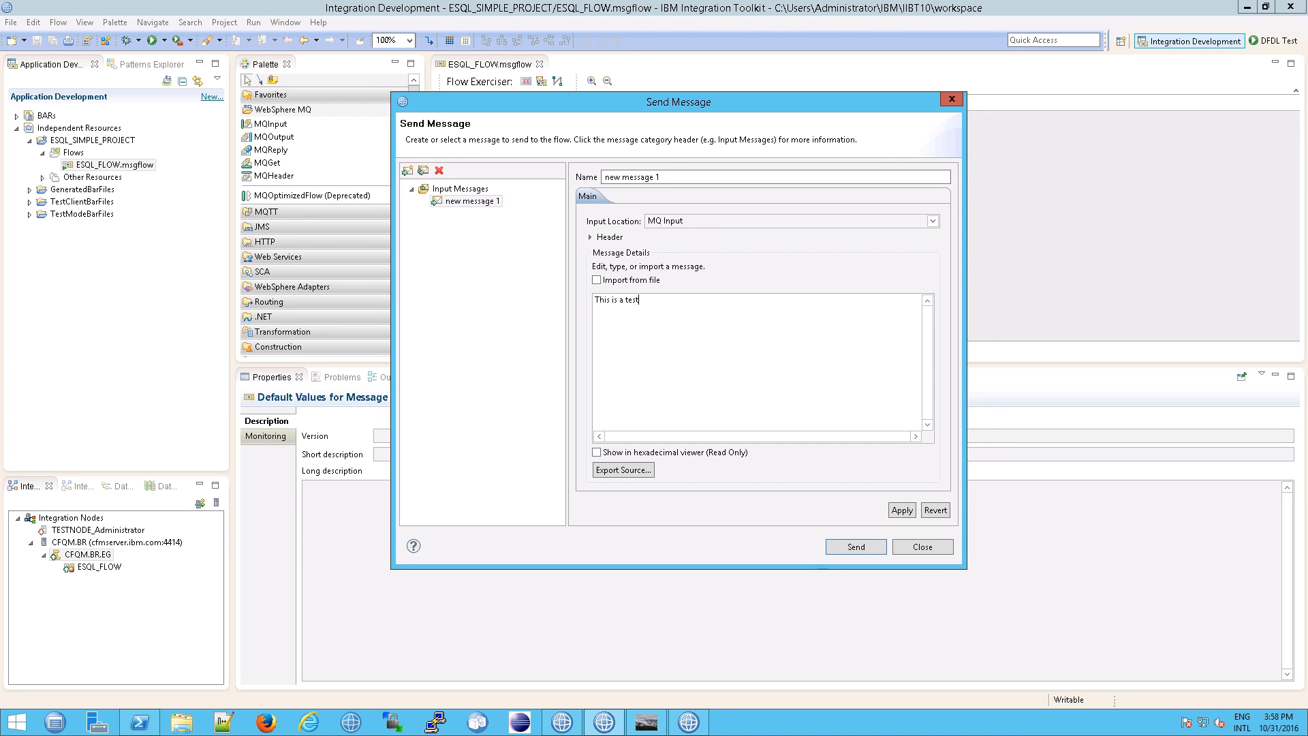
{"action": "left_click", "coordinate": [855, 547]}
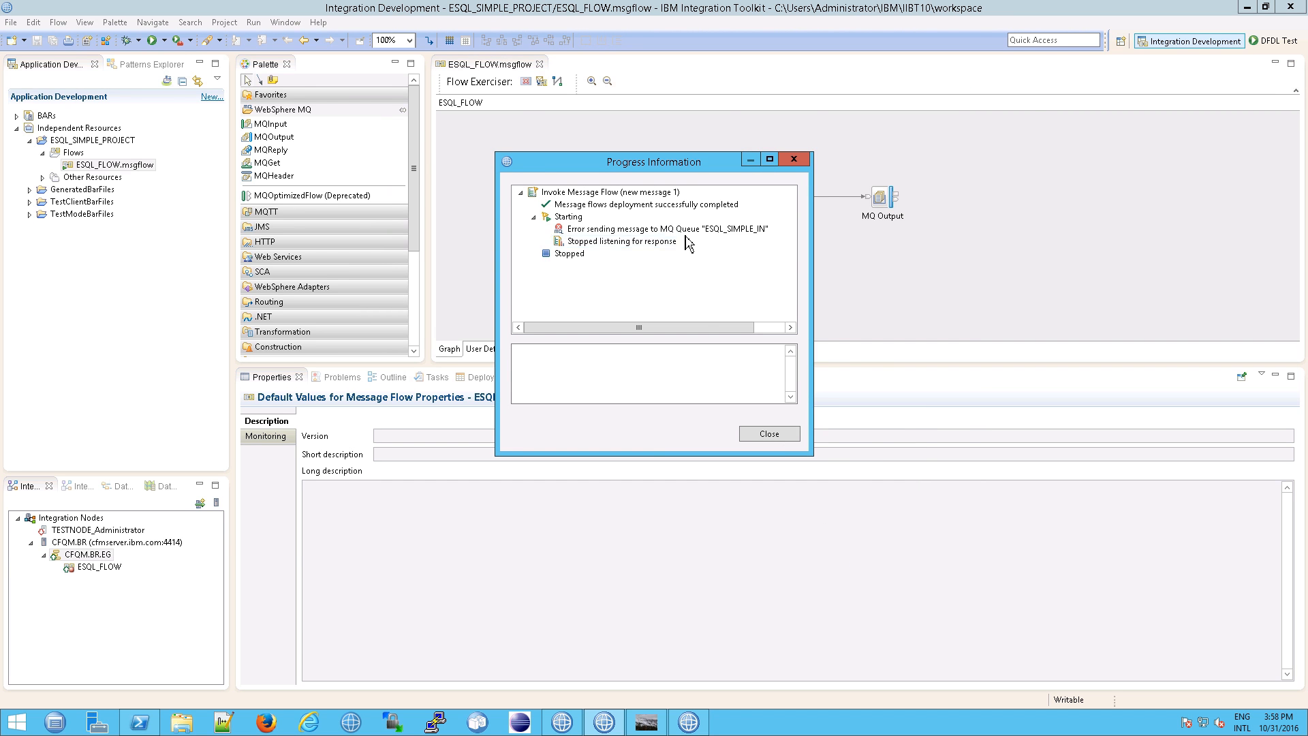
{"action": "left_click", "coordinate": [665, 228]}
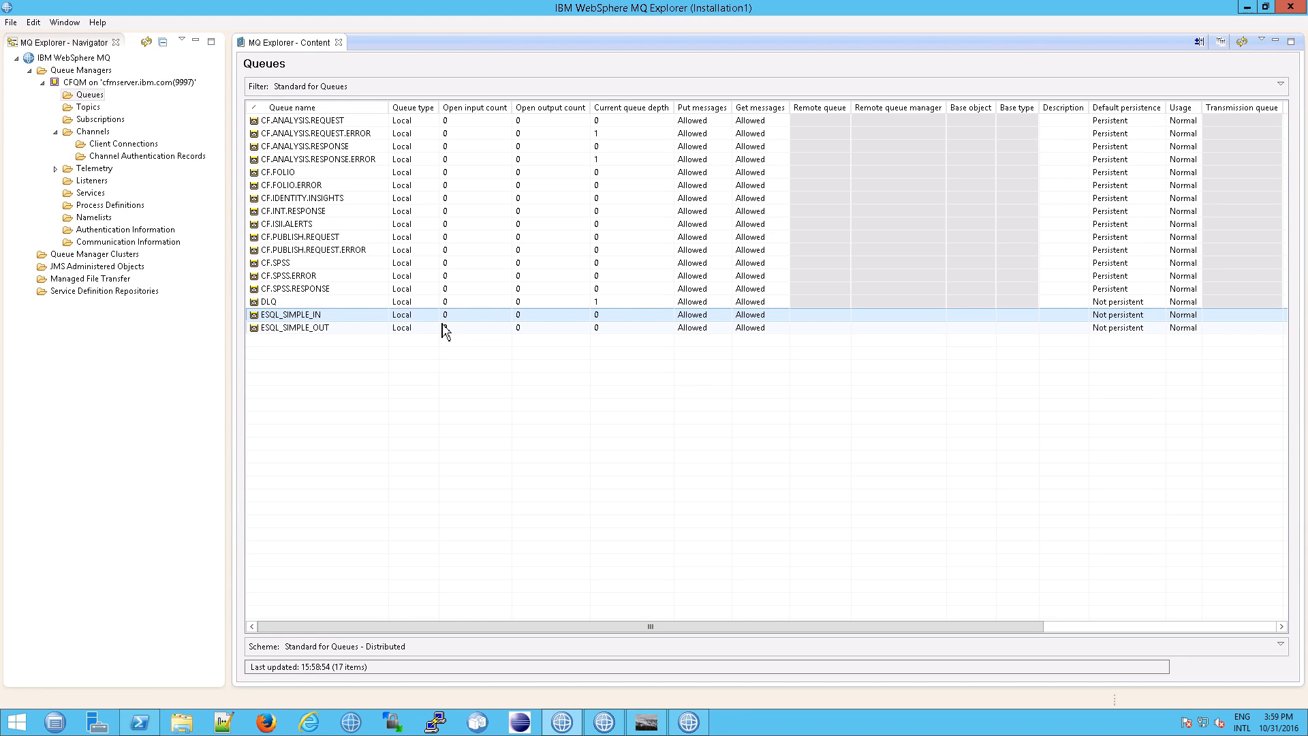
Put a test message with data 'asdf' onto the ESQL_SIMPLE_IN queue
{"action": "right_click", "coordinate": [292, 314]}
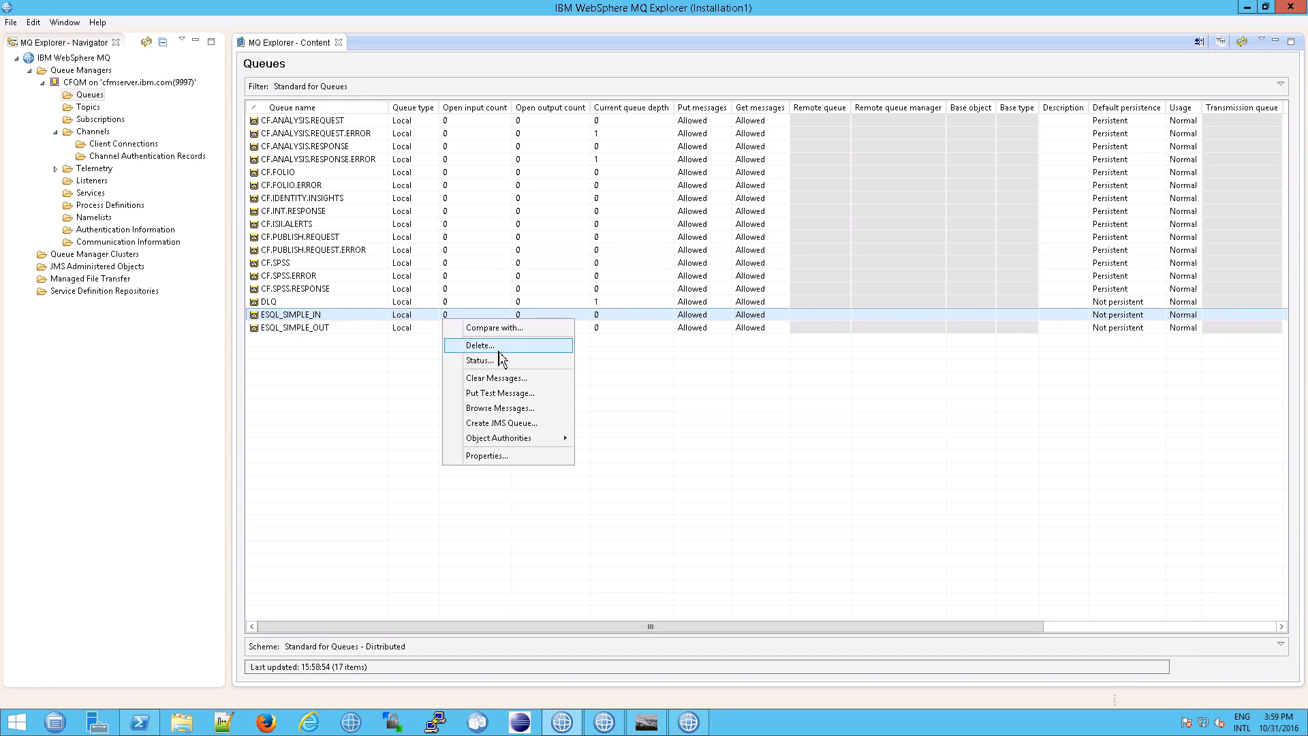
{"action": "left_click", "coordinate": [501, 393]}
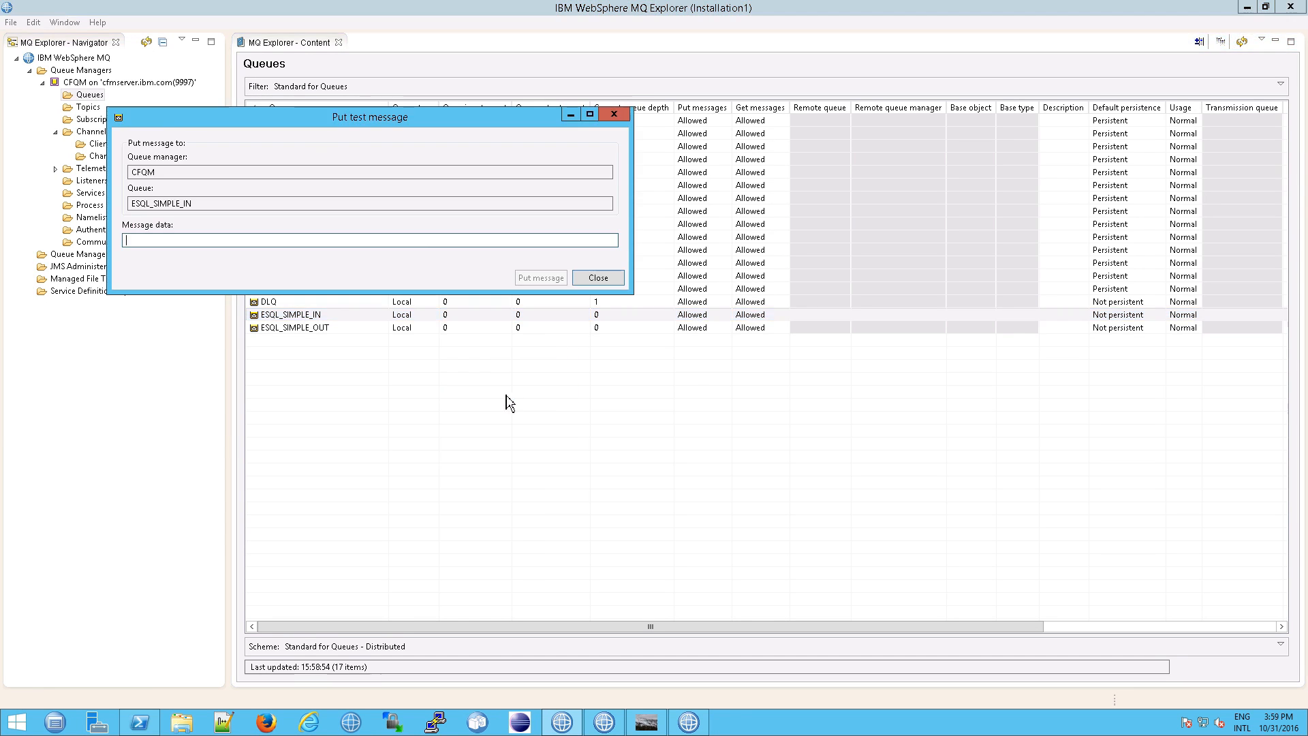
{"action": "type", "text": "asdf"}
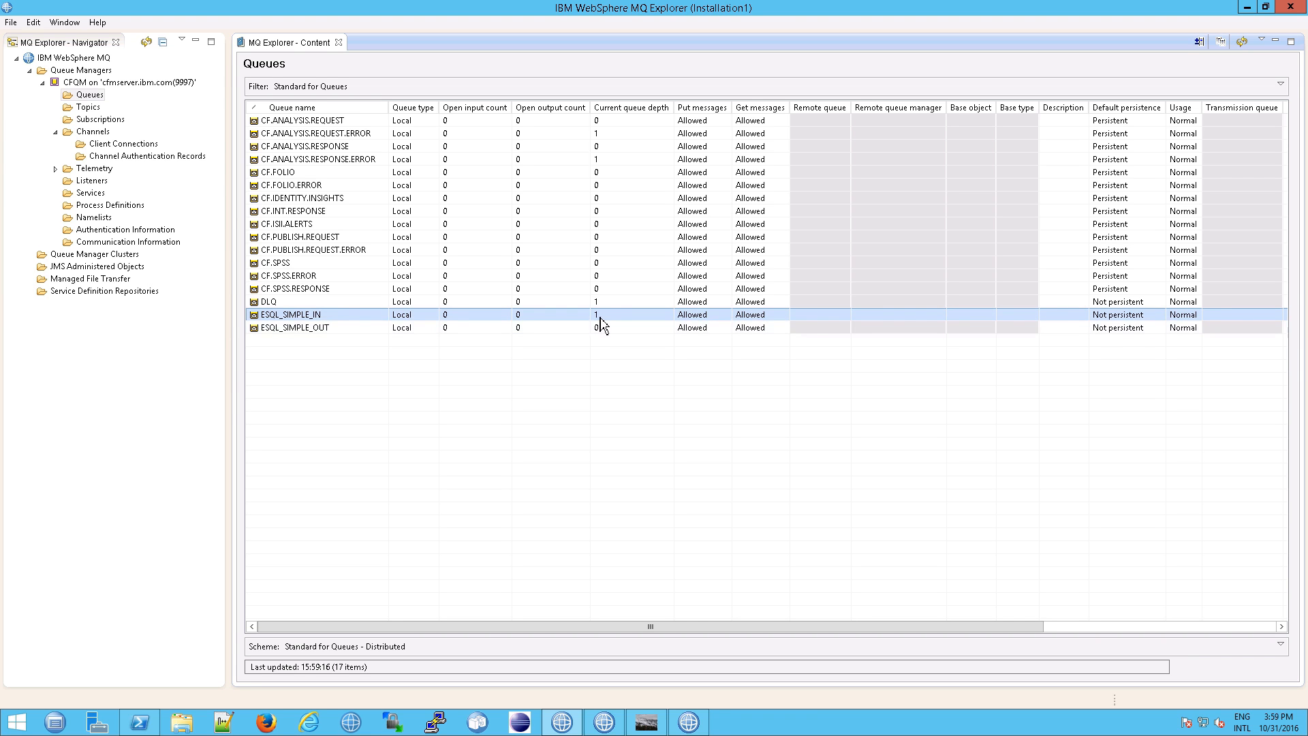
{"action": "mouse_move", "coordinate": [624, 321]}
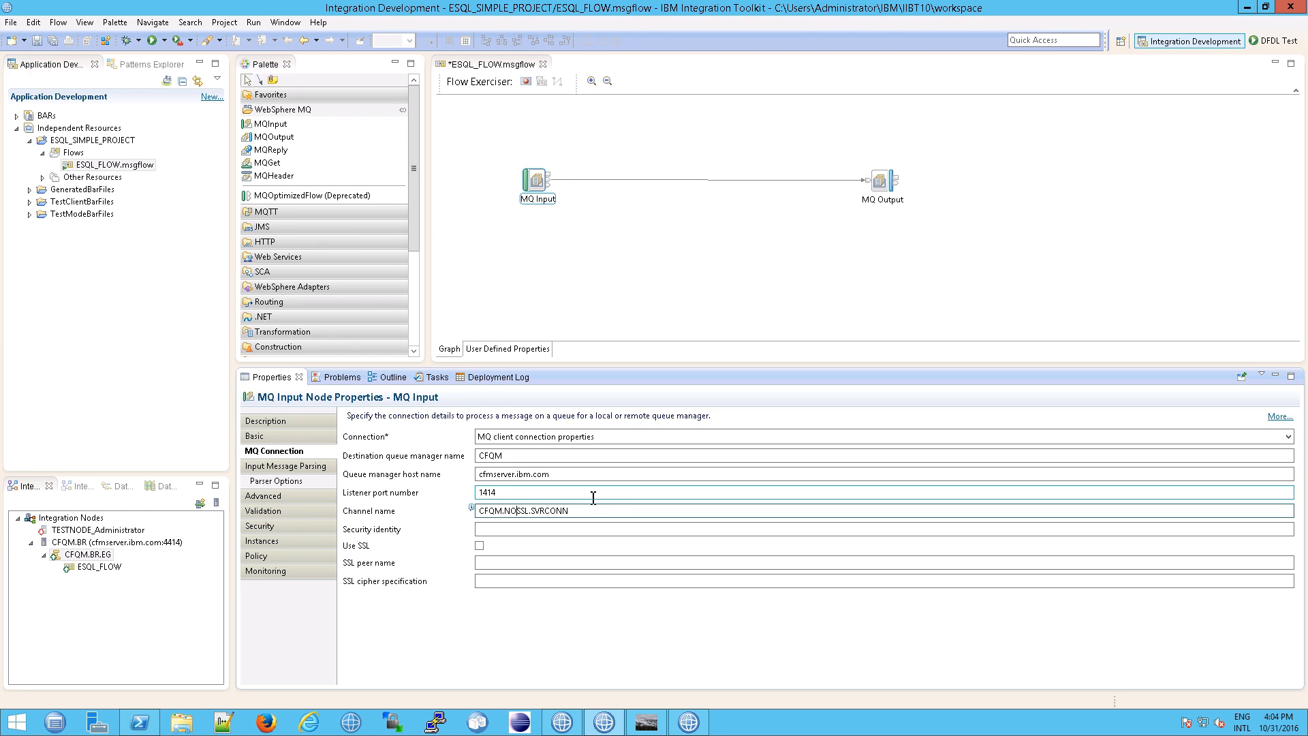
Set the MQ Input and MQ Output channel to CFQM.NONSSL.SVRCONN, then start Flow Exerciser recording
{"action": "type", "text": "N"}
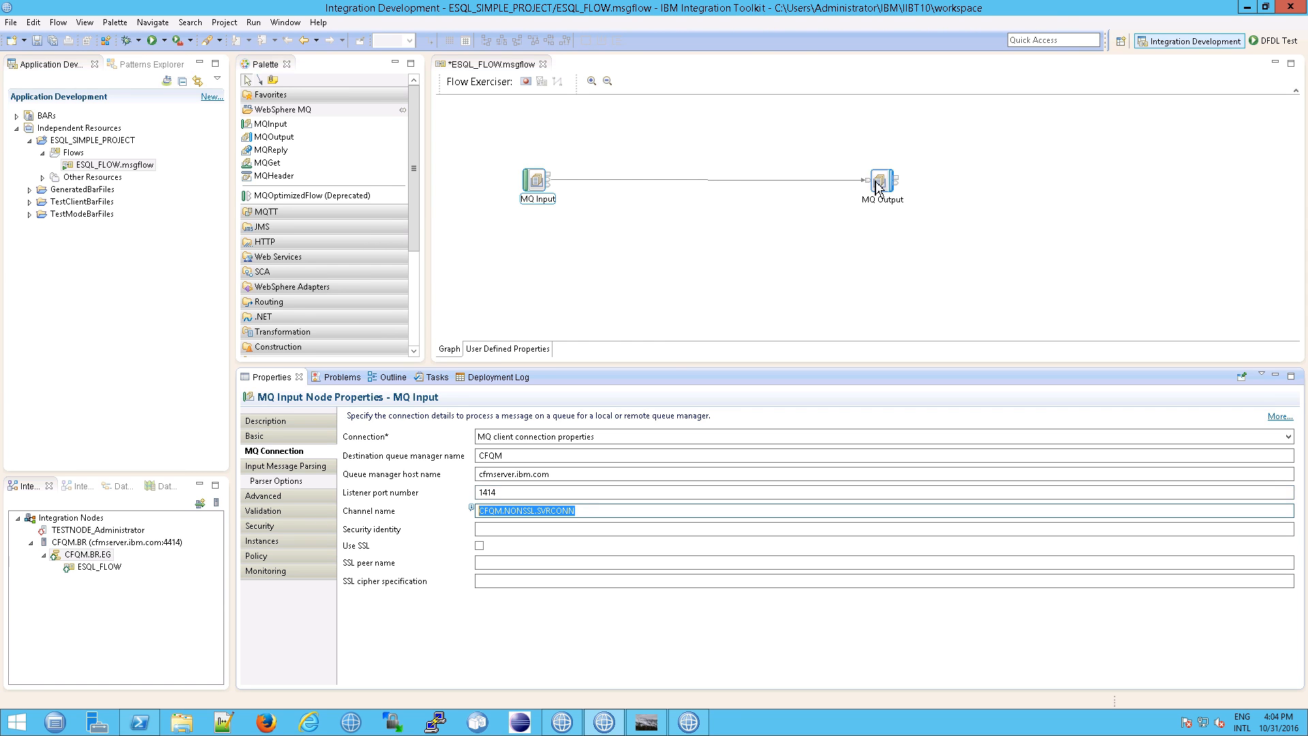
{"action": "left_click", "coordinate": [882, 182]}
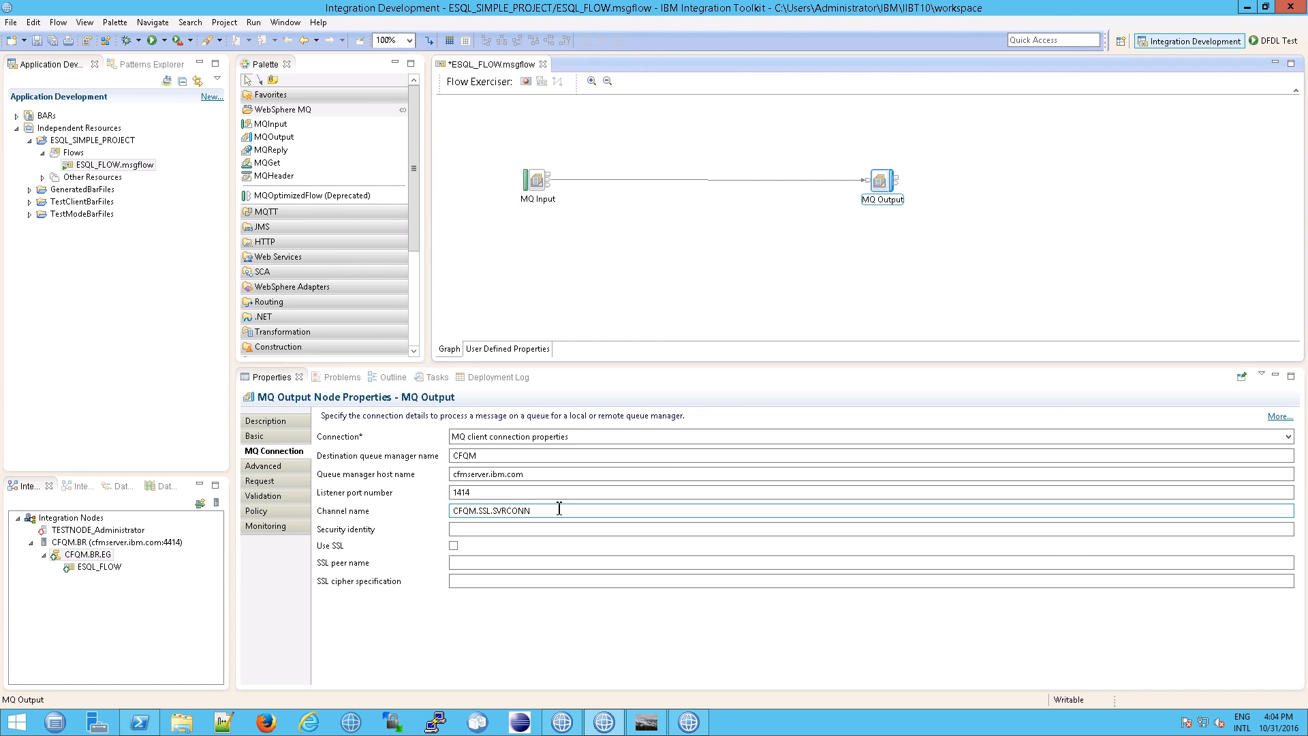
{"action": "type", "text": "CFQM.NONSSL.SVRCONN"}
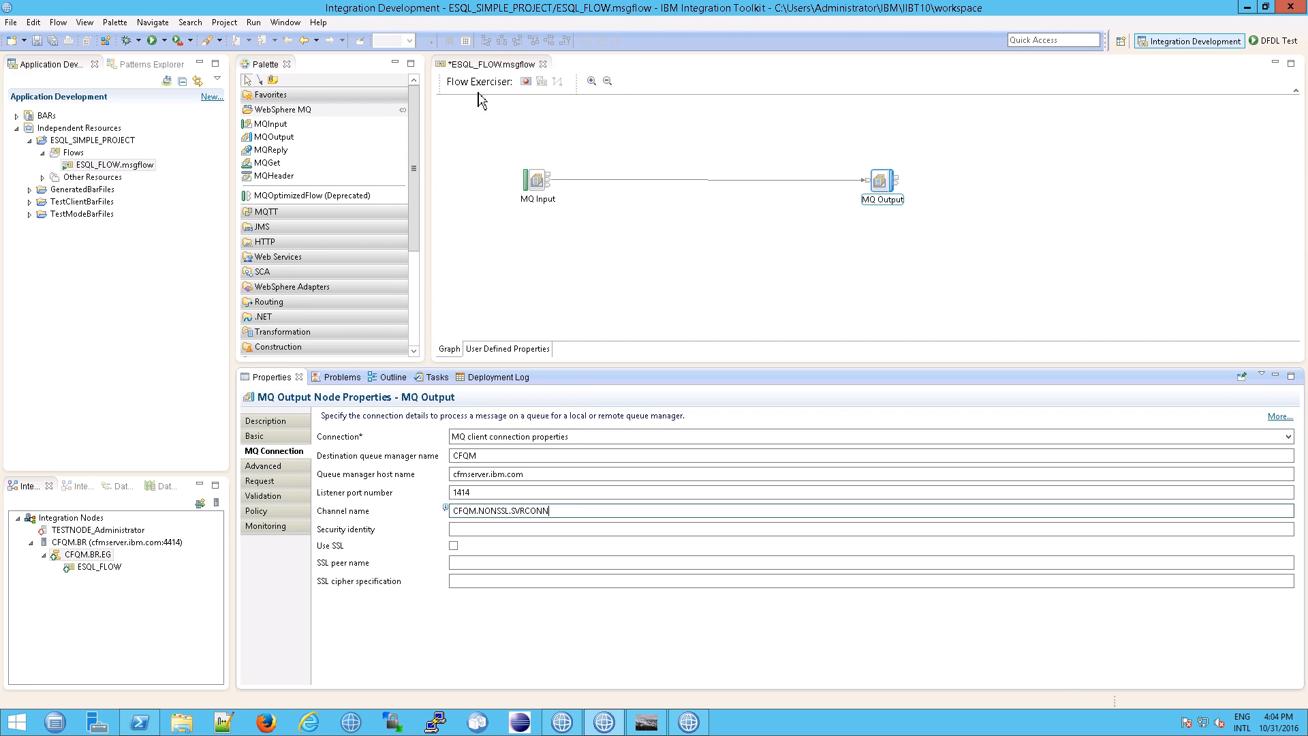
{"action": "left_click", "coordinate": [526, 81]}
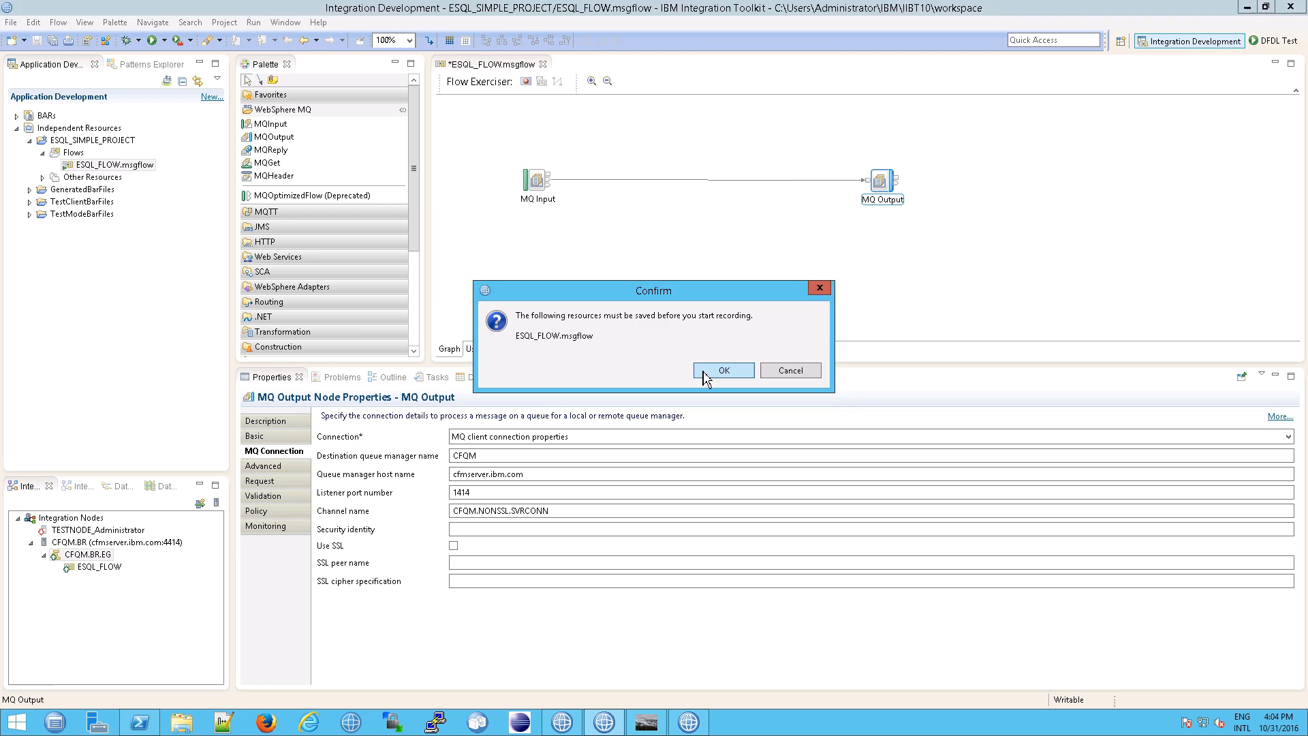
Save ESQL_FLOW and resend the saved 'This is a test message' through the flow
{"action": "left_click", "coordinate": [723, 369]}
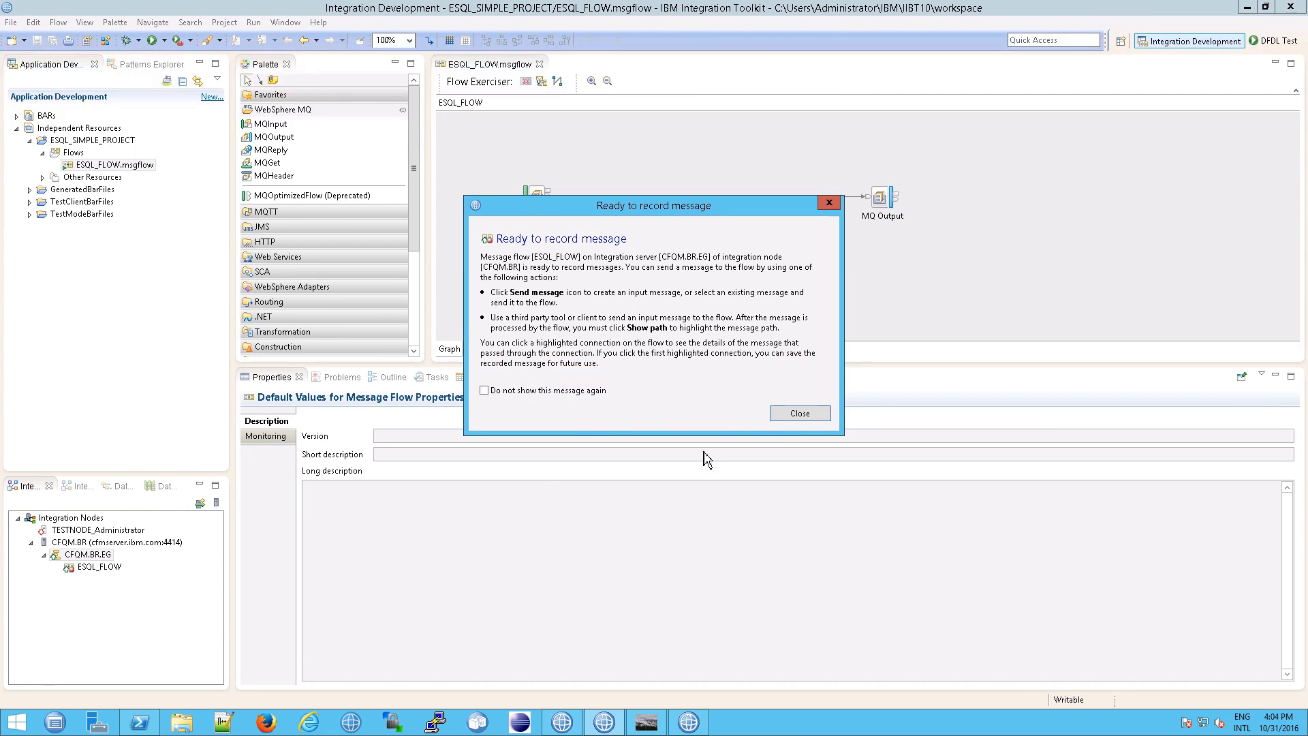
{"action": "left_click", "coordinate": [798, 413]}
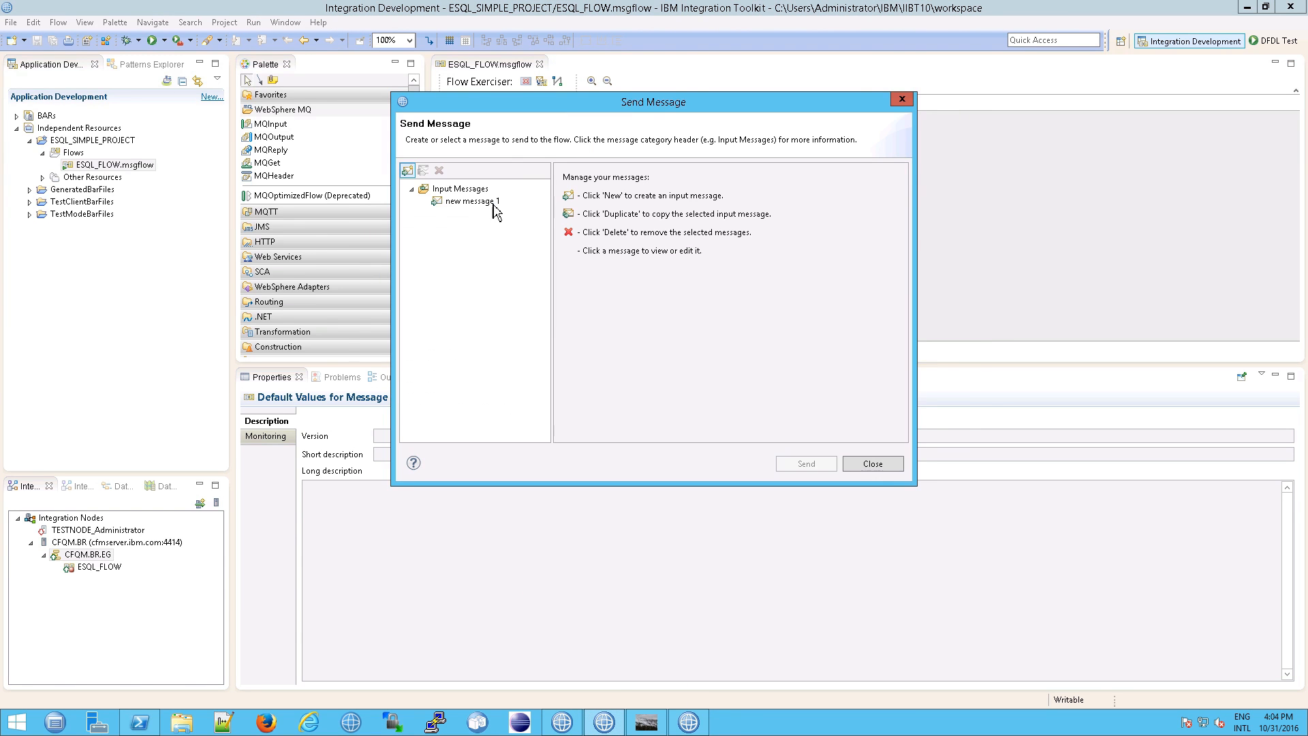
{"action": "left_click", "coordinate": [803, 463]}
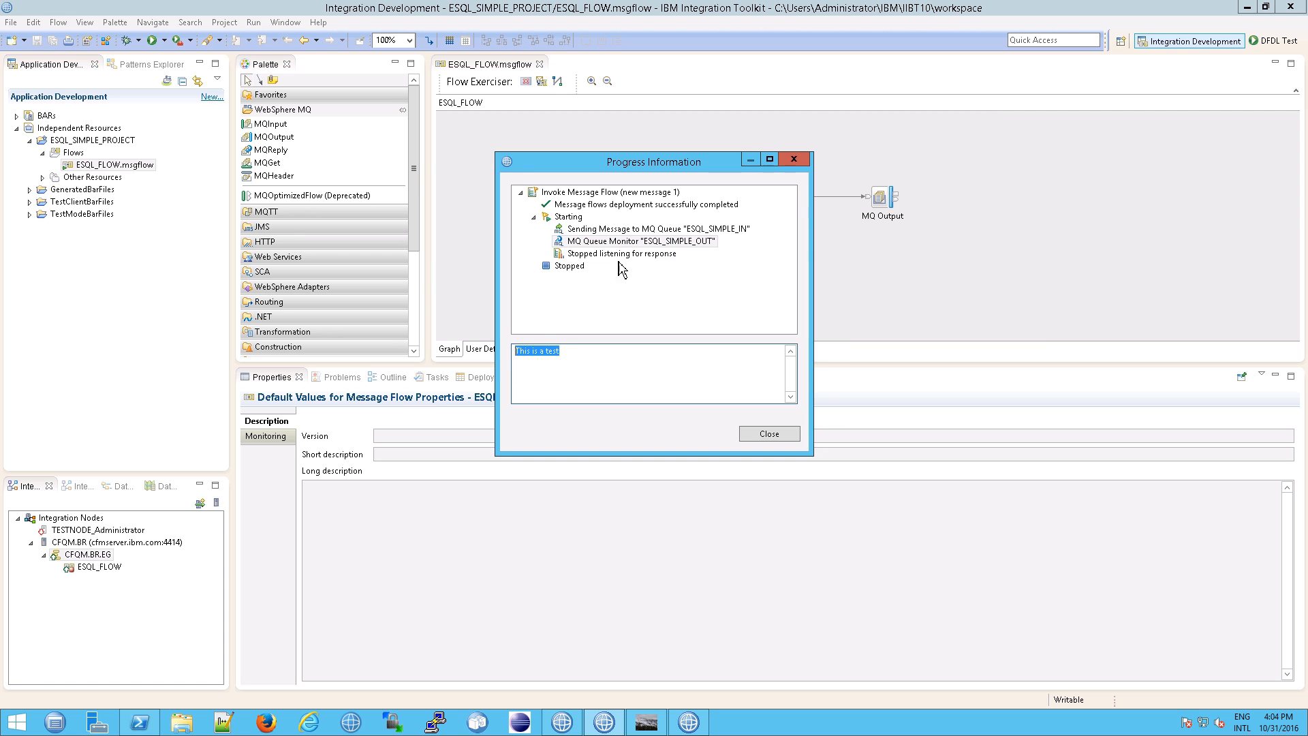
{"action": "left_click", "coordinate": [617, 253]}
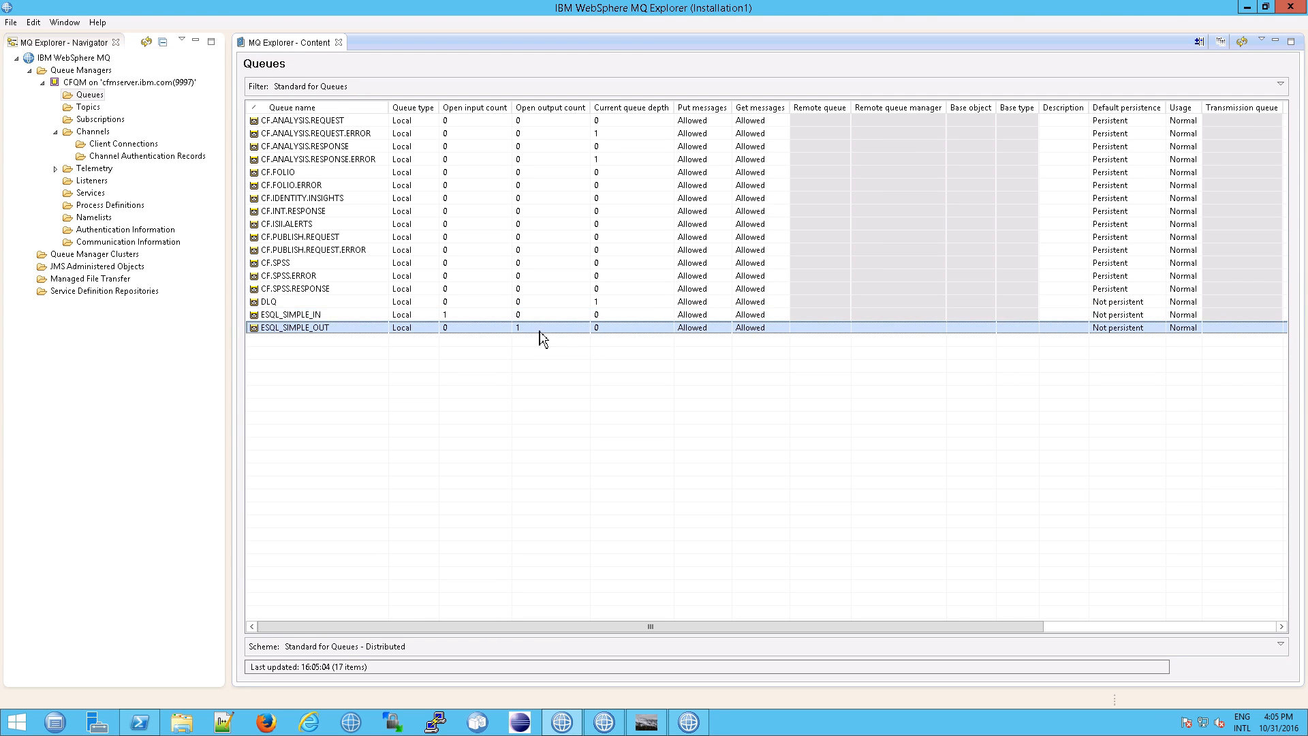
Select the ESQL_SIMPLE_OUT row to review its open input/output counts and queue depth
{"action": "left_click", "coordinate": [292, 315]}
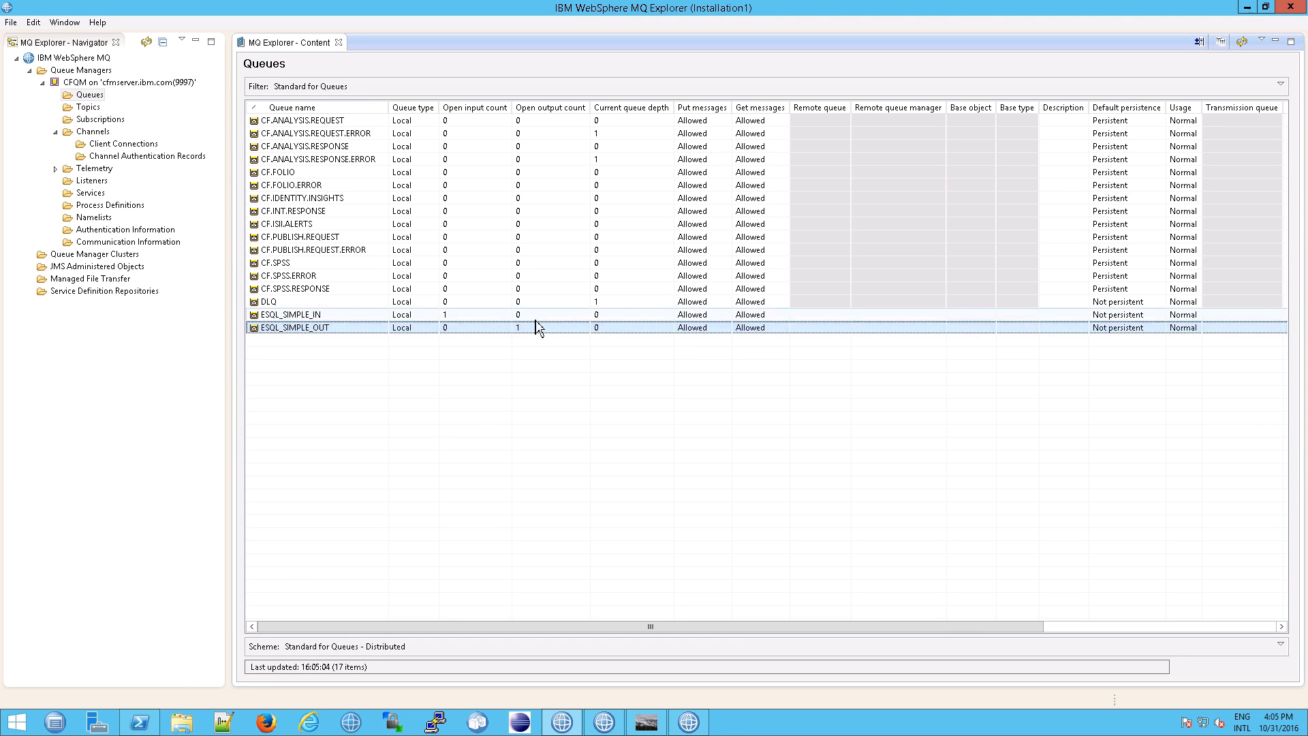
{"action": "left_click", "coordinate": [293, 315]}
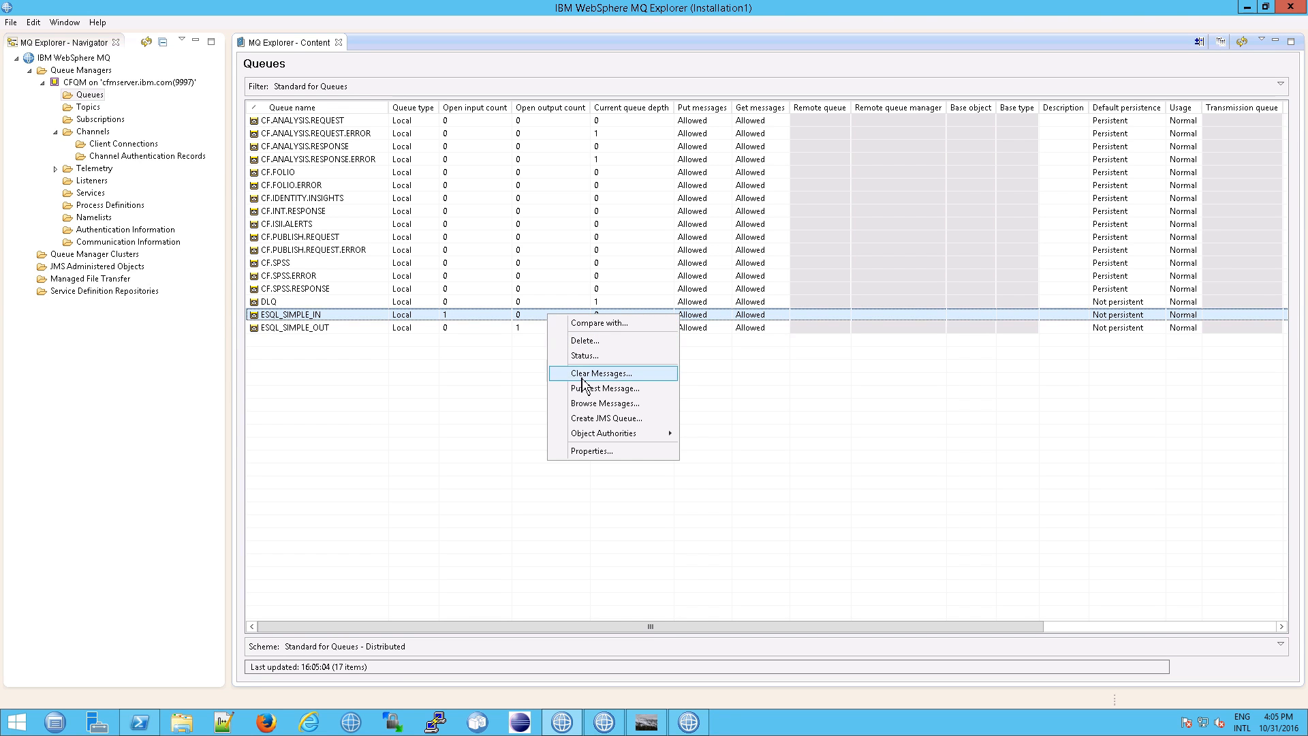
{"action": "mouse_move", "coordinate": [597, 388]}
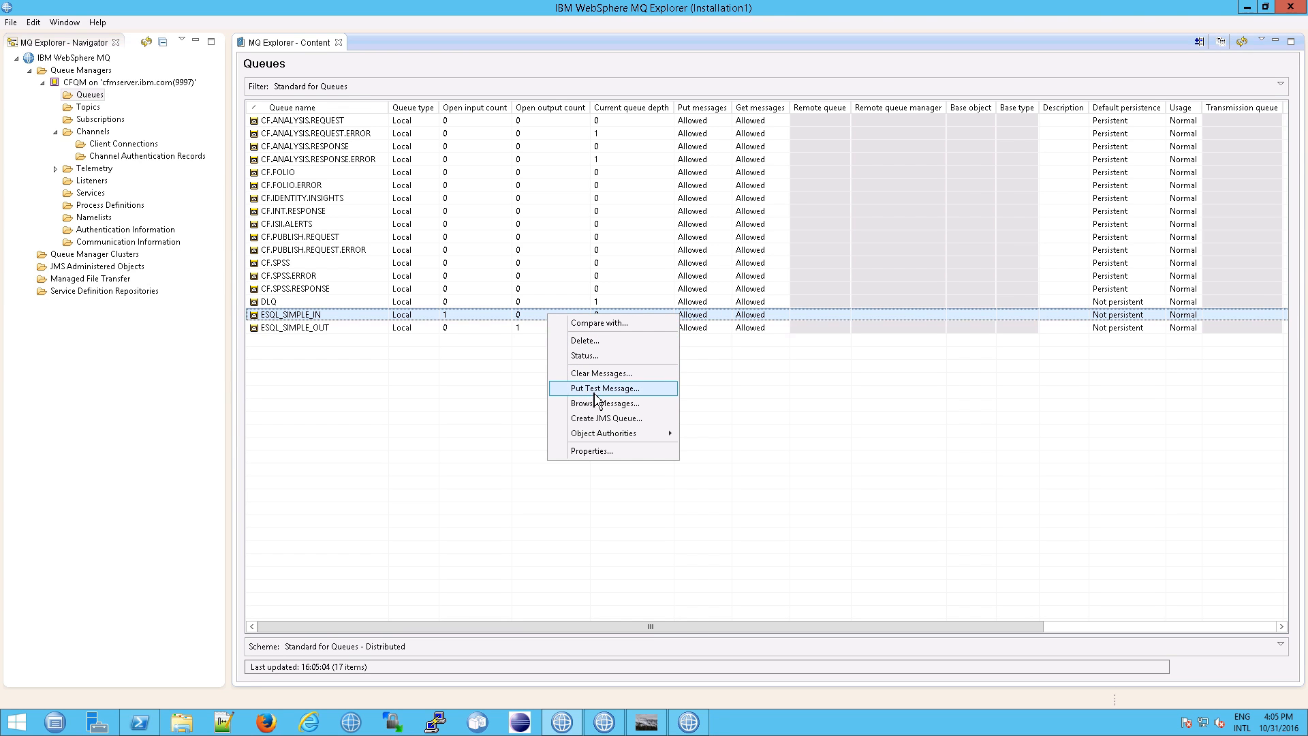
Put test message 'this is from mq' on ESQL_SIMPLE_IN and check ESQL_SIMPLE_OUT's depth
{"action": "left_click", "coordinate": [601, 388]}
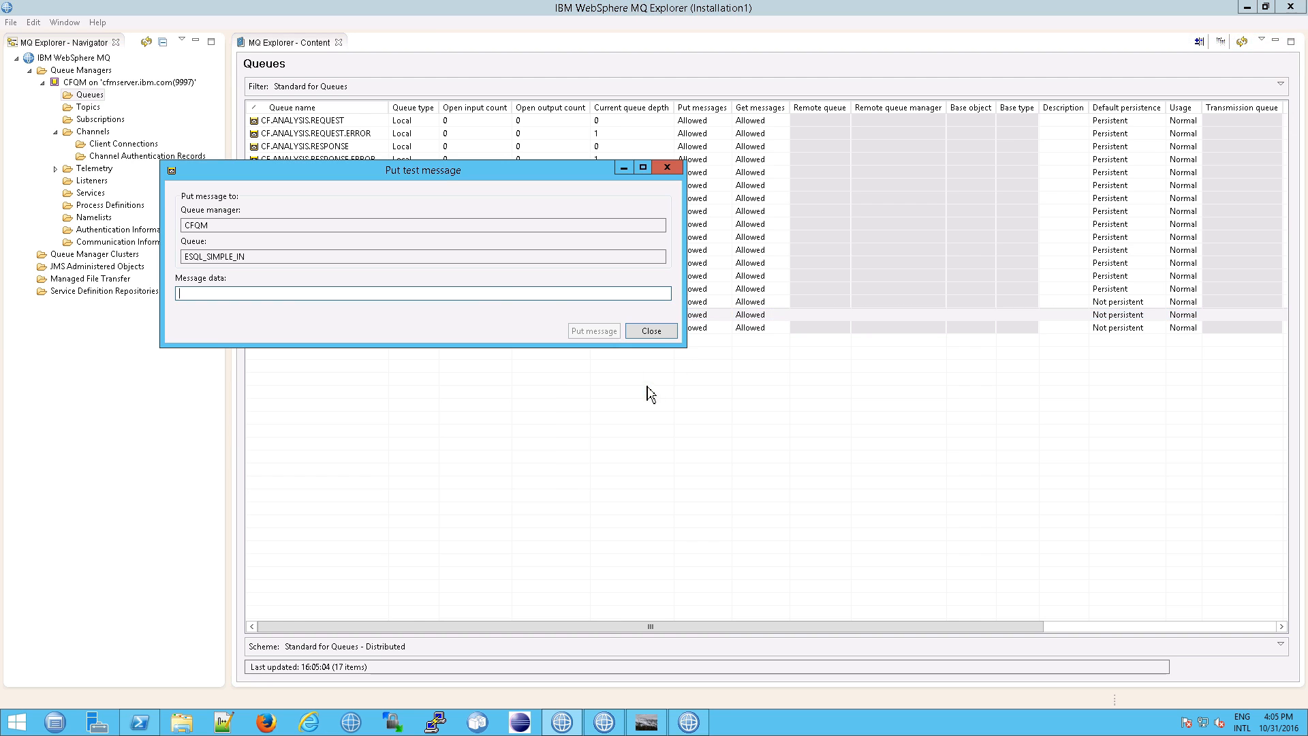
{"action": "mouse_move", "coordinate": [554, 290]}
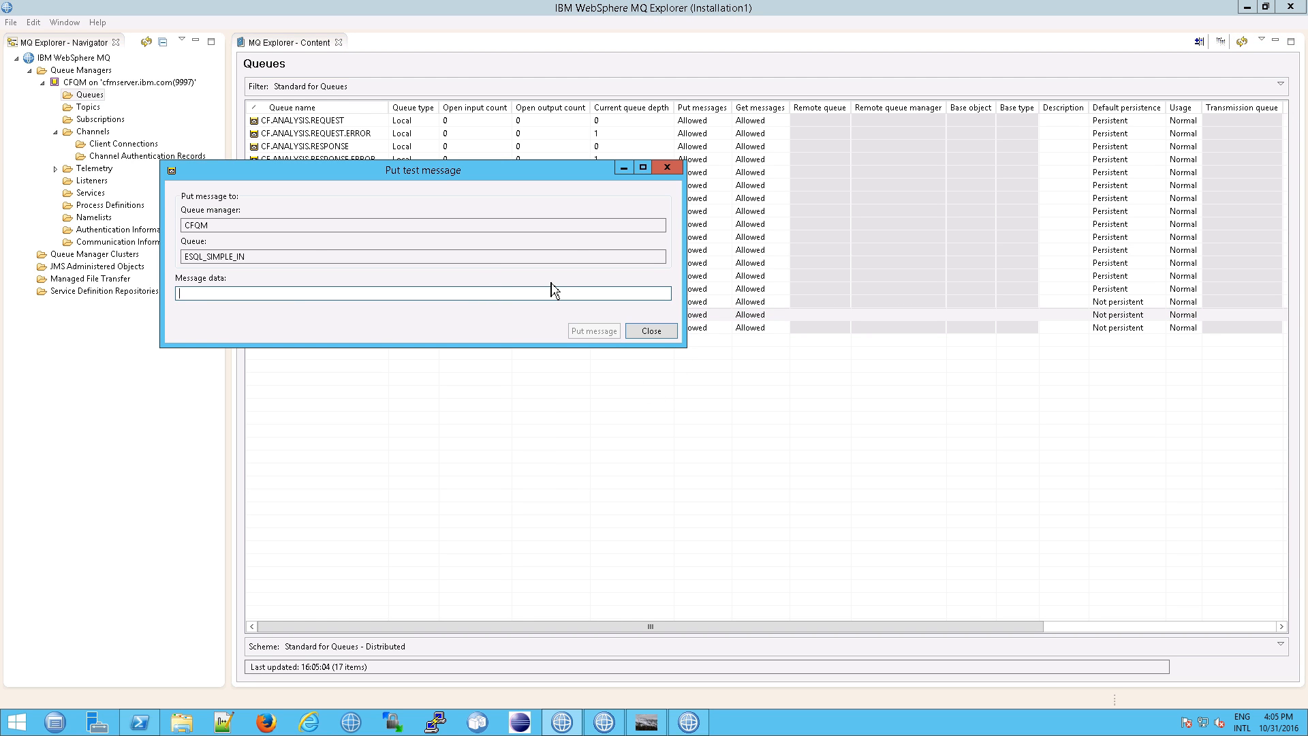
{"action": "type", "text": "this is t"}
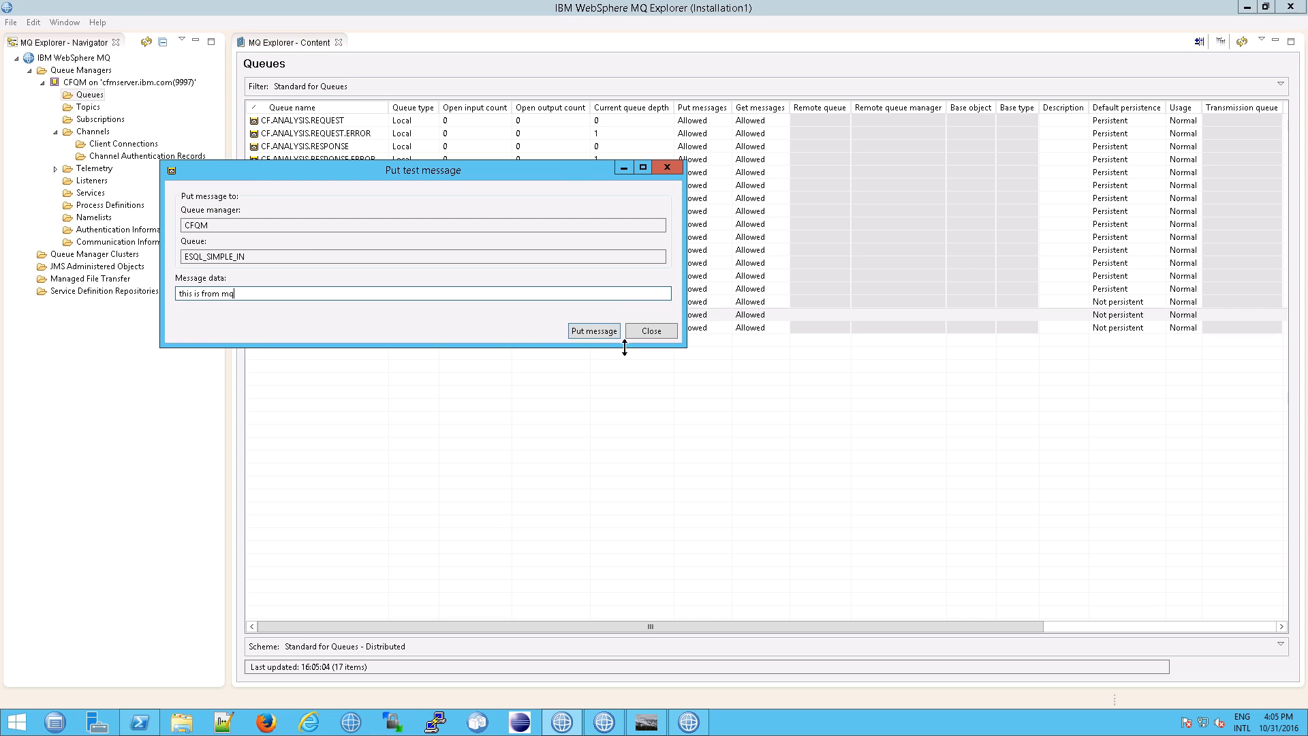
{"action": "left_click", "coordinate": [650, 330]}
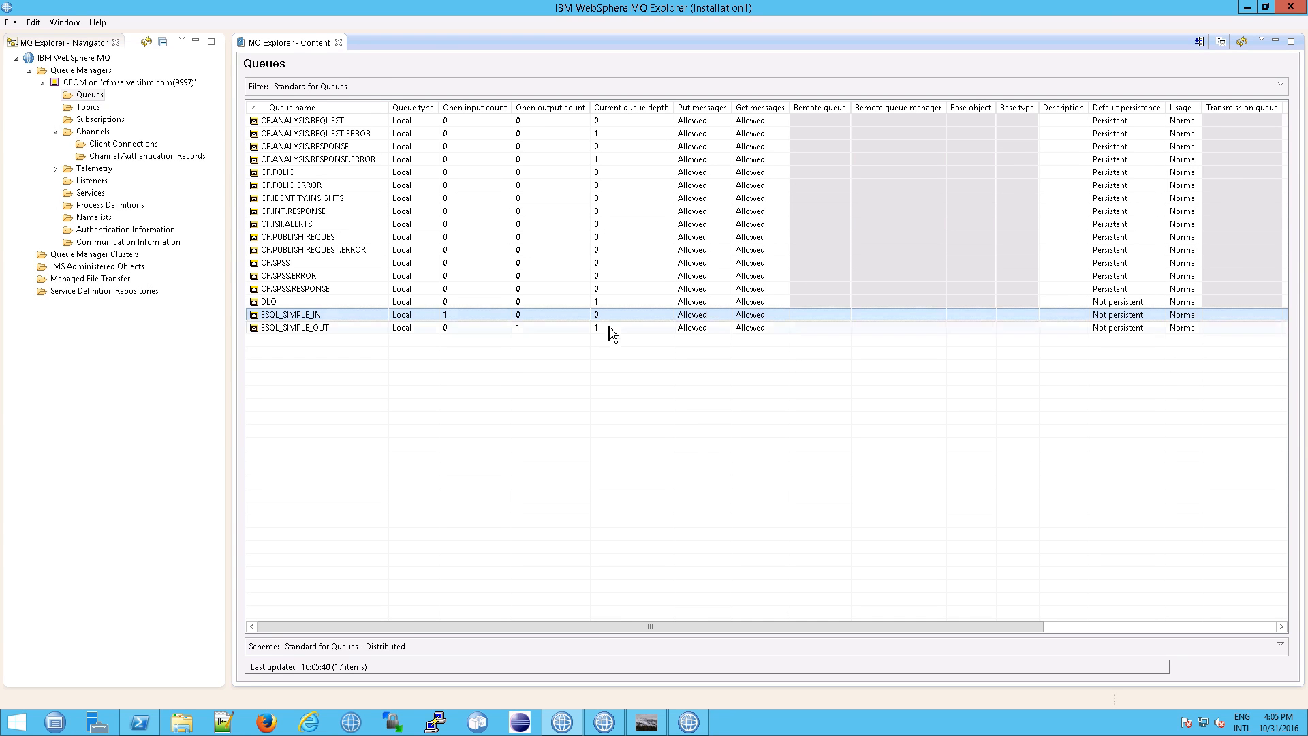
{"action": "left_click", "coordinate": [293, 327]}
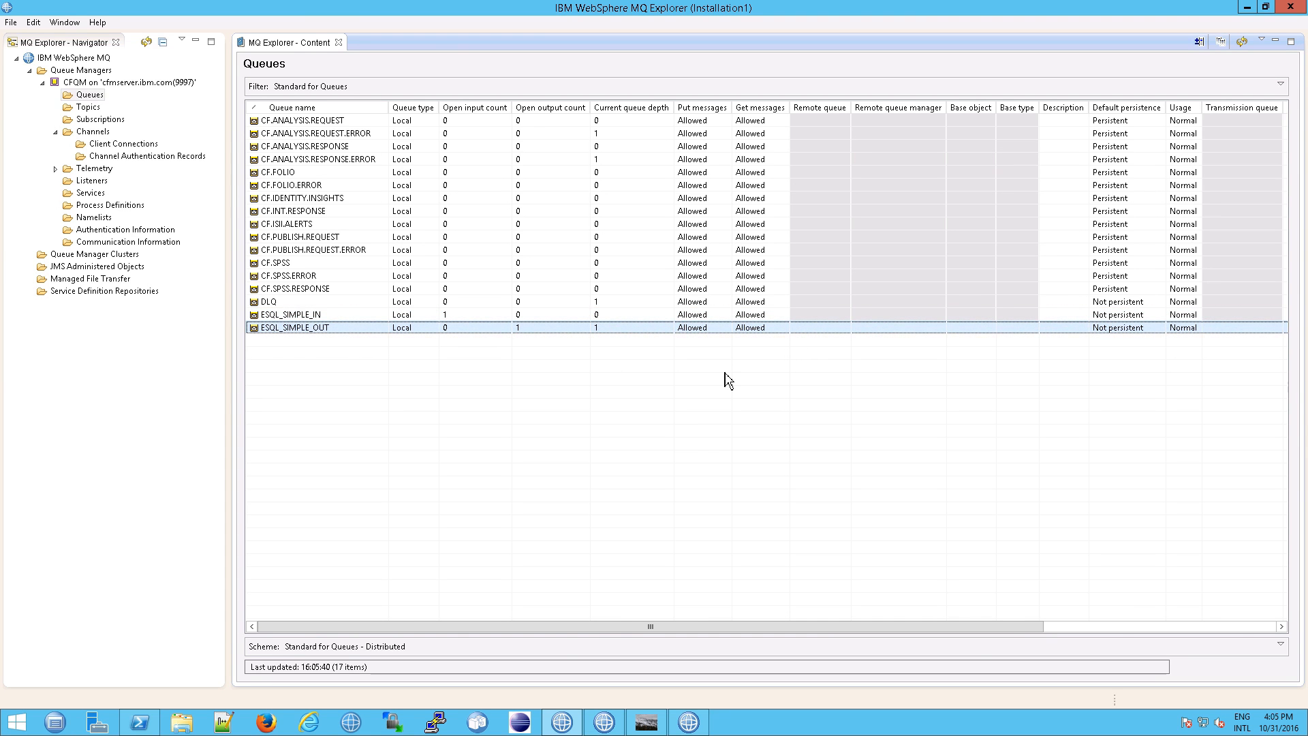